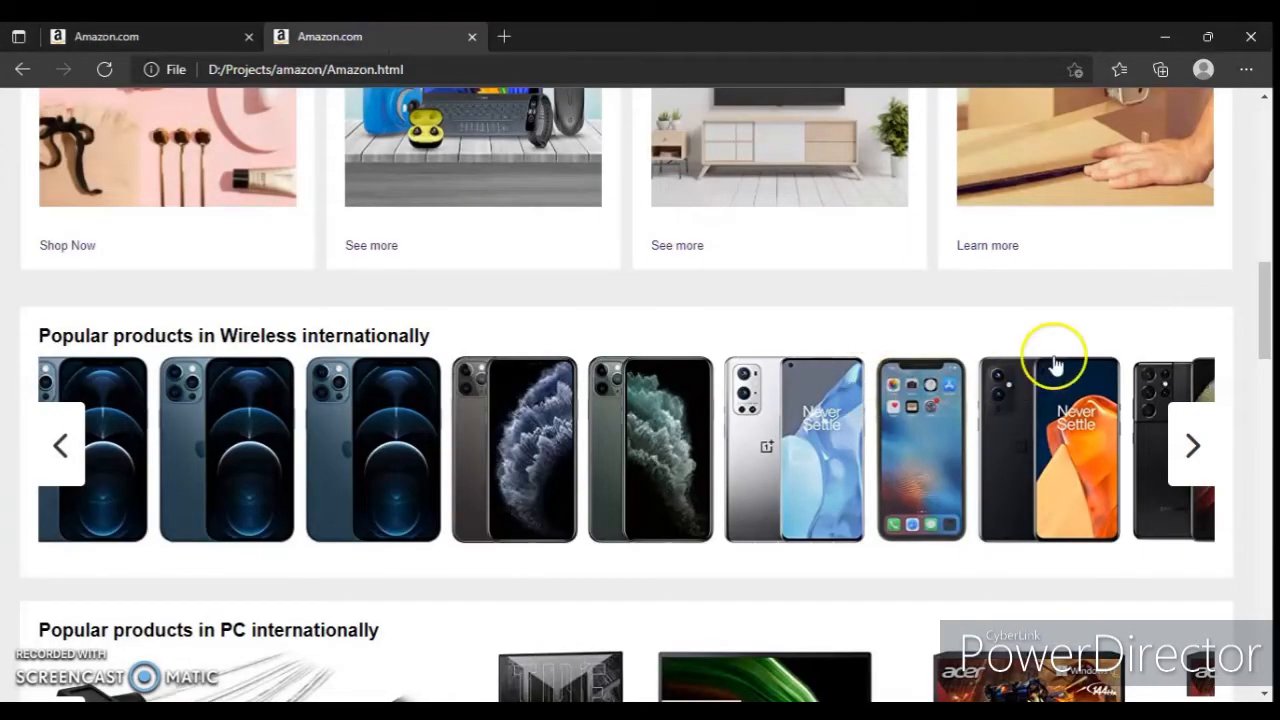
# Step: Start a new empty file in VS Code to become app.js
pyautogui.click(1192, 444)
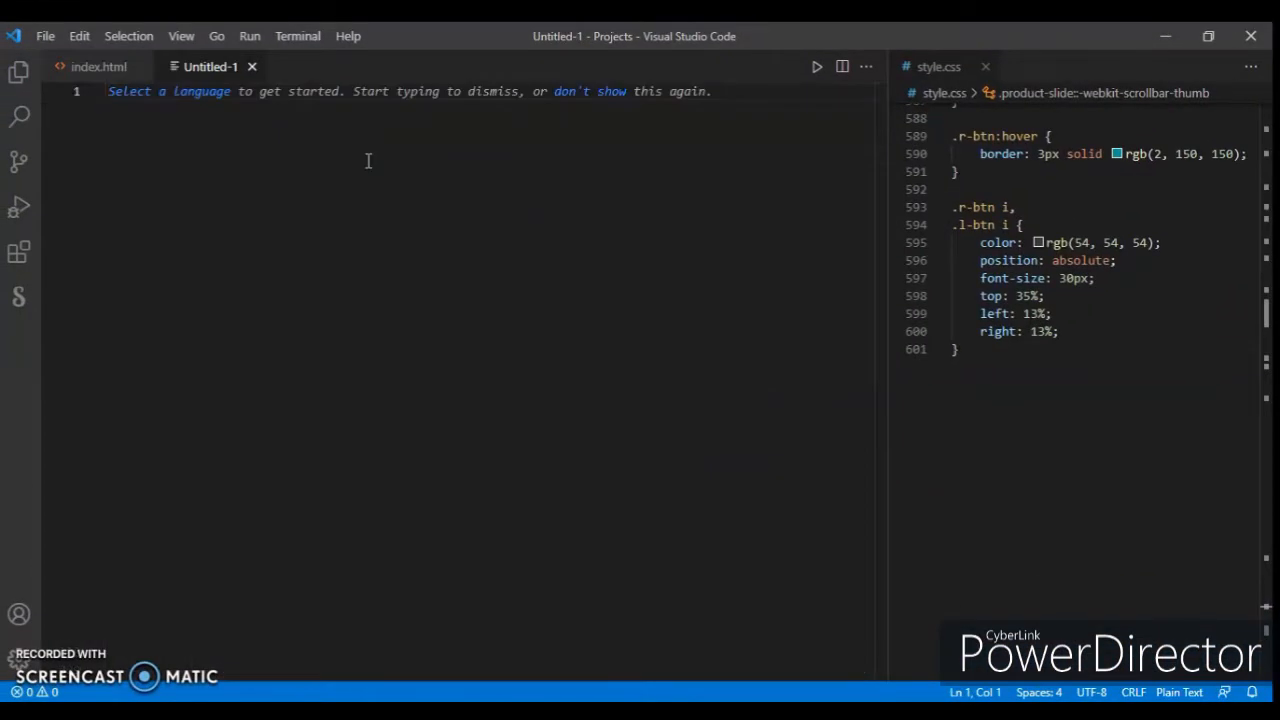
pyautogui.moveTo(370, 168)
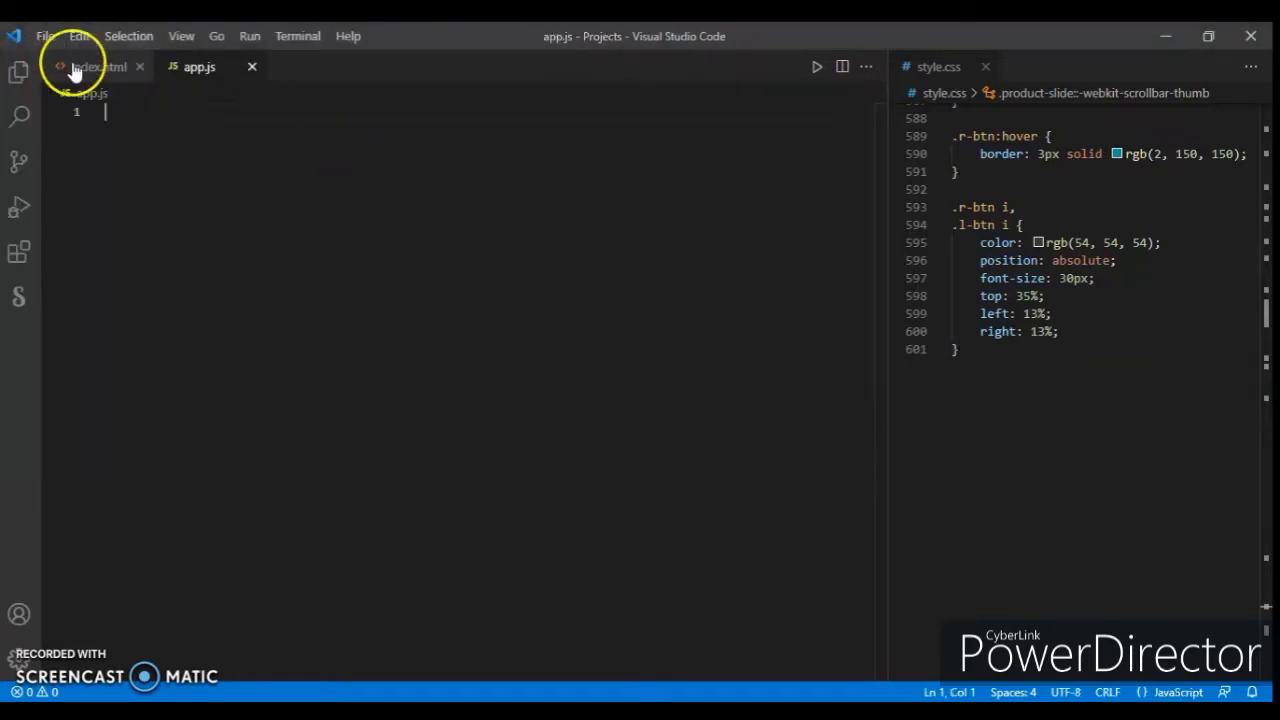
# Step: Add <script src="./app.js"></script> before </body> in index.html
pyautogui.click(98, 66)
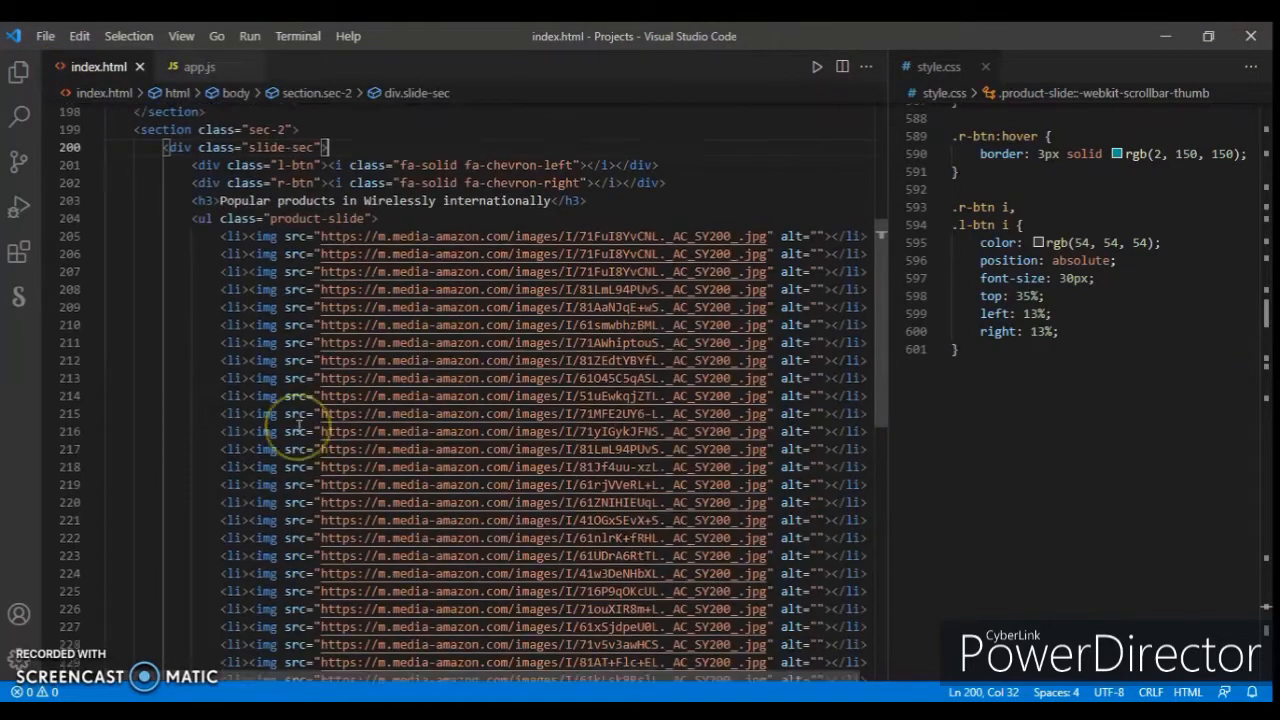
pyautogui.scroll(-3)
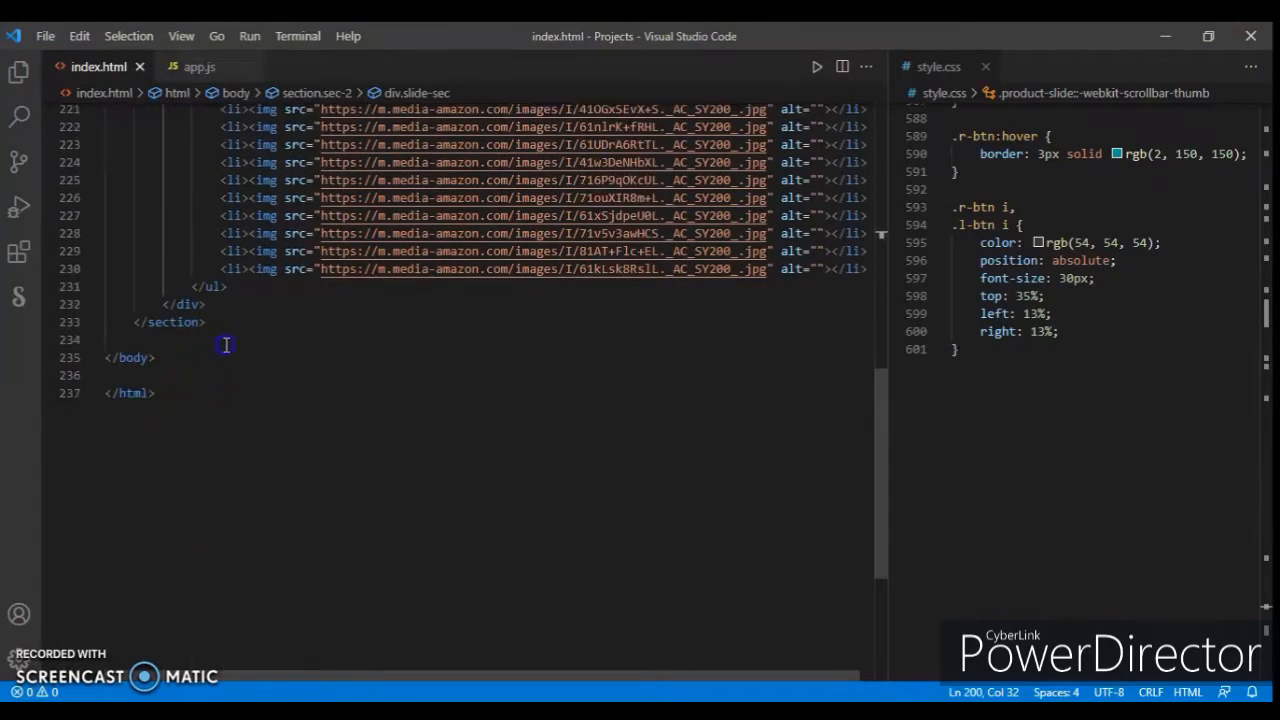
pyautogui.write('script src=""></script>')
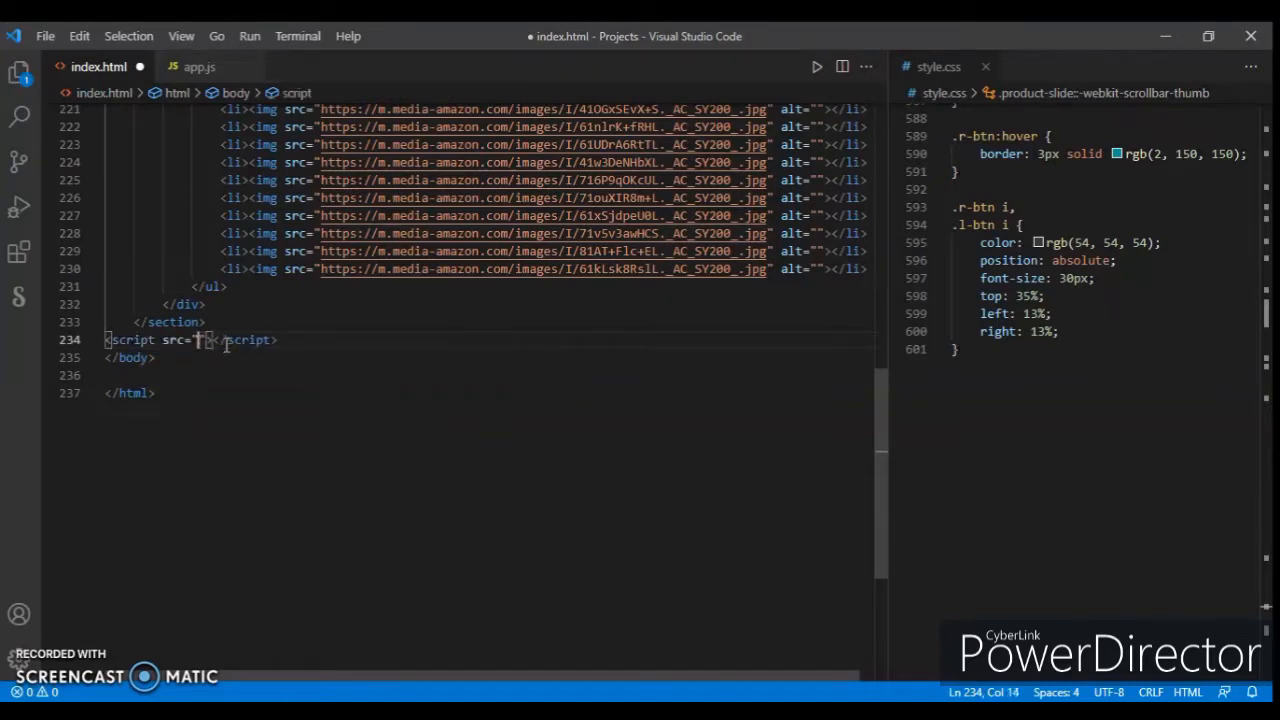
pyautogui.write('./')
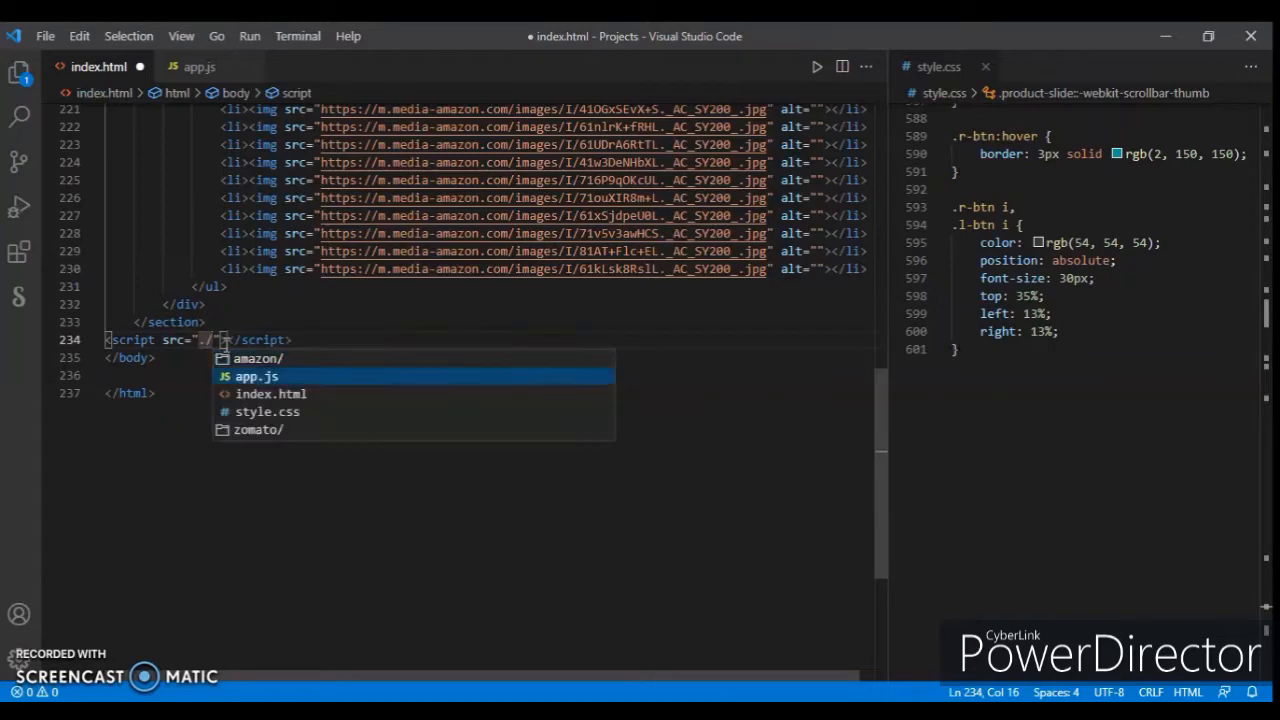
pyautogui.click(256, 376)
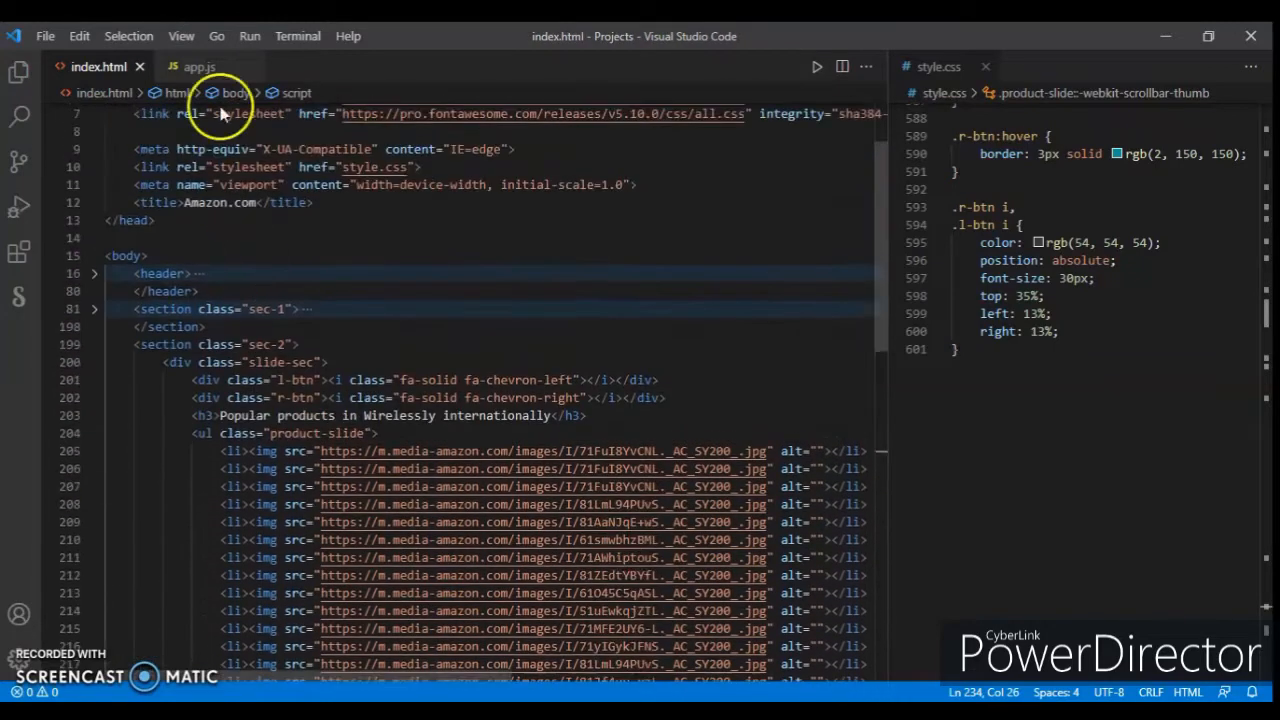
# Step: In app.js, attach a click listener with an event callback to document.querySelector(".r-btn")
pyautogui.click(200, 66)
pyautogui.write('document.')
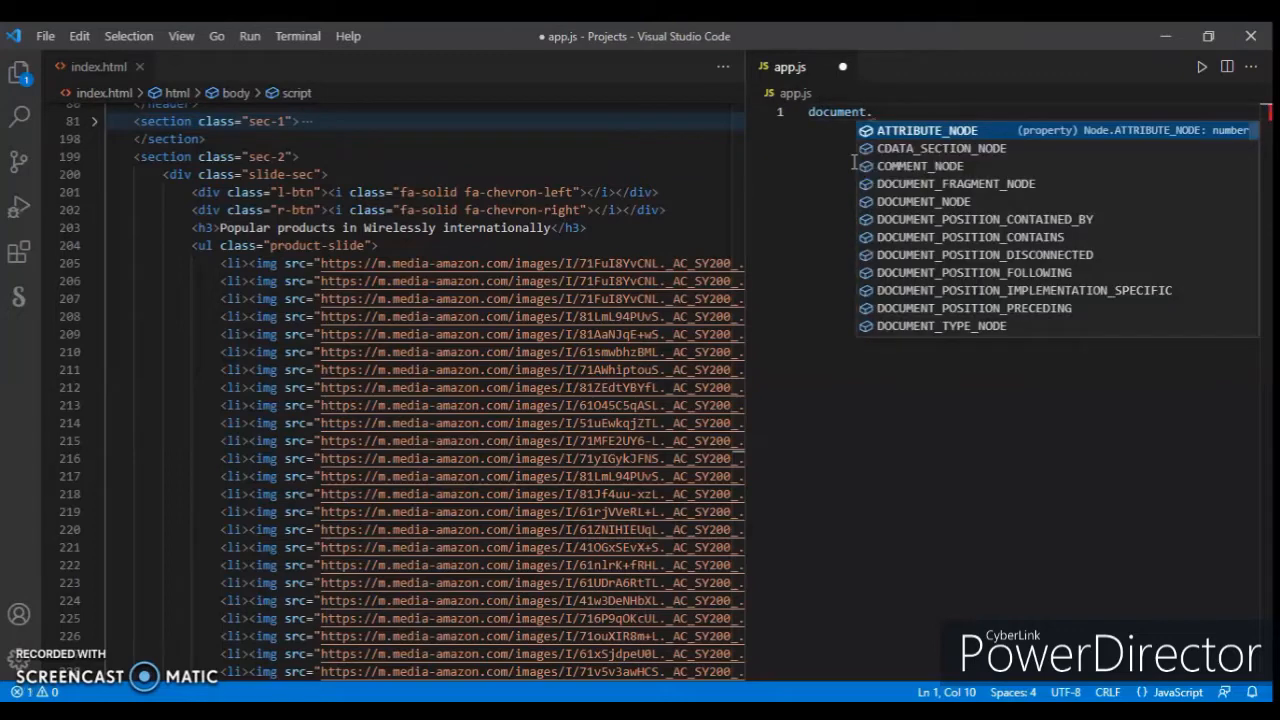
pyautogui.write('querySelector(".r-bt')
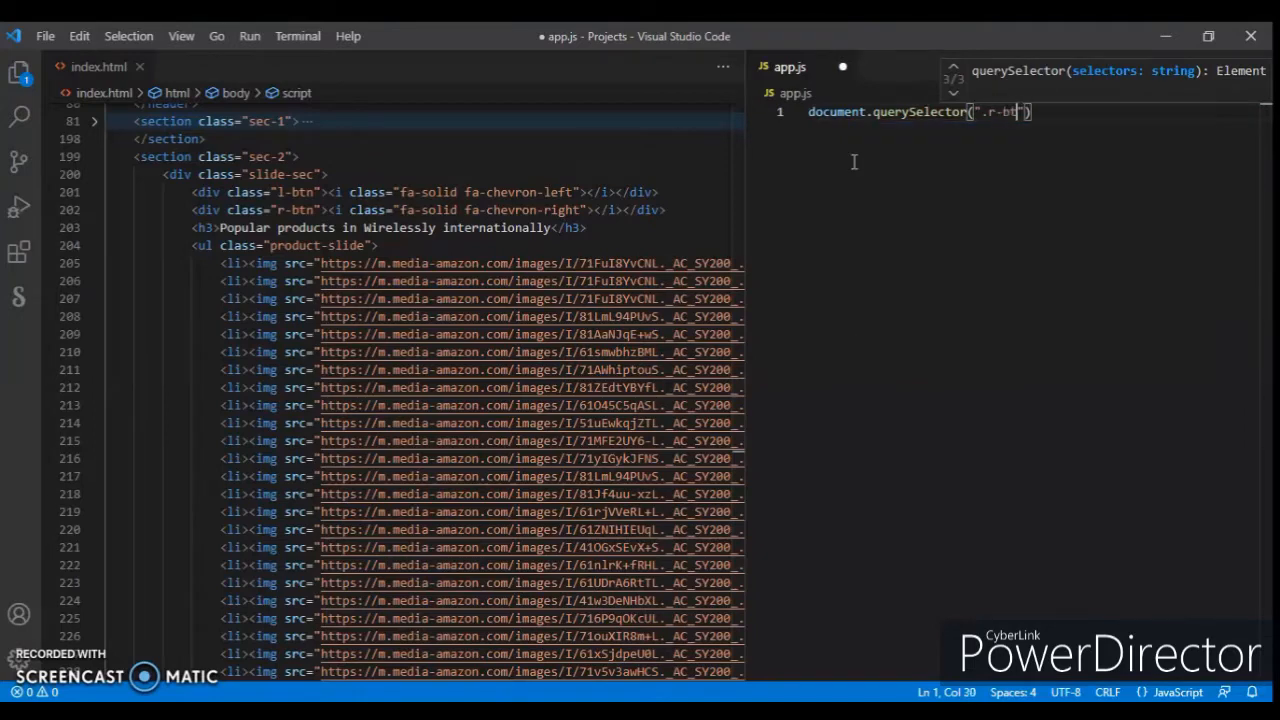
pyautogui.write('.')
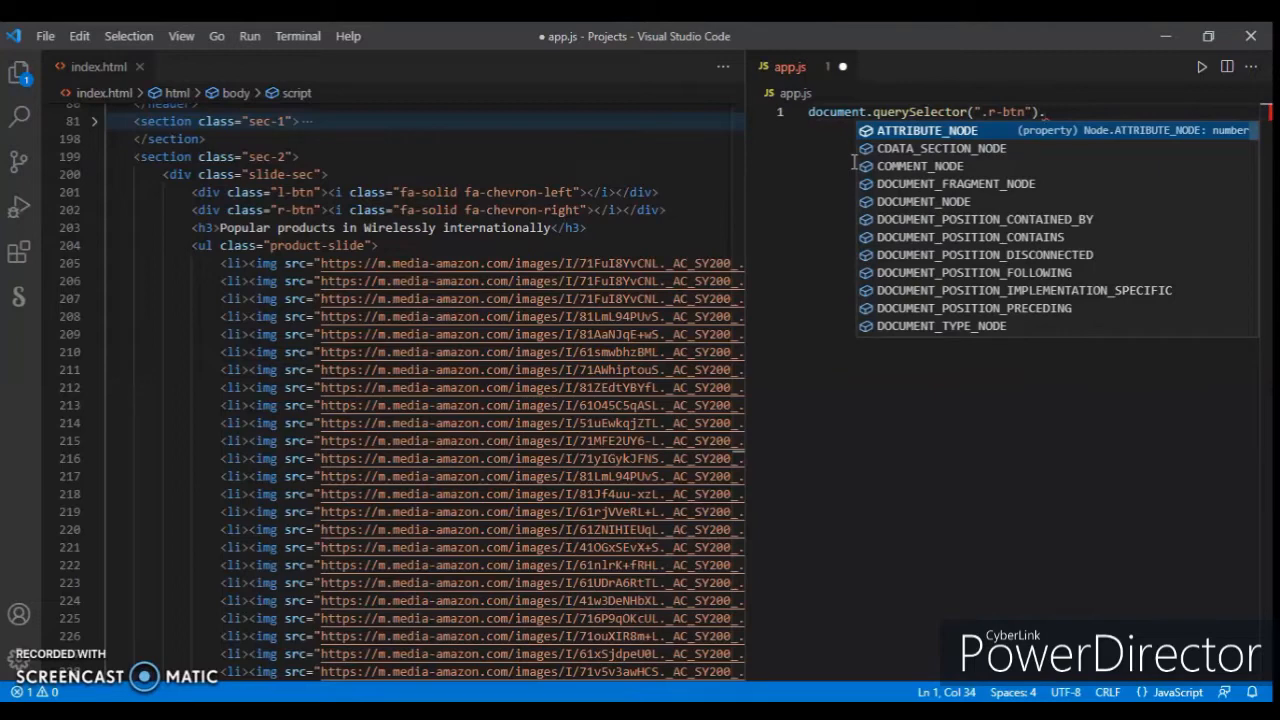
pyautogui.write('addEventListener("click",')
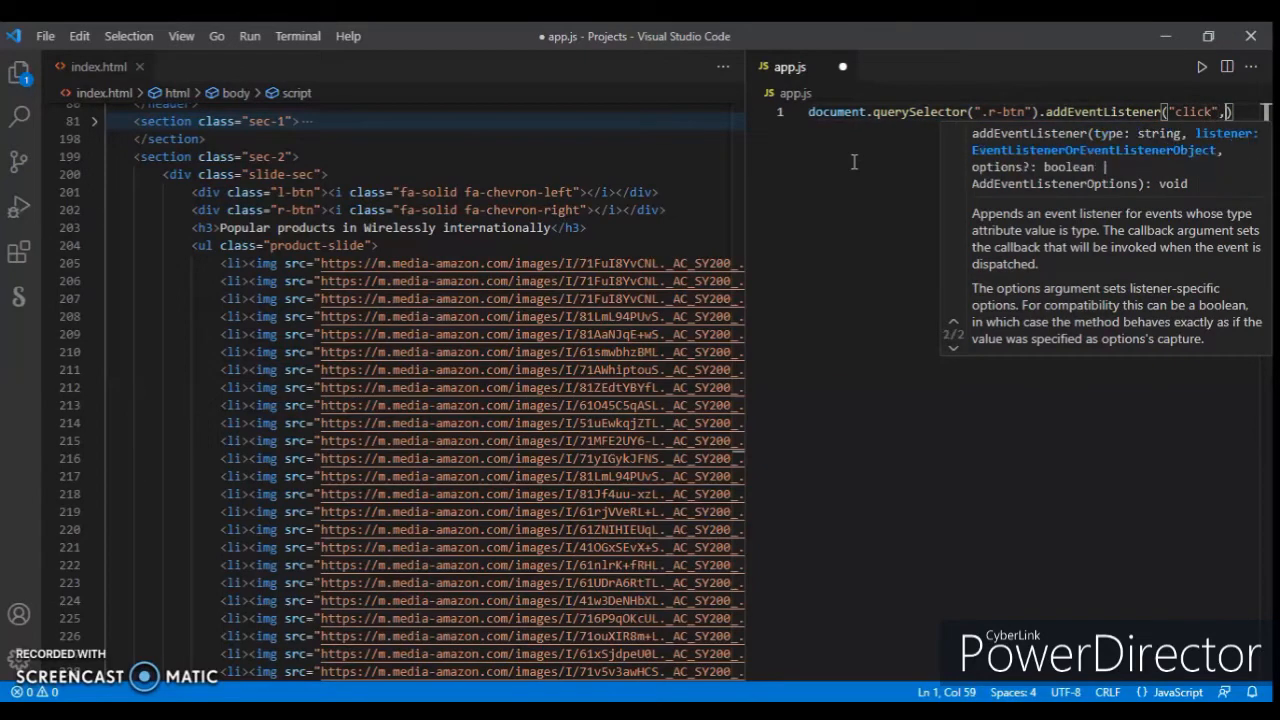
pyautogui.press('enter')
pyautogui.write('function (params) {')
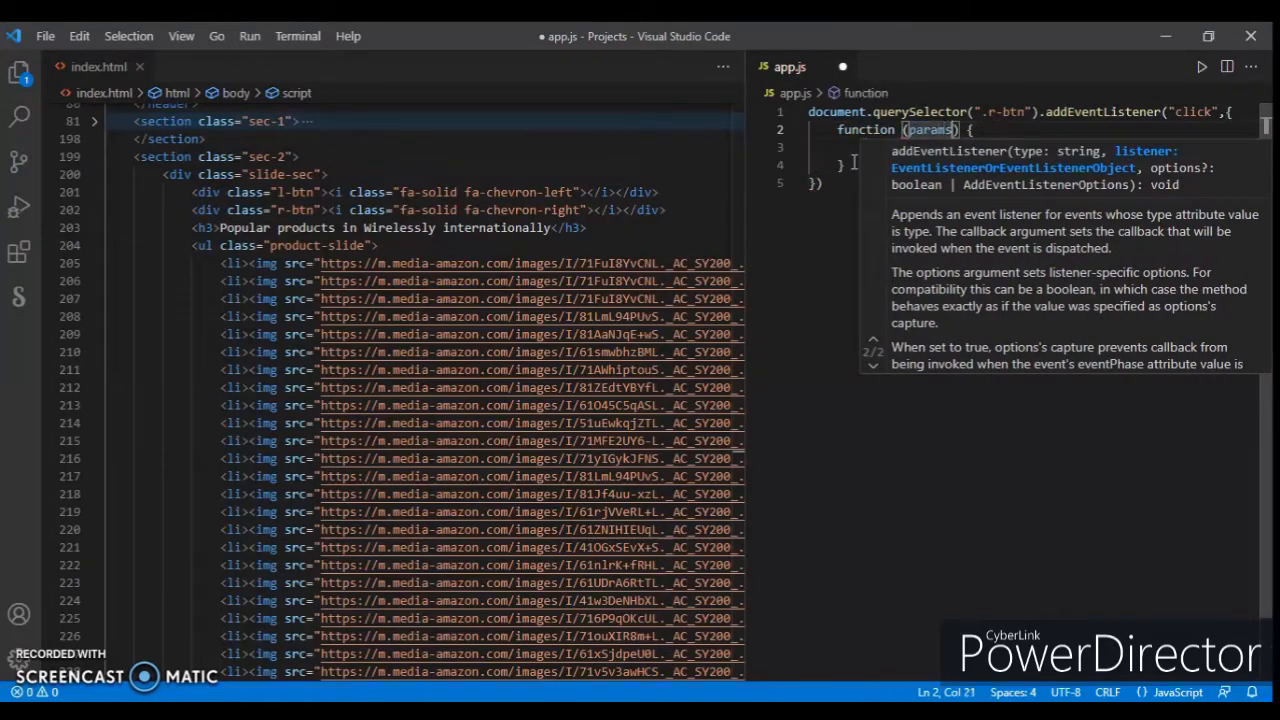
pyautogui.press('Backspace')
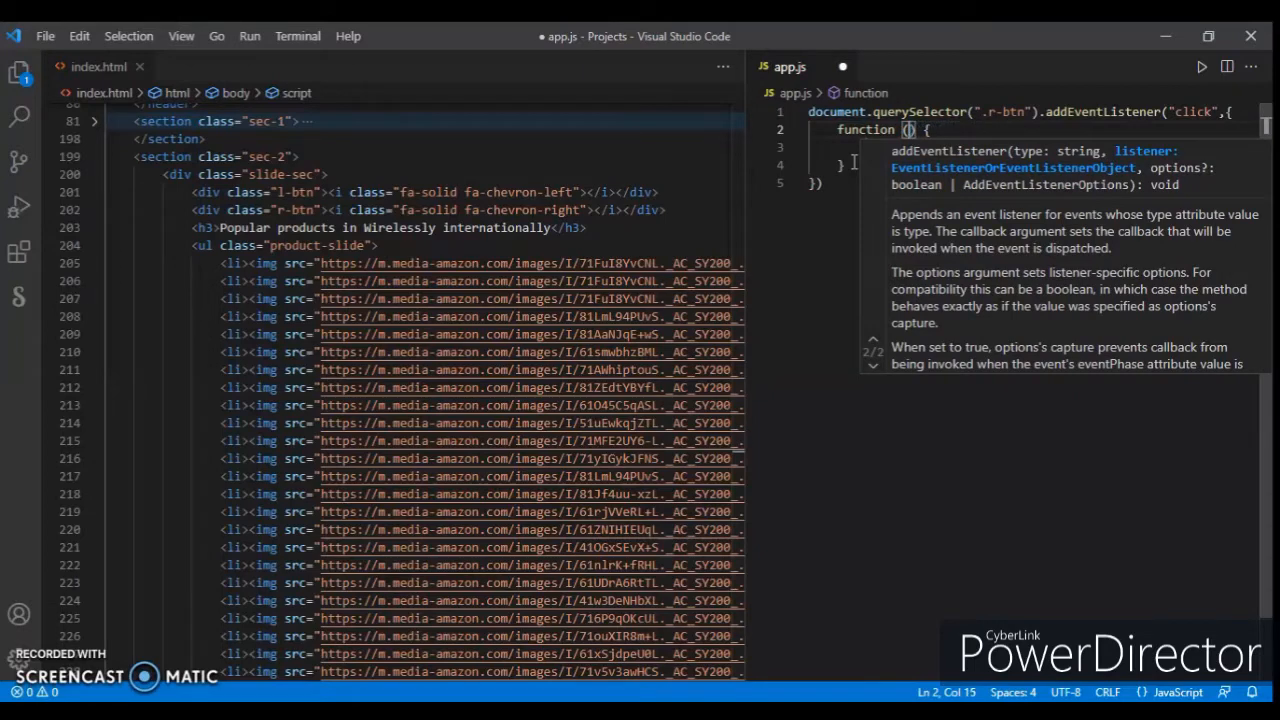
pyautogui.write('event')
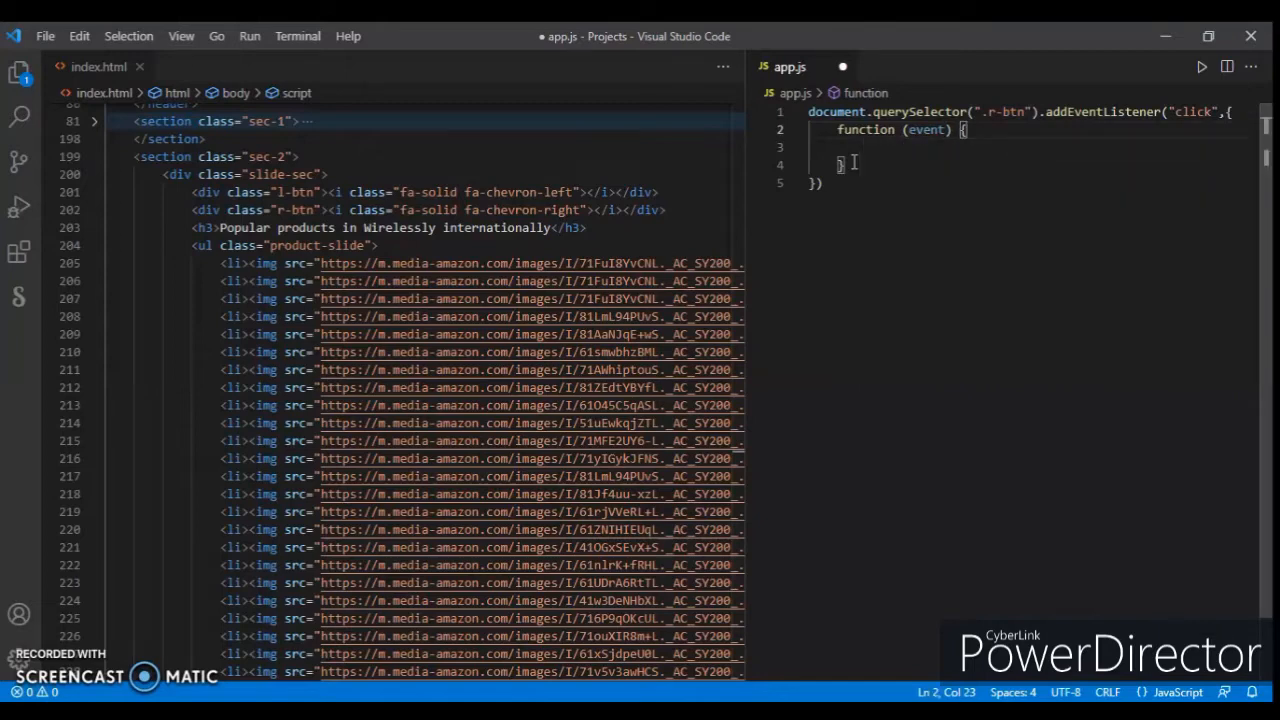
# Step: Inside the handler, add document.querySelector(".product-slide").scrollLeft += 1100
pyautogui.write('document')
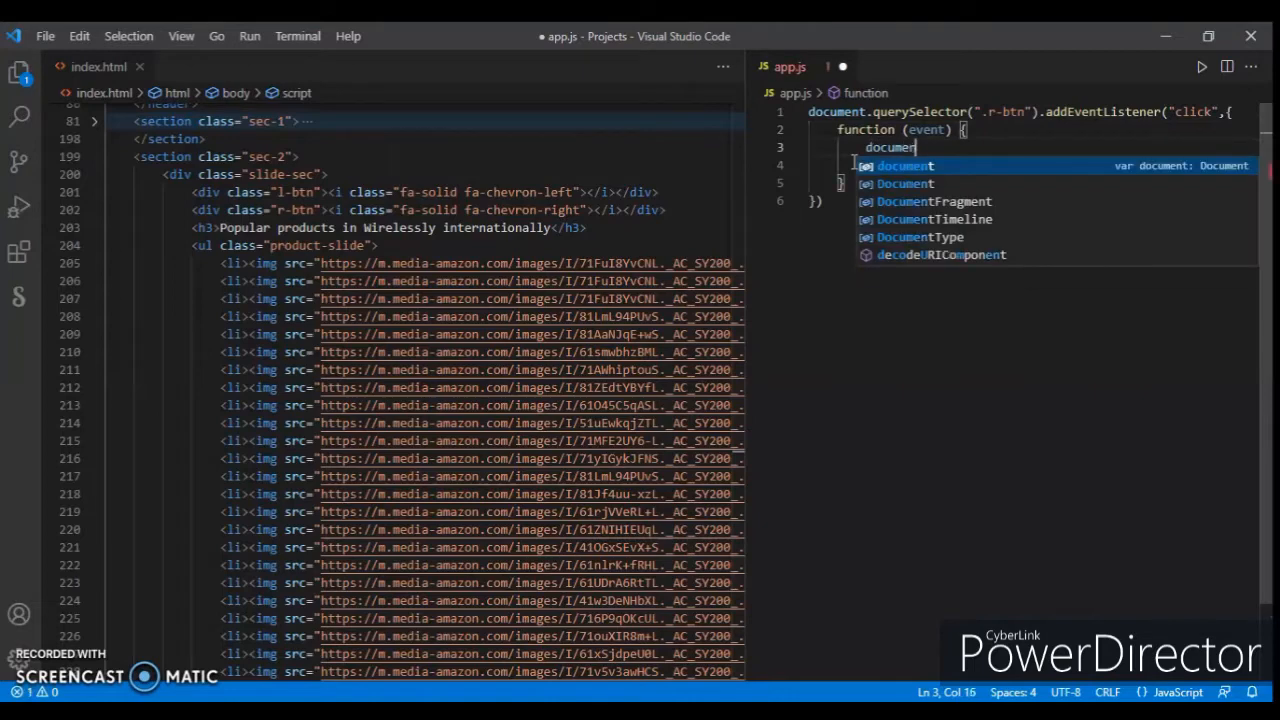
pyautogui.write('.')
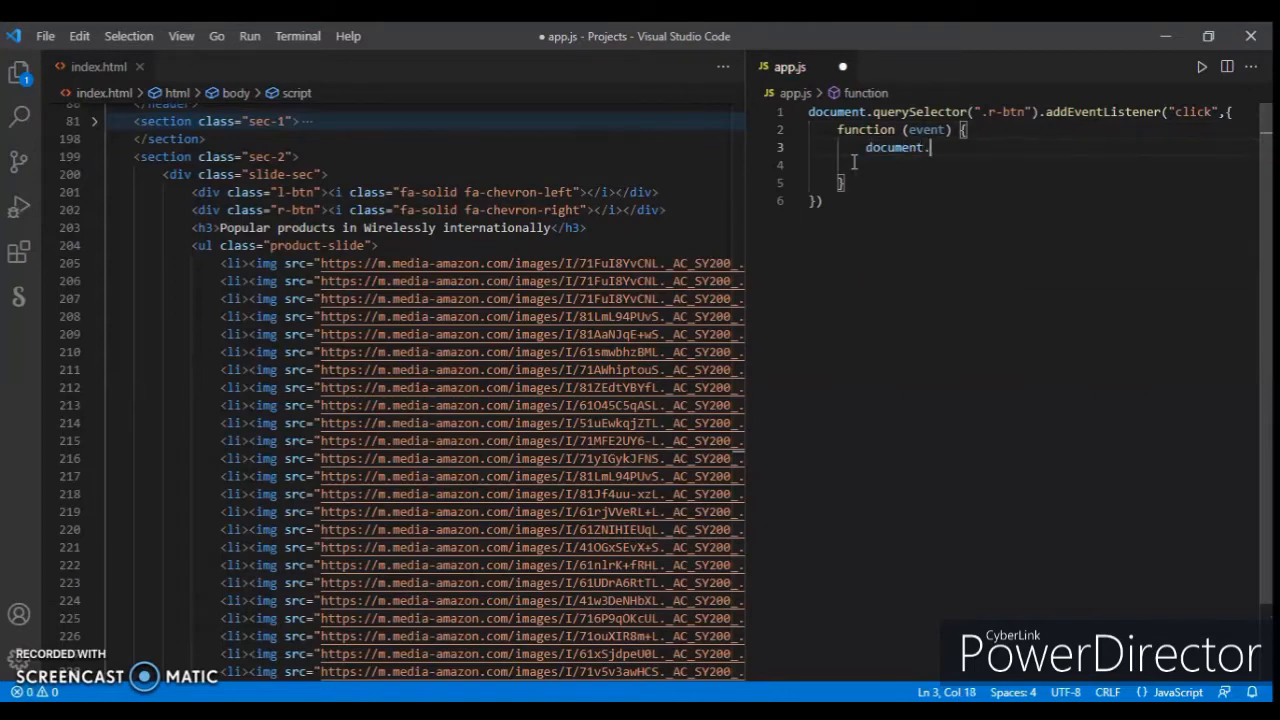
pyautogui.write('querySelector')
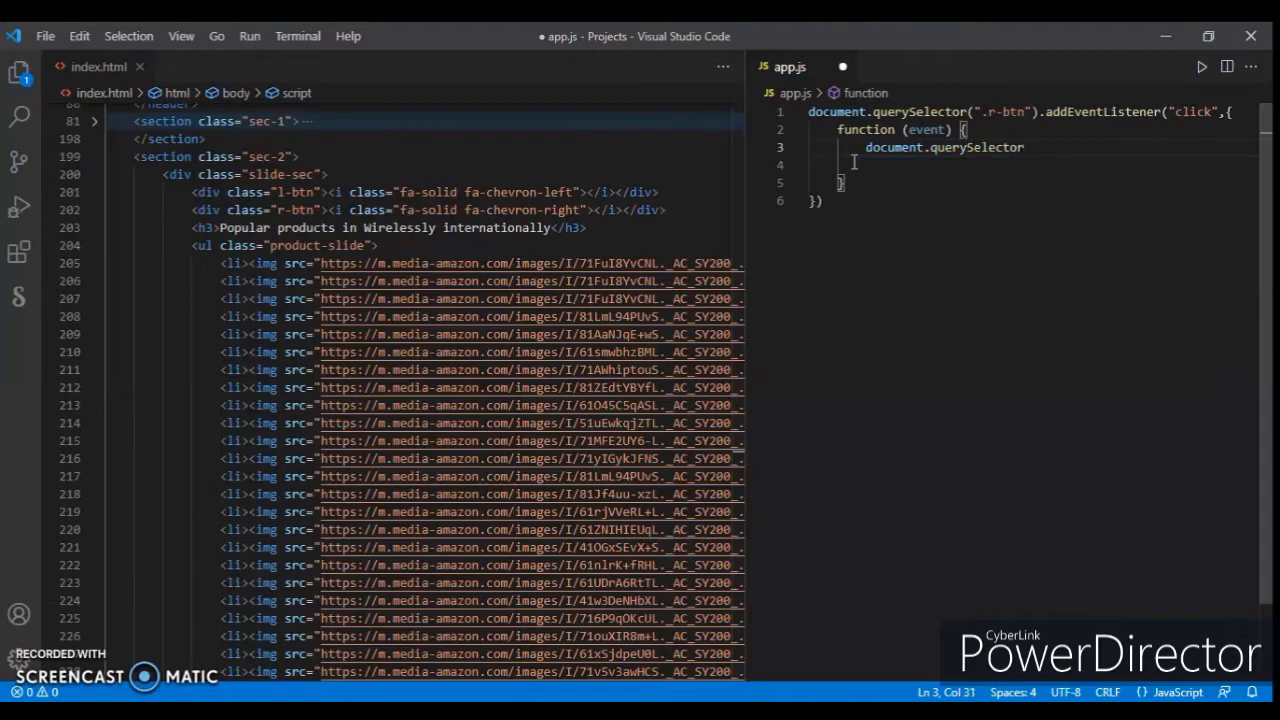
pyautogui.write('("')
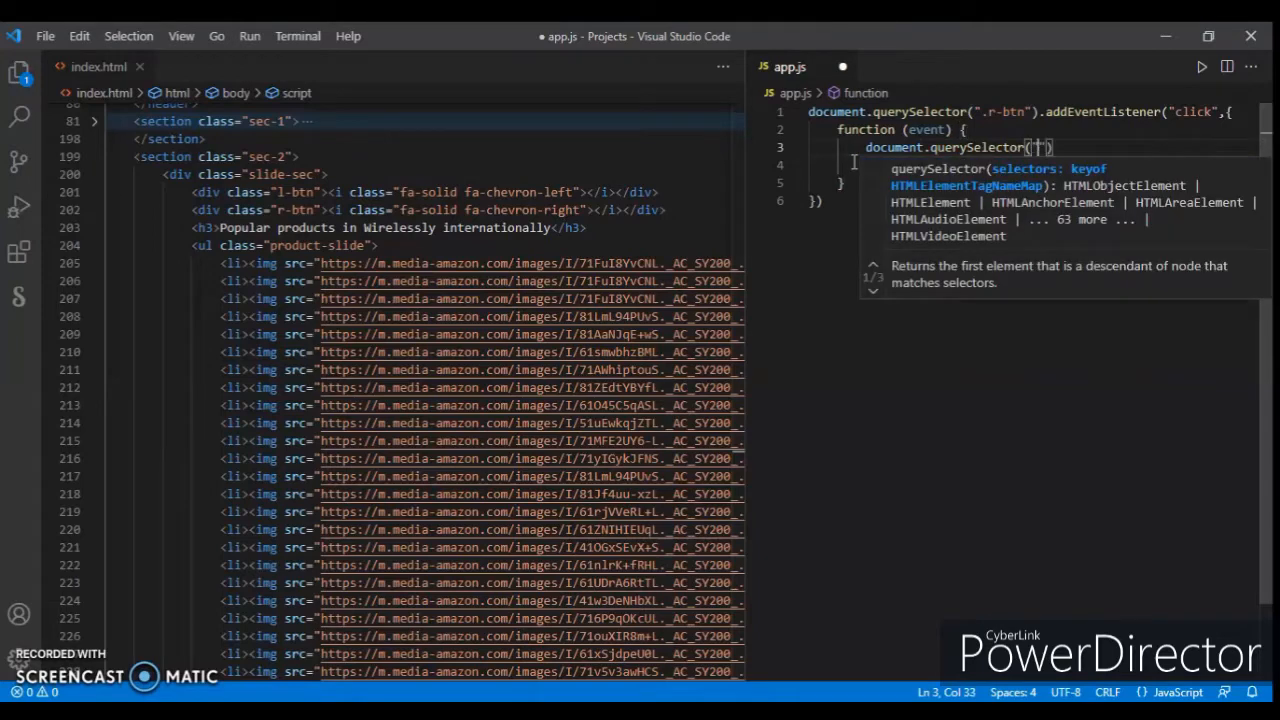
pyautogui.write('.product-slide')
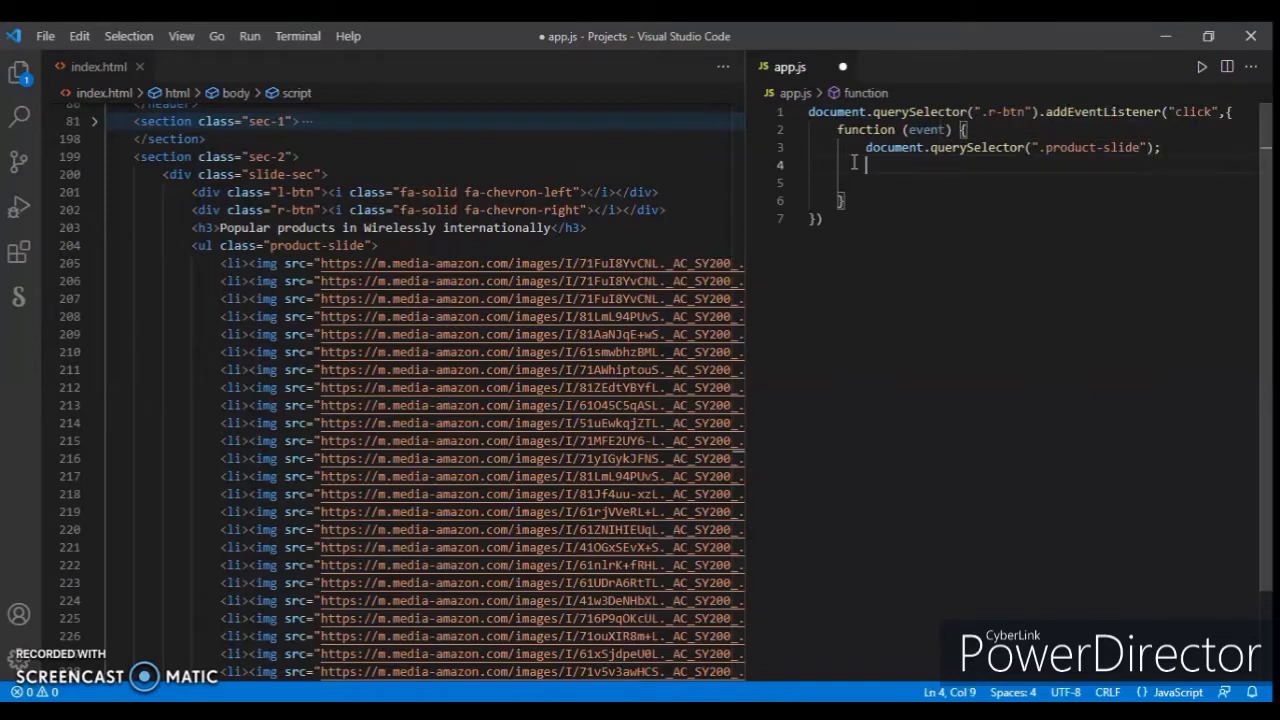
pyautogui.press('BackSpace')
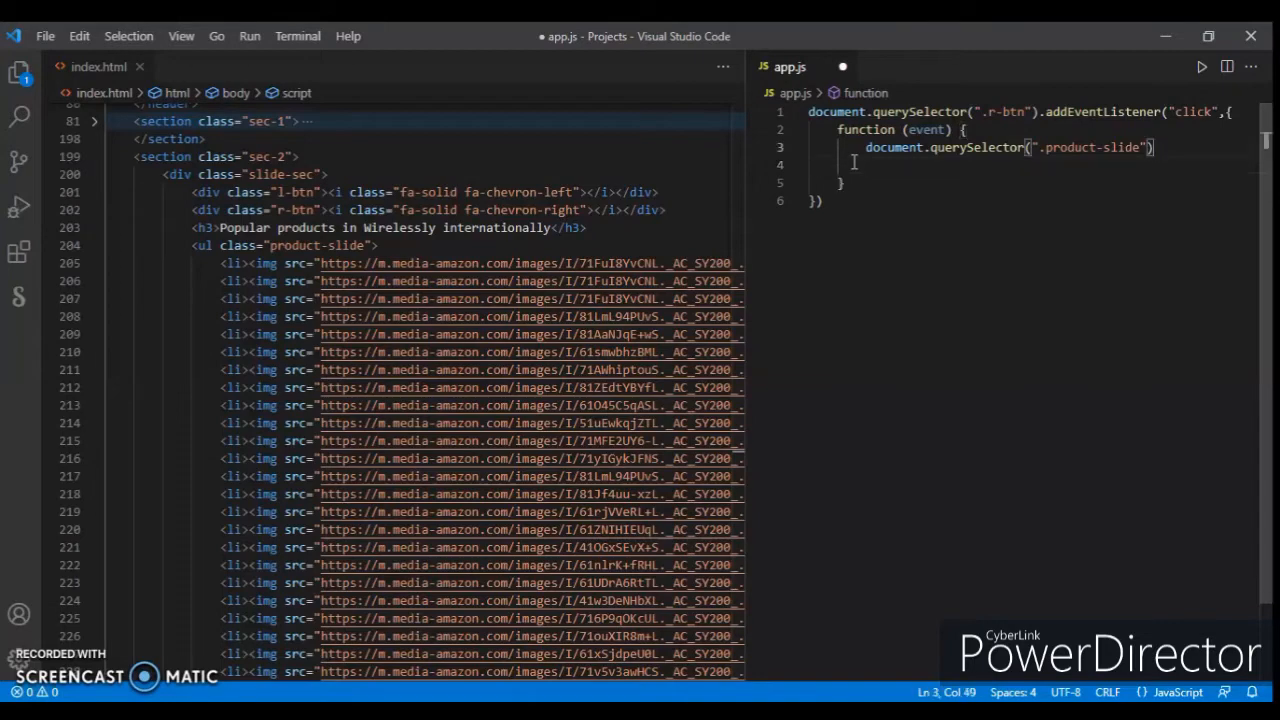
pyautogui.write('.')
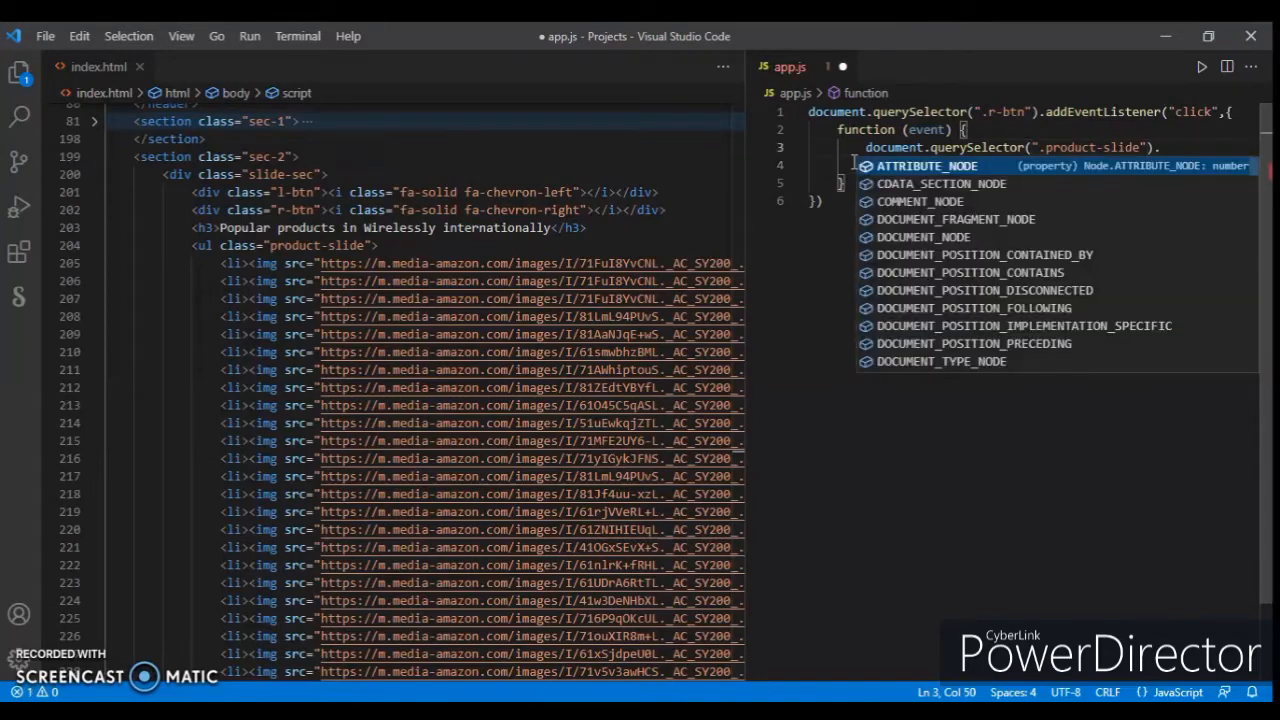
pyautogui.write('scrollLe')
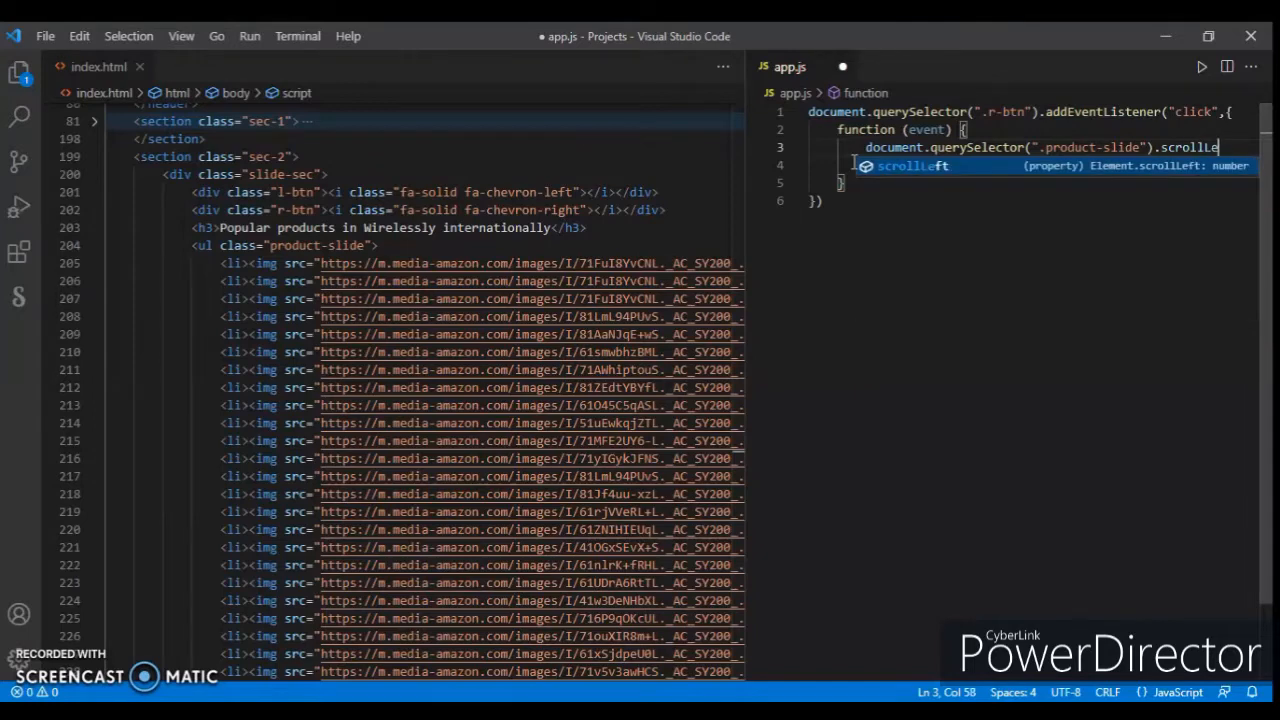
pyautogui.write('ft')
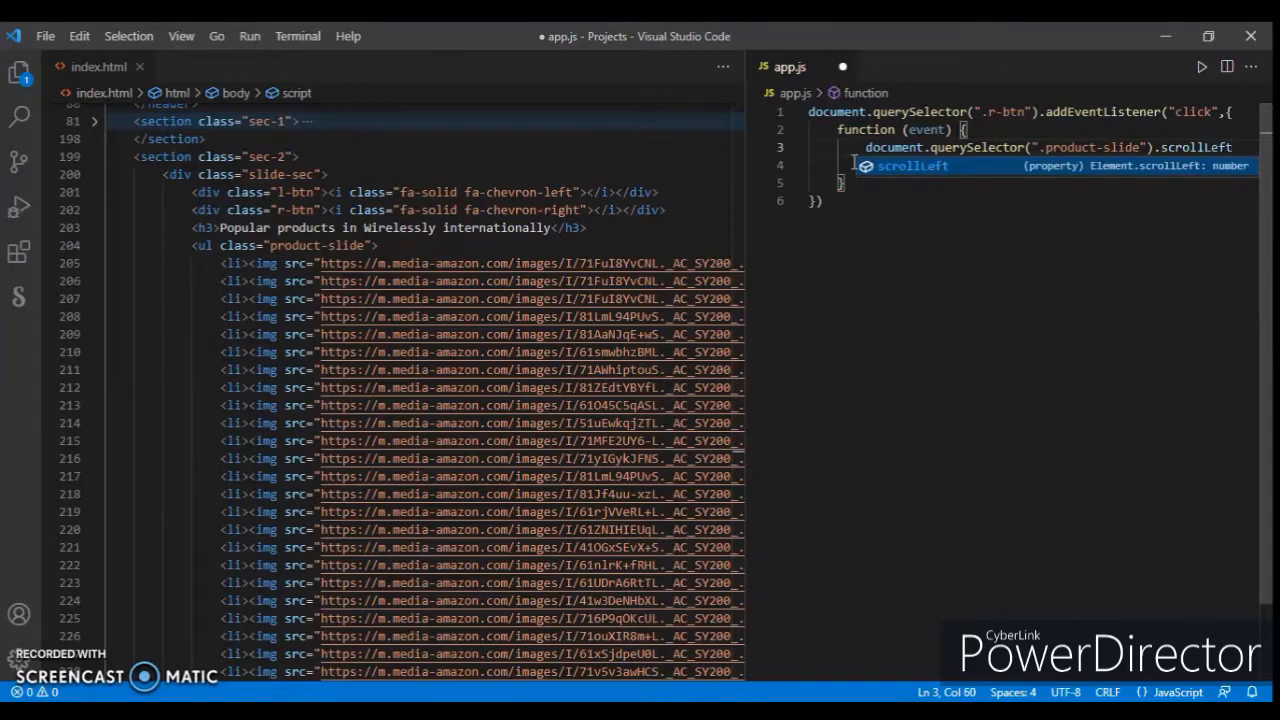
pyautogui.write('+=')
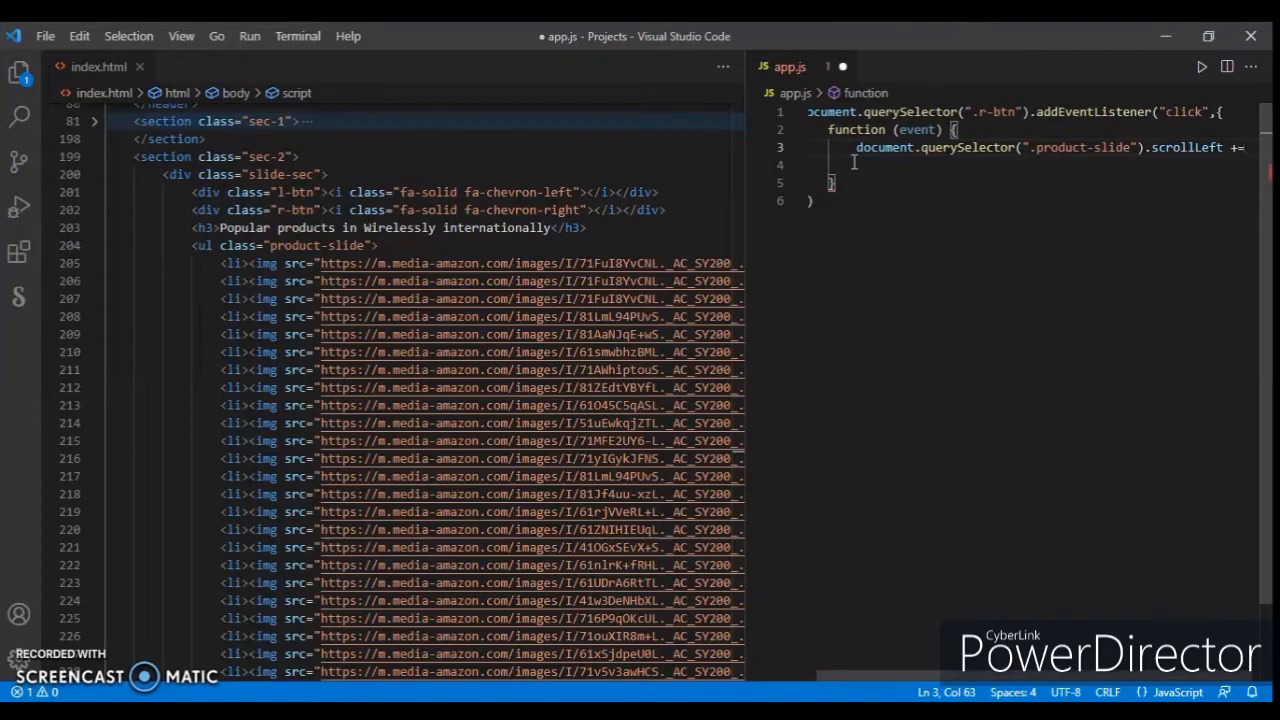
pyautogui.write('1100;')
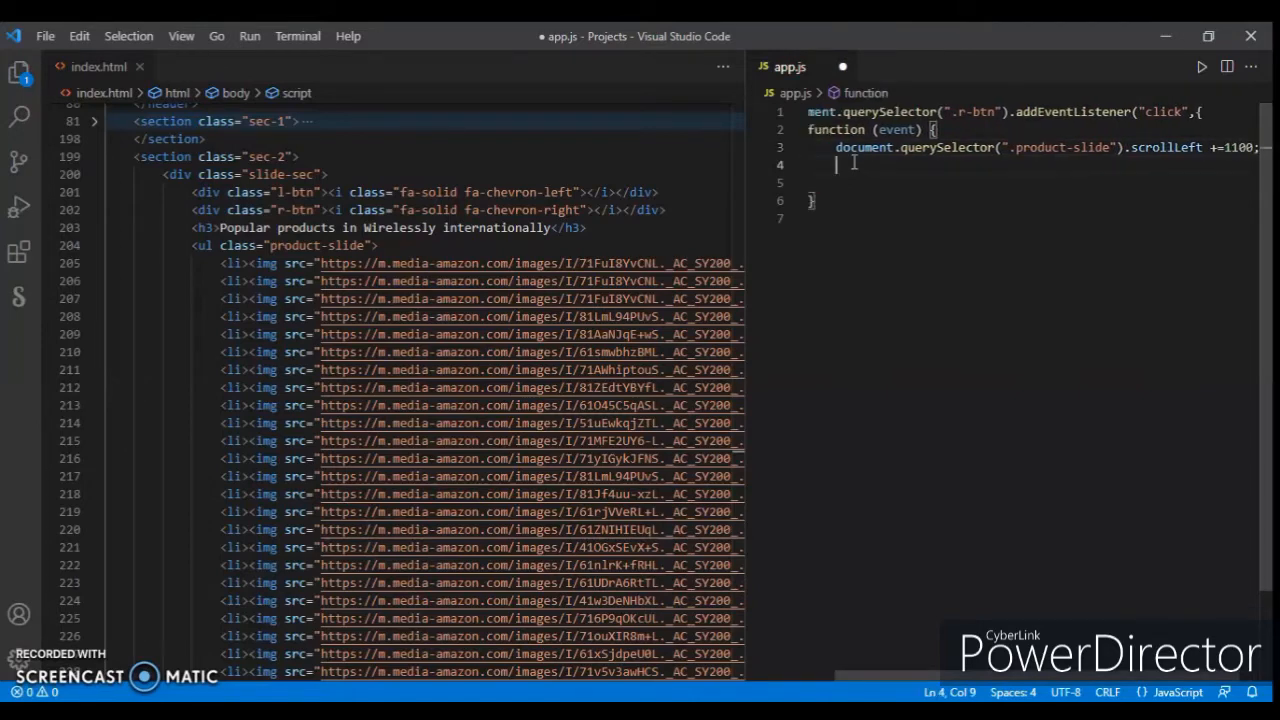
# Step: Finish the handler with event.preventDefault();
pyautogui.write('even')
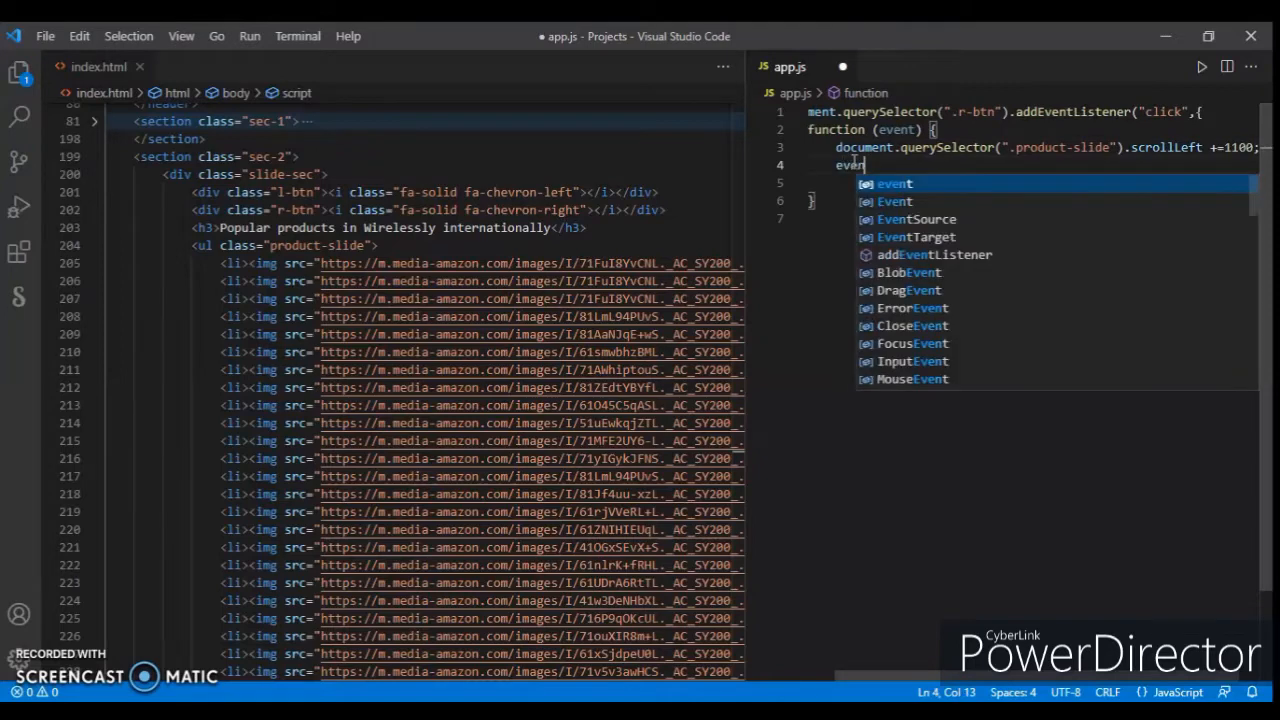
pyautogui.write('.preventDefault(')
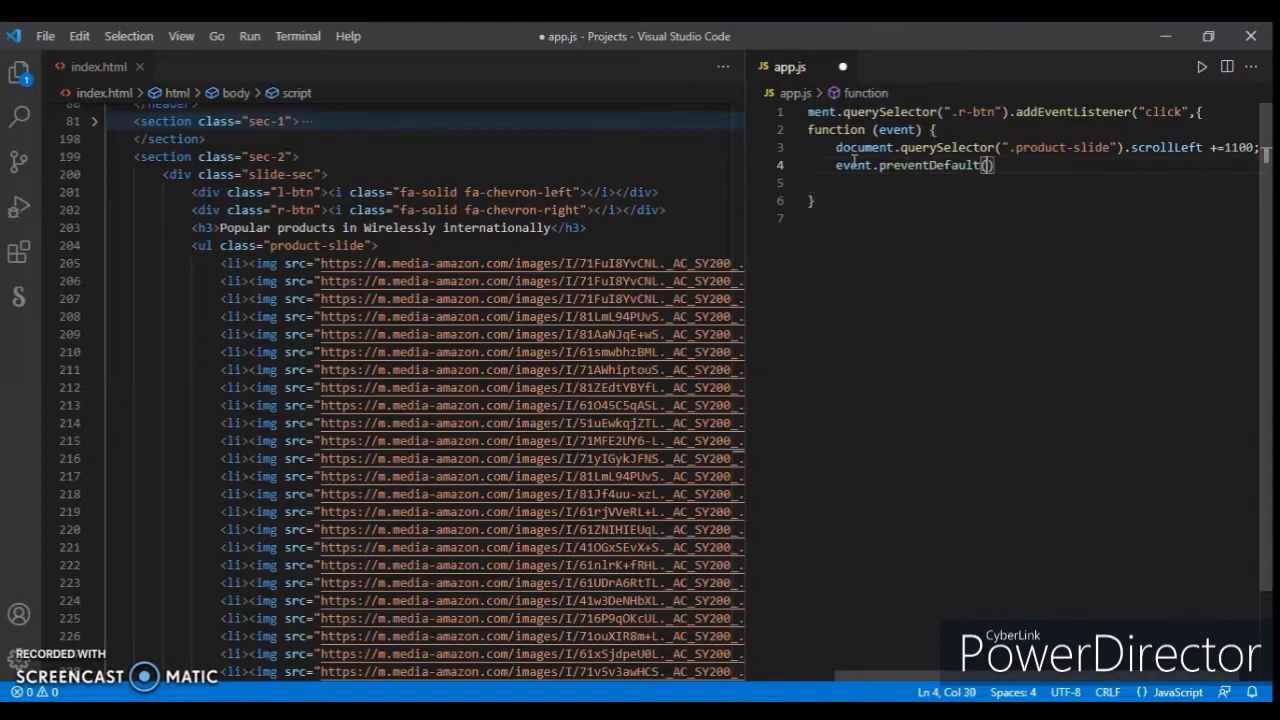
pyautogui.write(';')
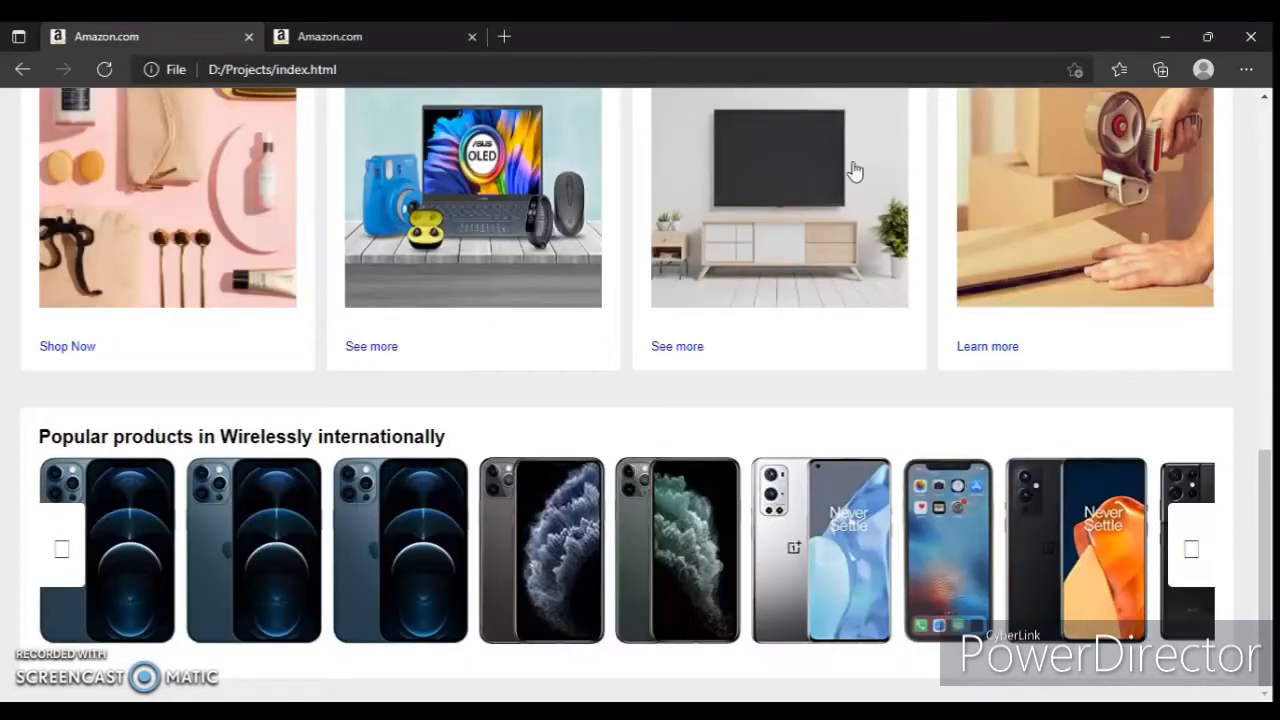
# Step: Show the DevTools Console and try the Popular products right chevron
pyautogui.click(850, 512)
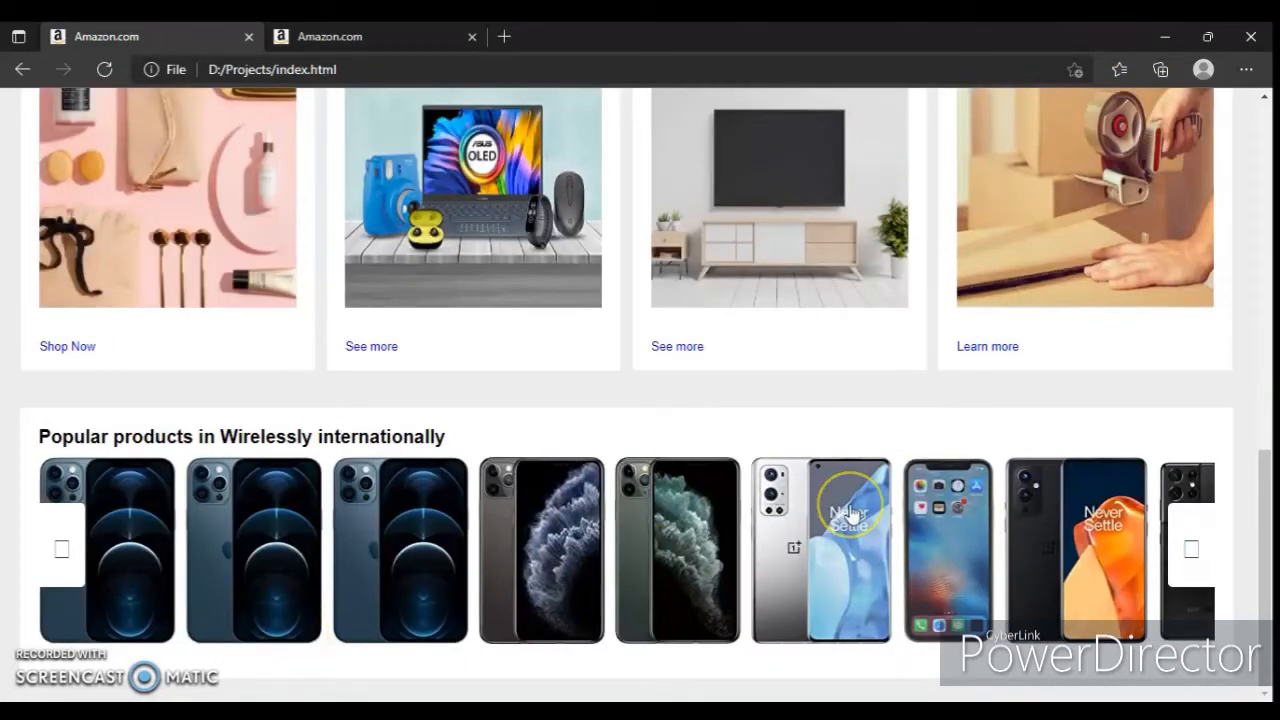
pyautogui.moveTo(420, 576)
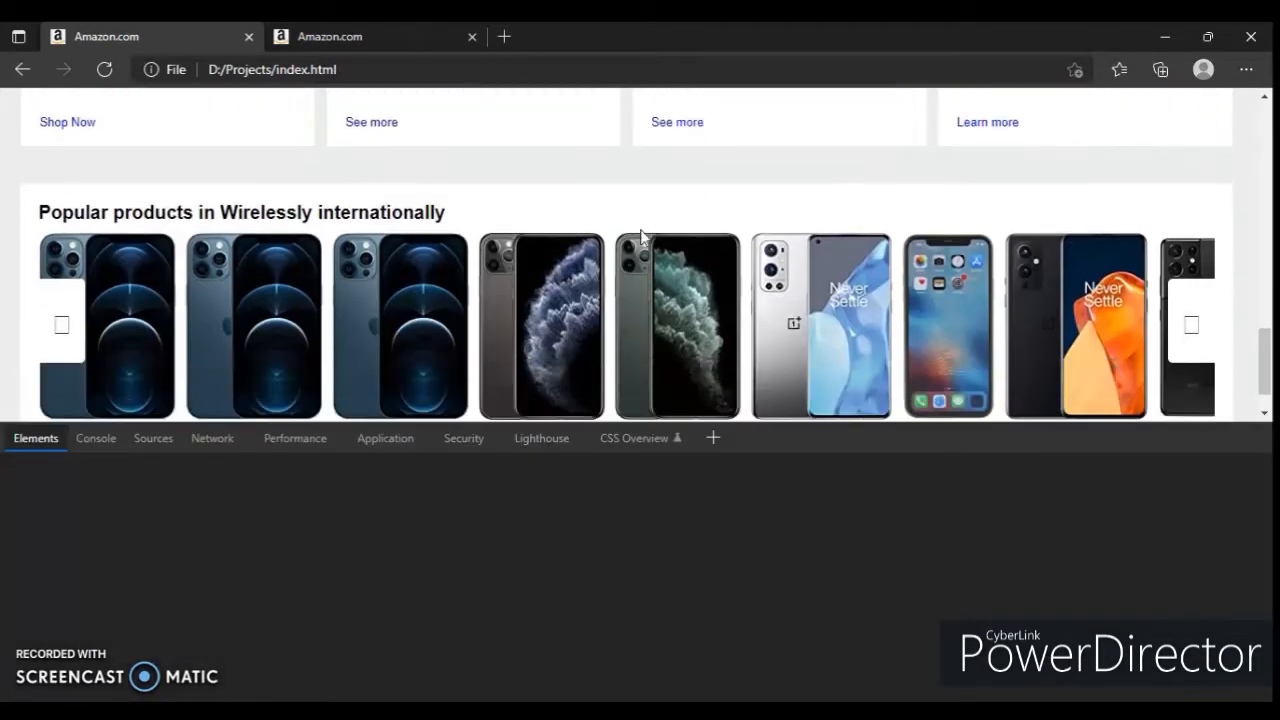
pyautogui.click(156, 438)
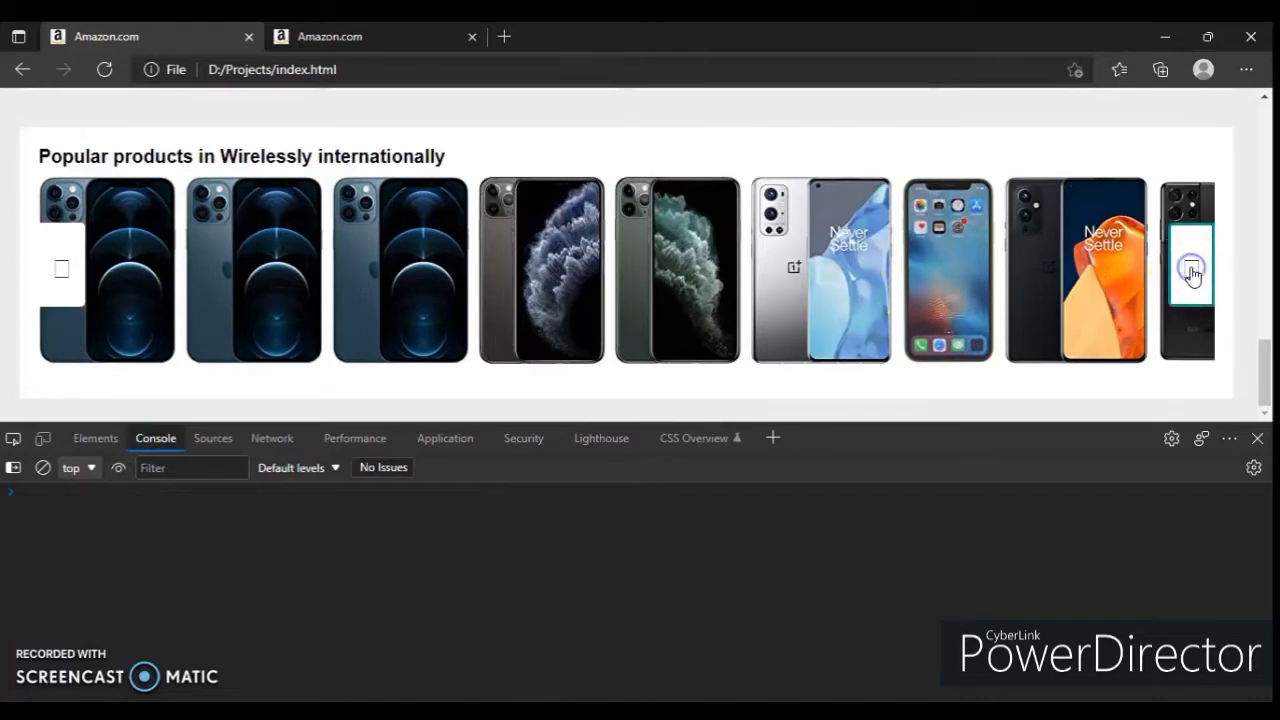
pyautogui.click(1190, 270)
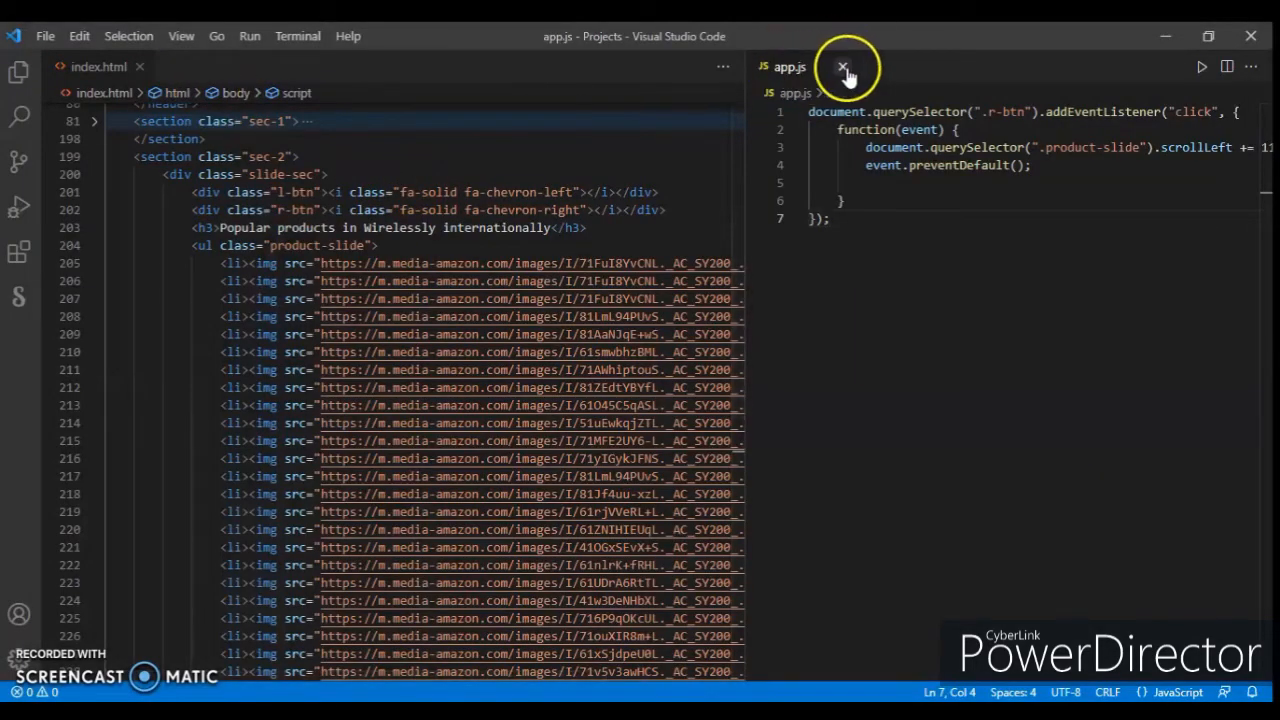
# Step: Close app.js, save a new file as apps.js, and return to index.html to repoint the script src
pyautogui.click(844, 68)
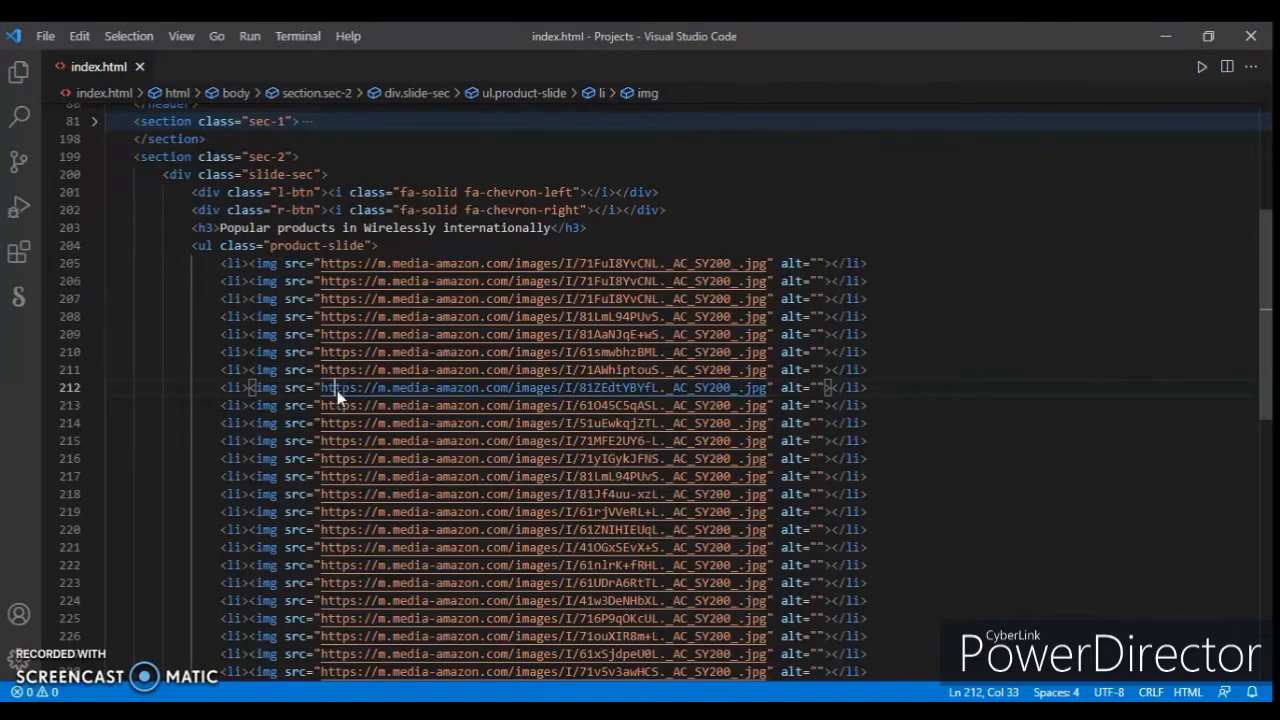
pyautogui.press('ctrl+shift+s')
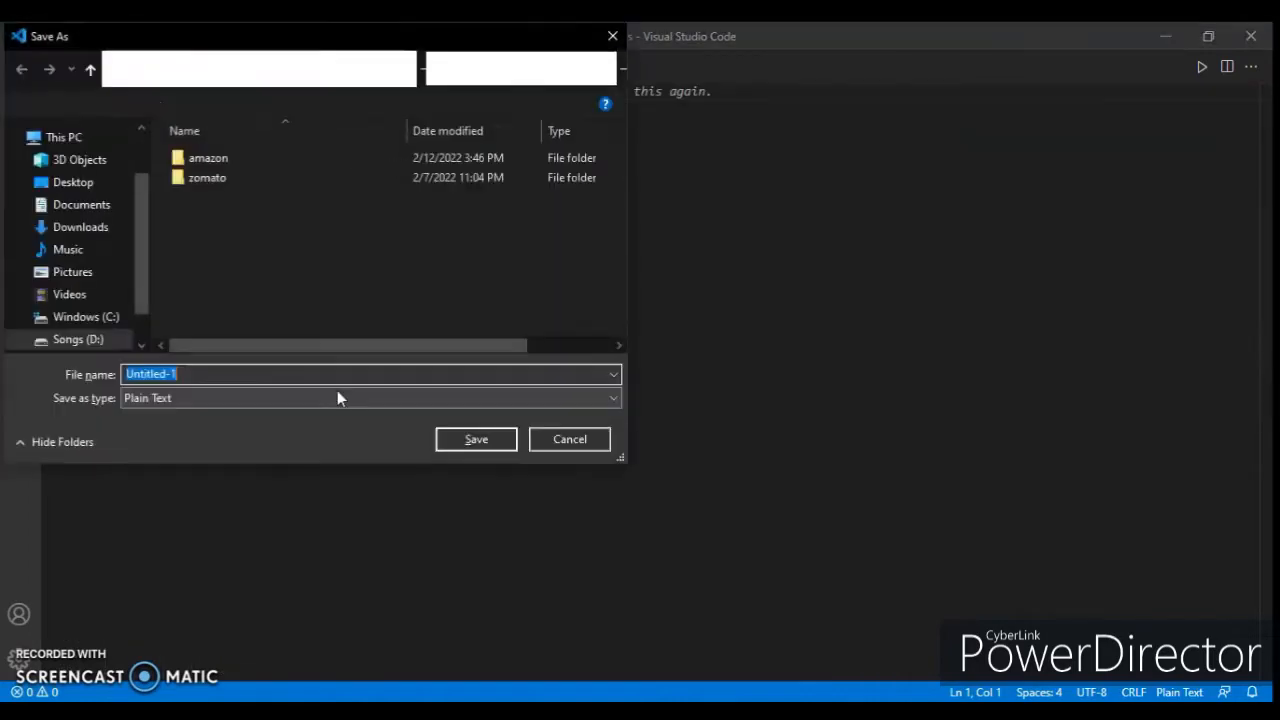
pyautogui.write('apps')
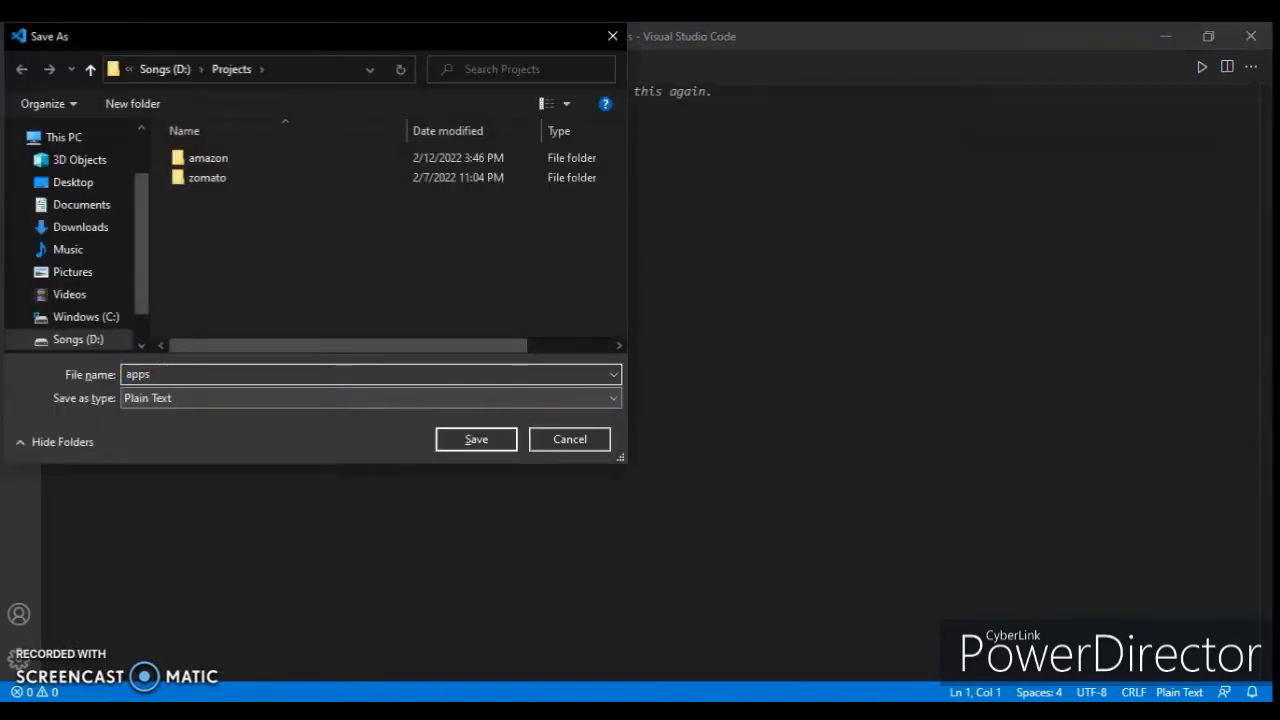
pyautogui.click(568, 440)
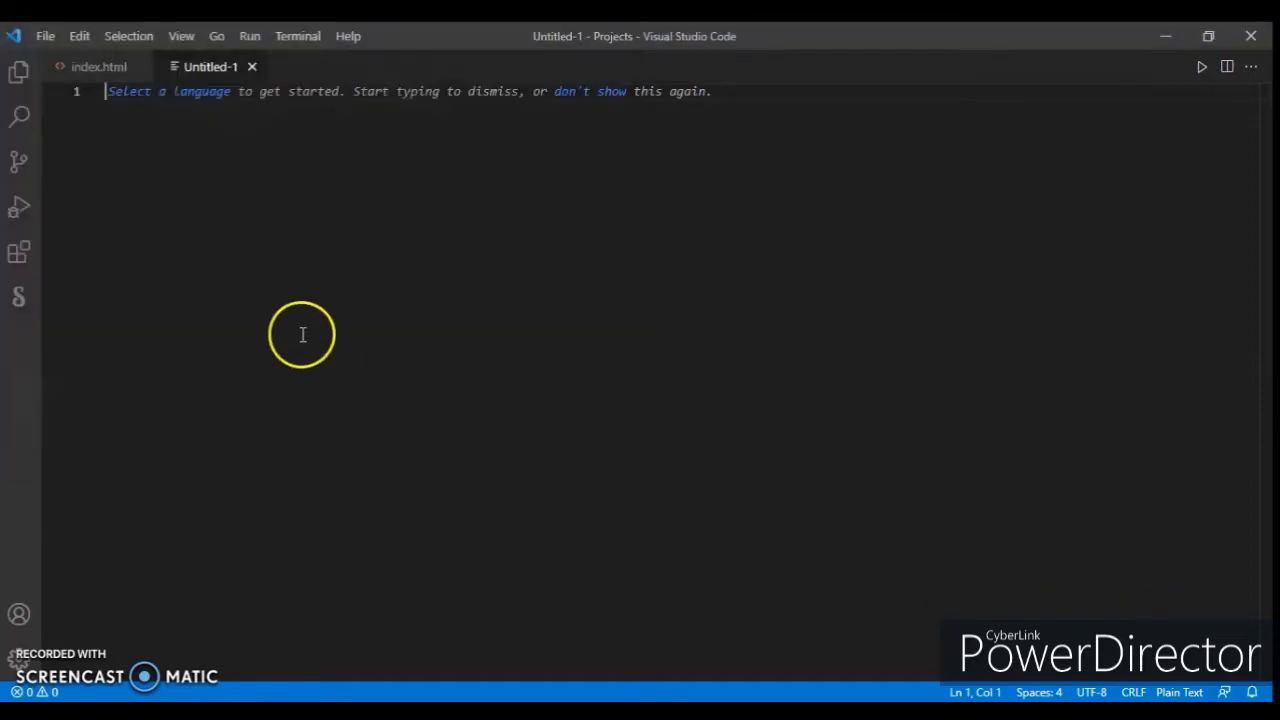
pyautogui.click(98, 66)
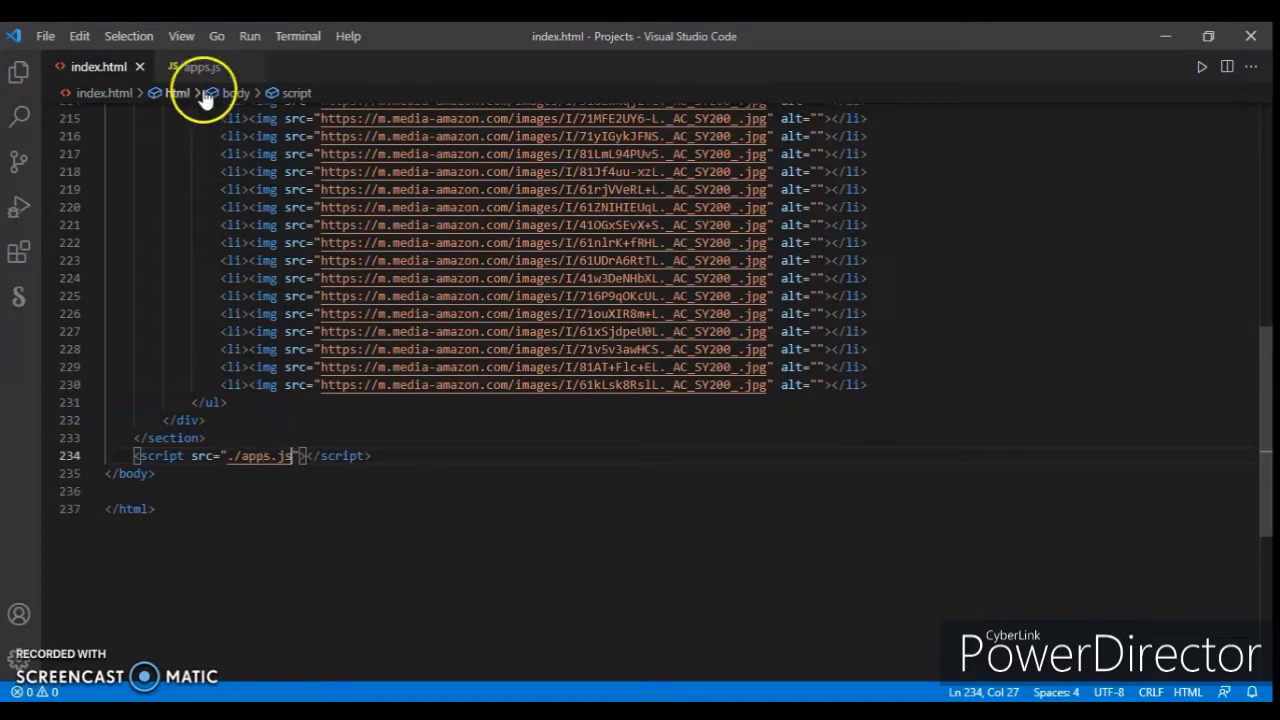
# Step: Reload the Amazon clone page in Edge and click the right chevron twice
pyautogui.click(200, 68)
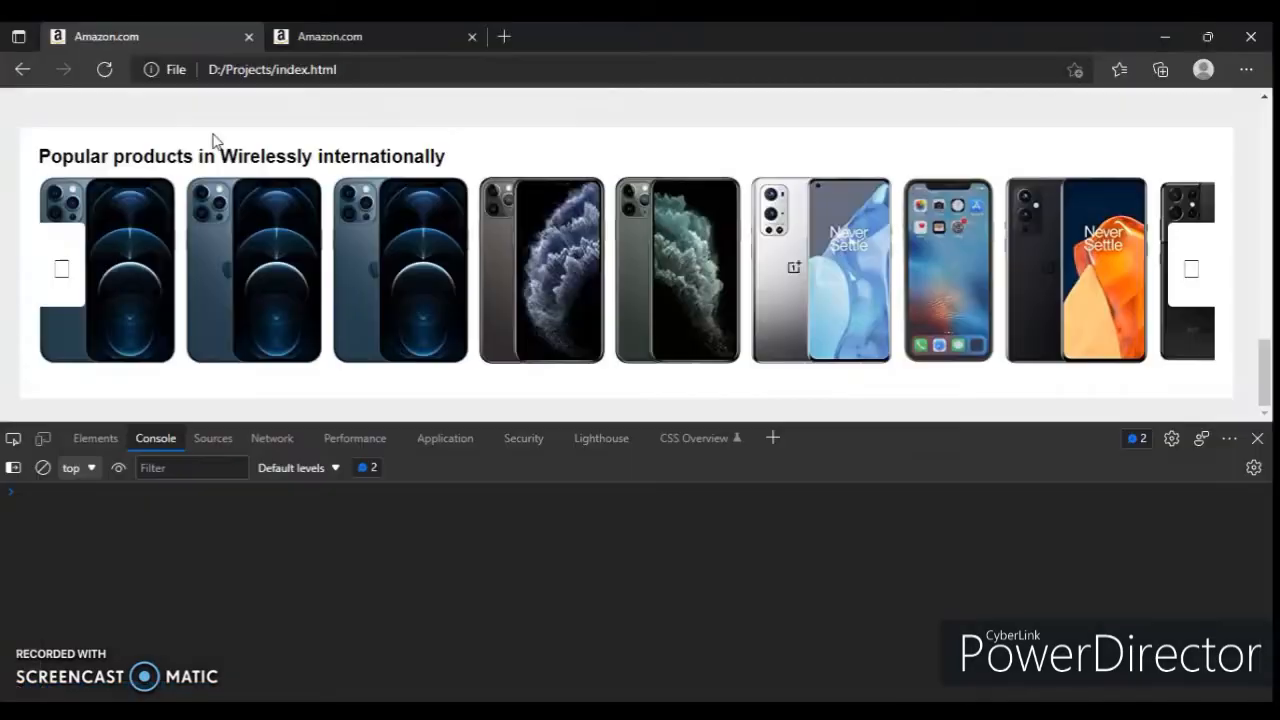
pyautogui.click(104, 68)
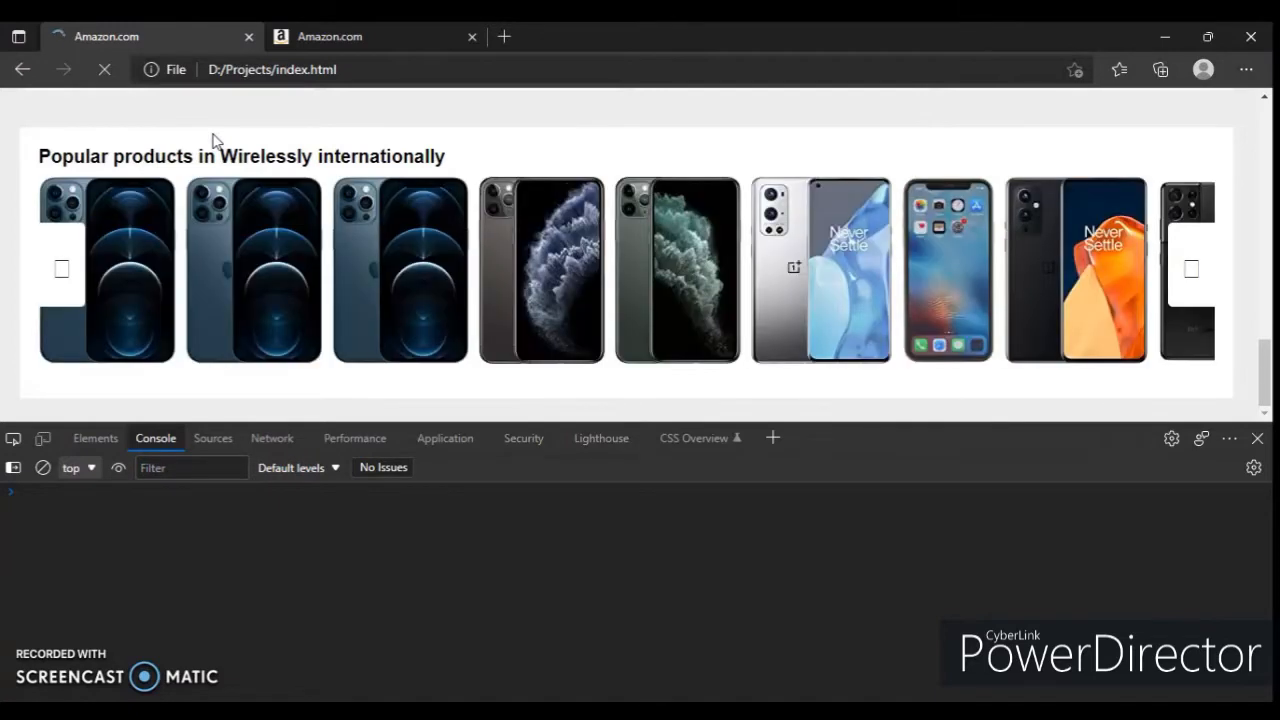
pyautogui.click(1190, 270)
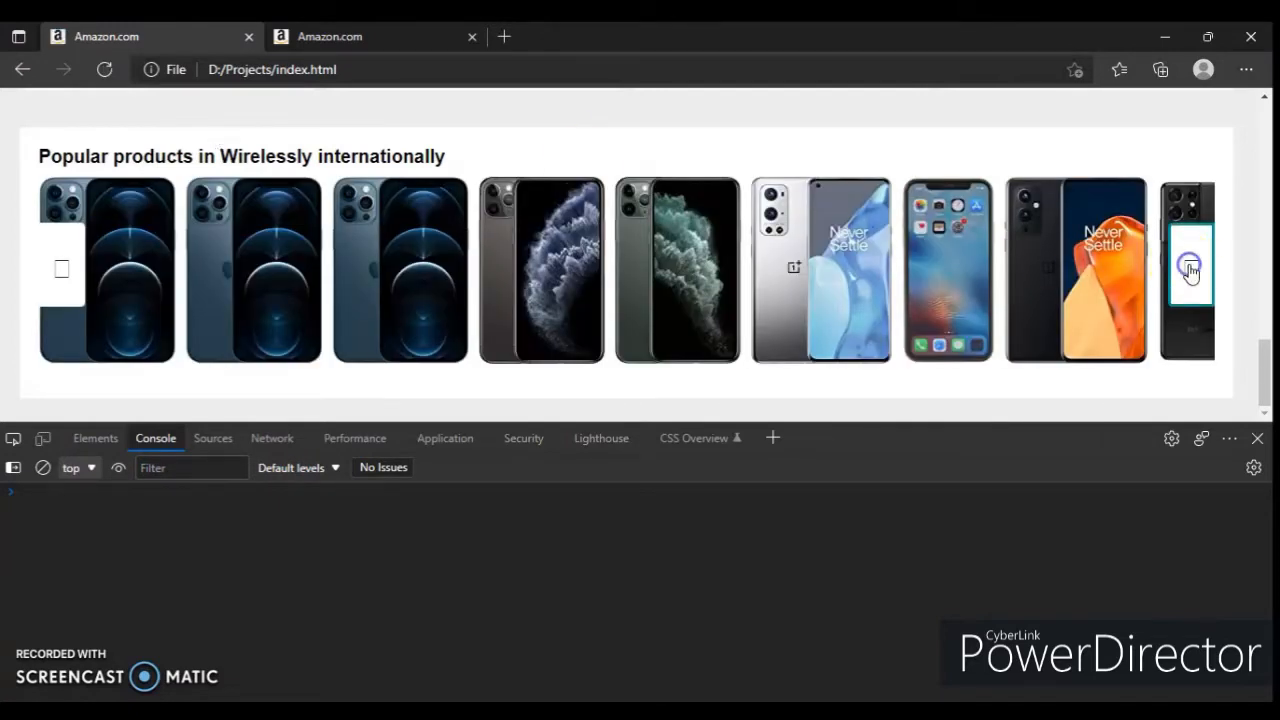
pyautogui.click(1190, 270)
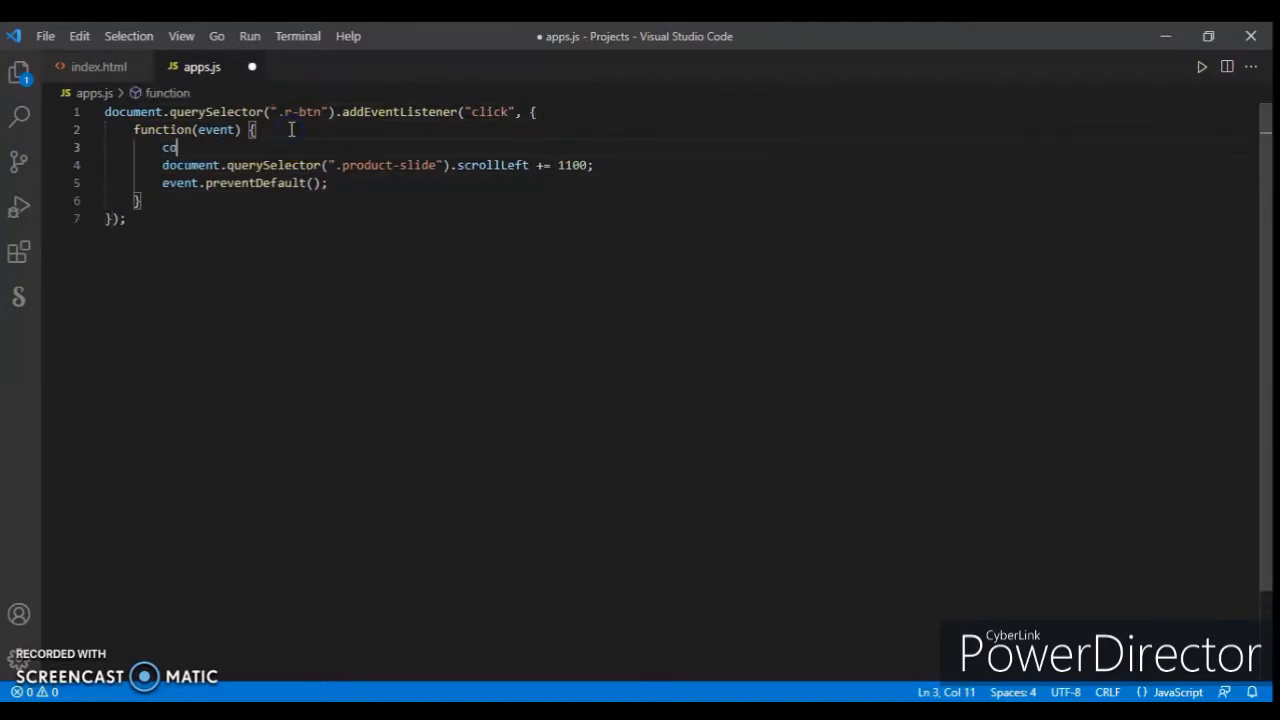
# Step: Write console.log inside the right-button click handler in apps.js
pyautogui.write('nsole.lo')
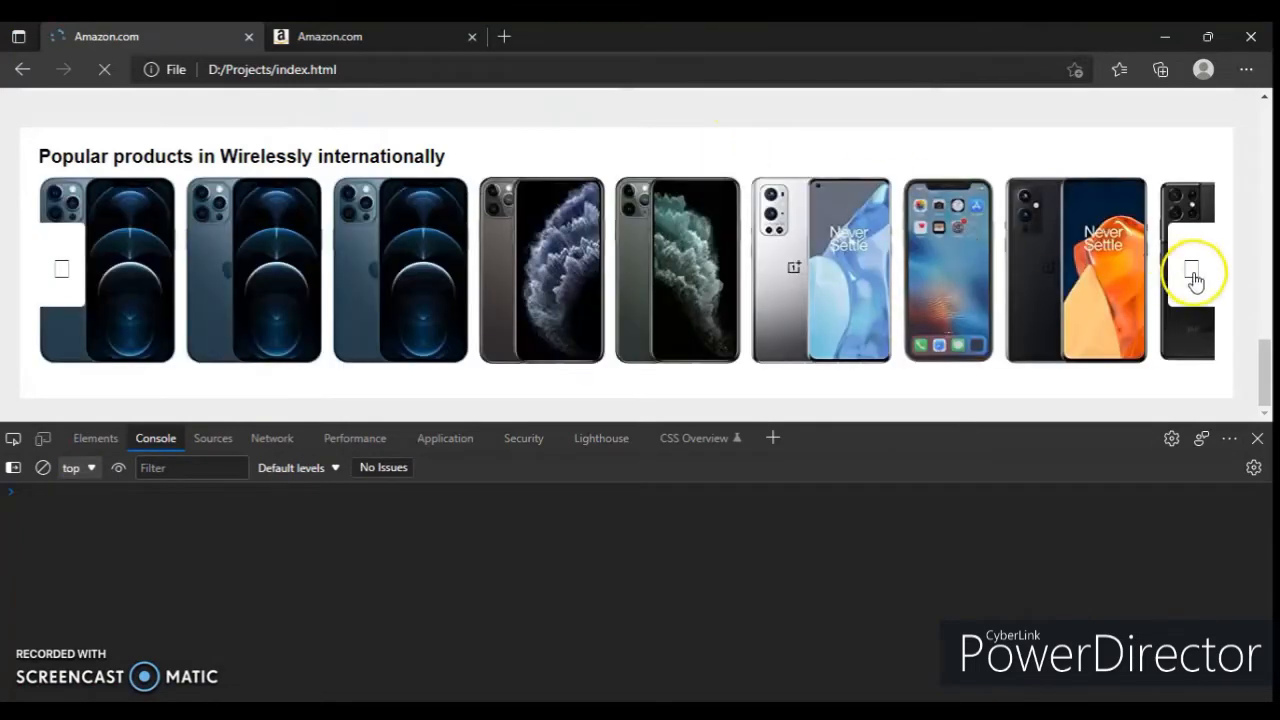
# Step: Click the Popular products right chevron again after reloading
pyautogui.click(1192, 278)
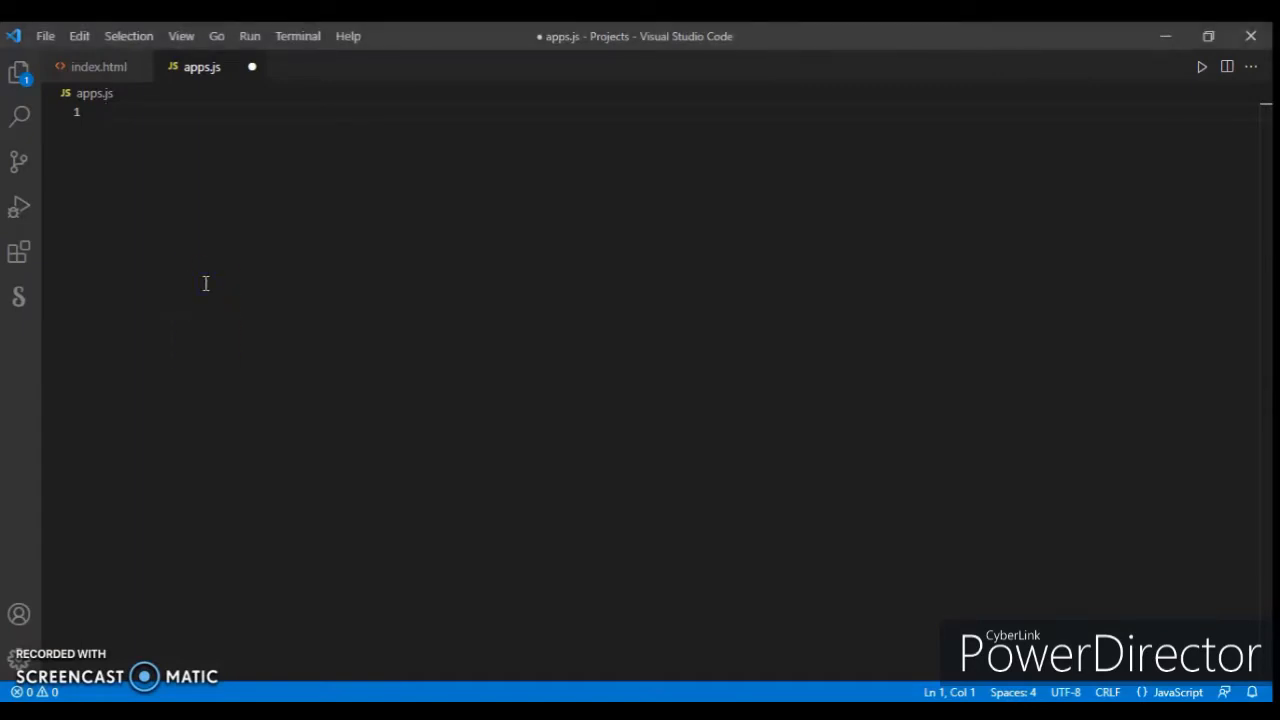
# Step: Declare const leftbtn and rightbtn via document.querySelector(".l-btn") and (".r-btn")
pyautogui.write('const le')
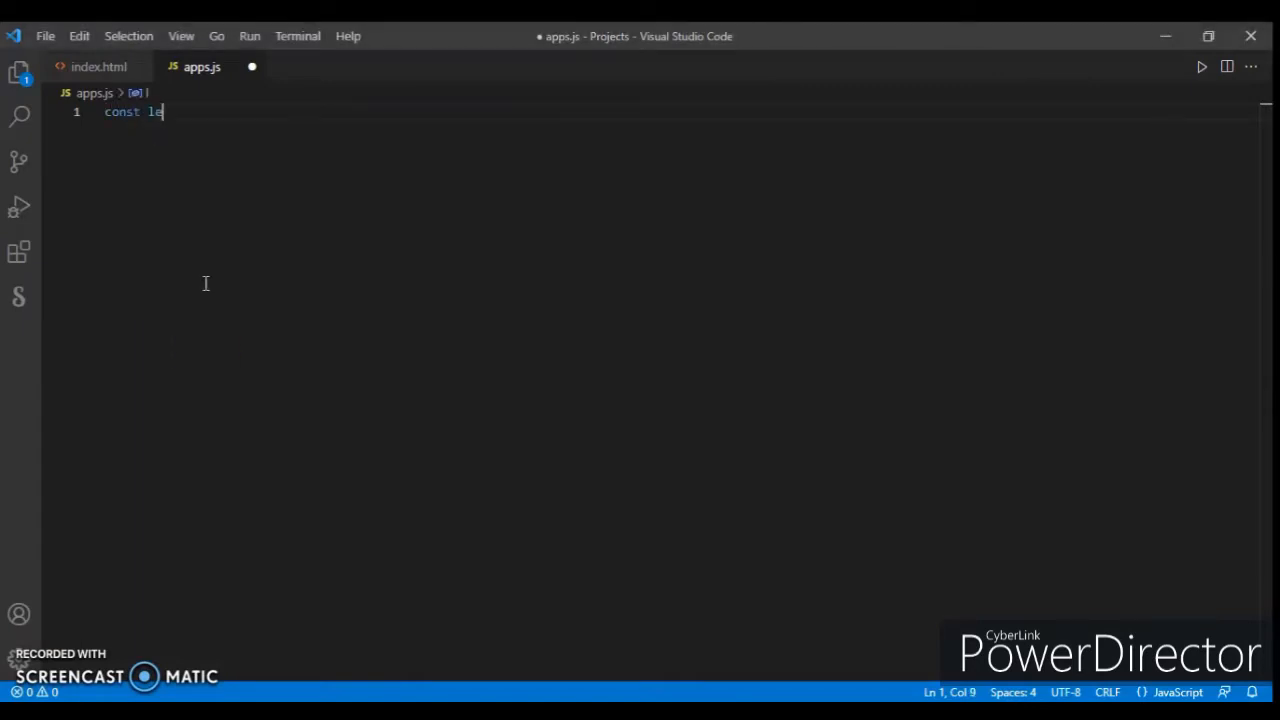
pyautogui.write('ftbtn = document.querySelector(".l')
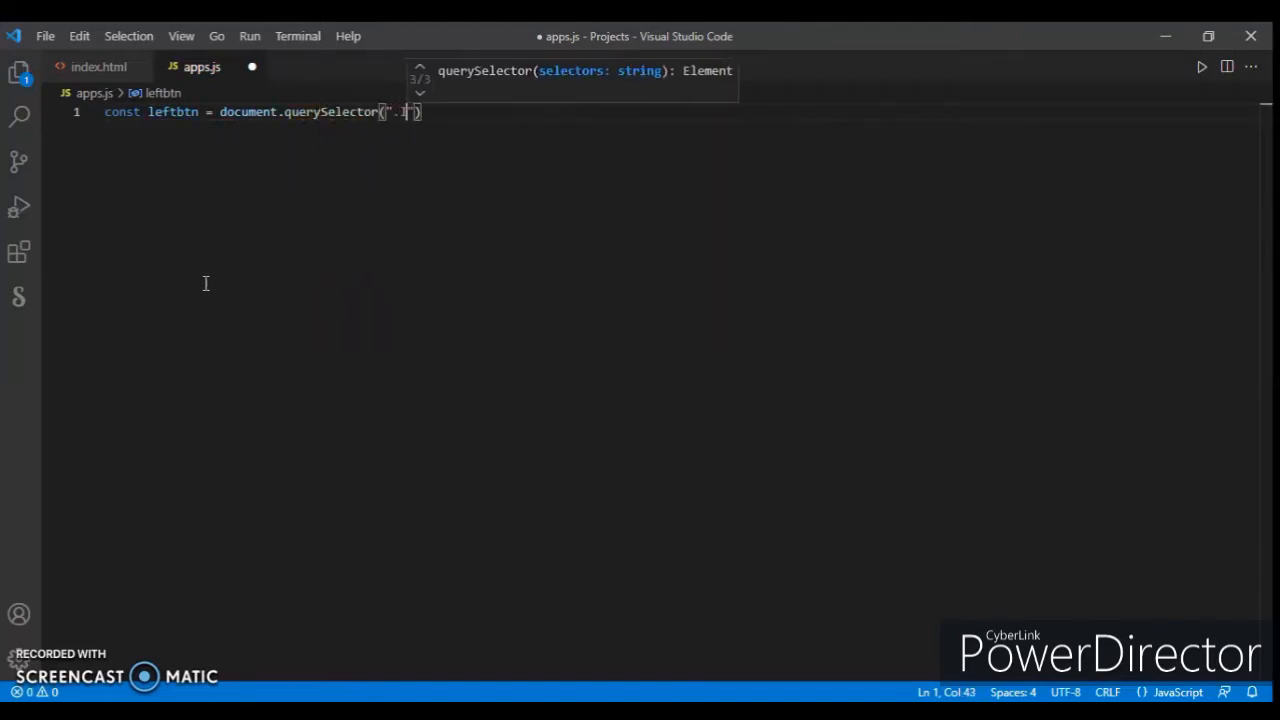
pyautogui.write('-btn')
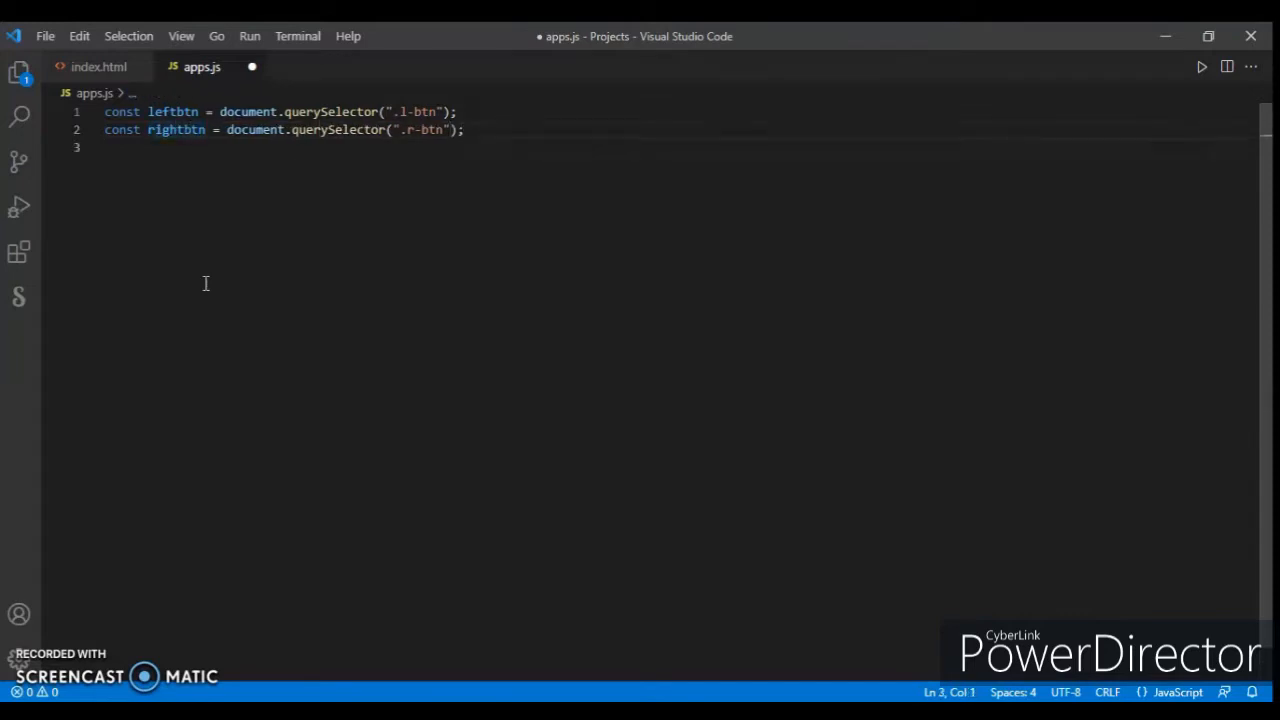
pyautogui.write('const')
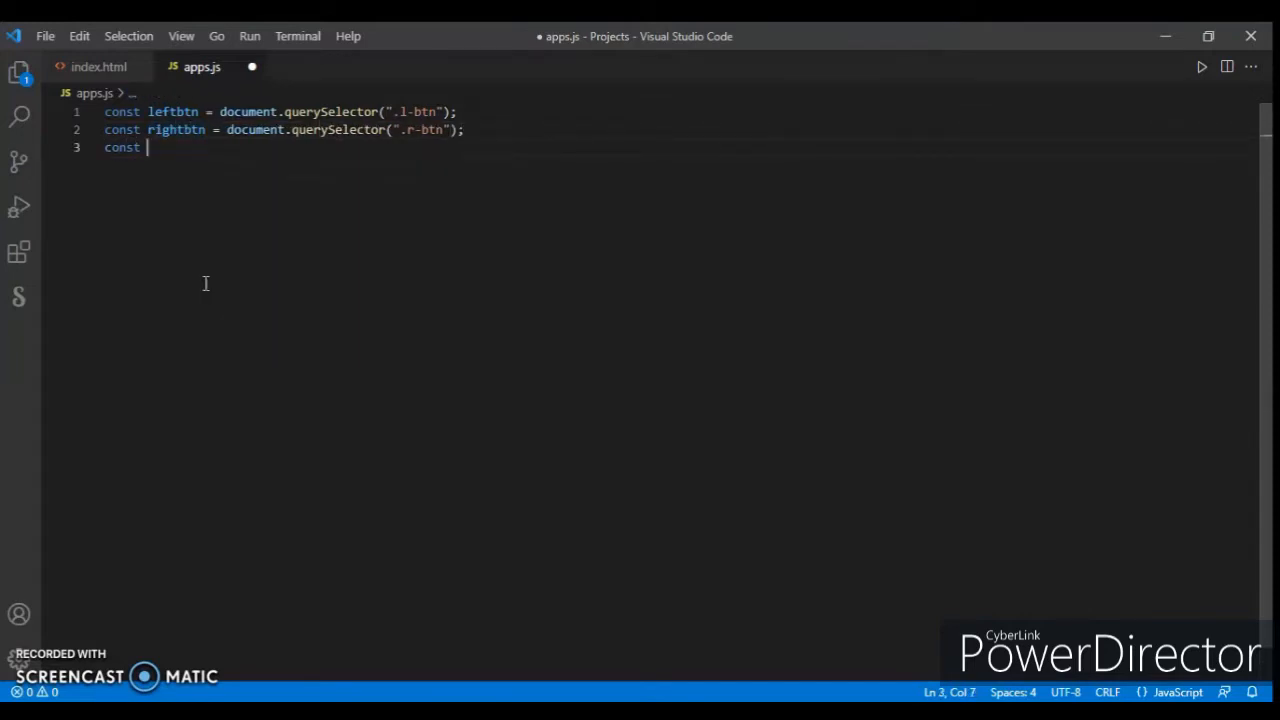
pyautogui.press('Backspace')
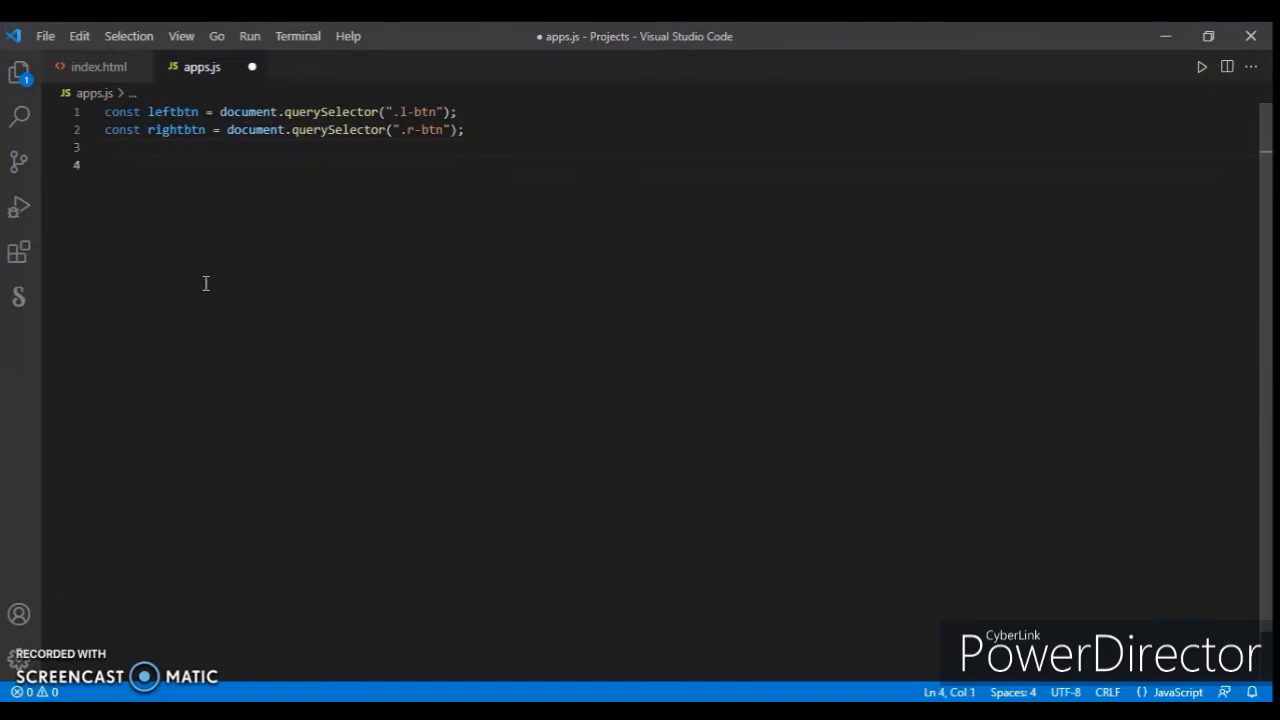
# Step: Write rightbtn.addEventListener('click', function(event){ ... }) with a console log
pyautogui.write('right')
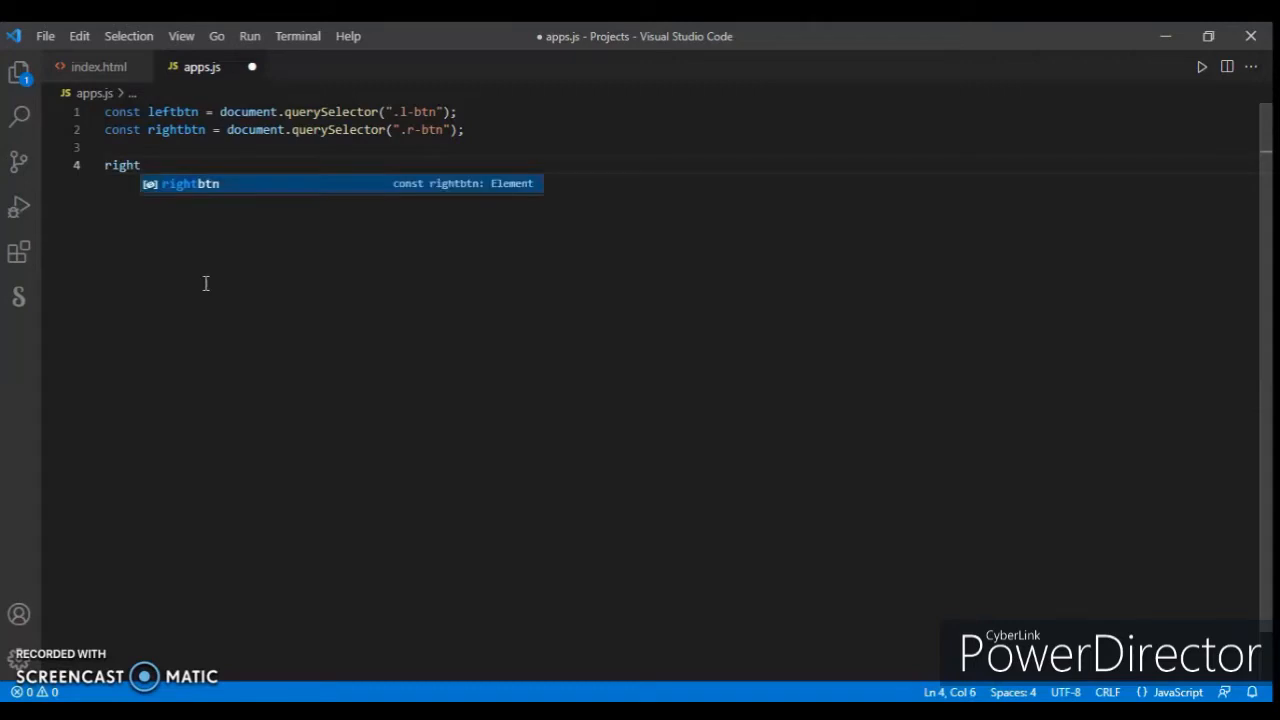
pyautogui.write('btn.addEventListener(')
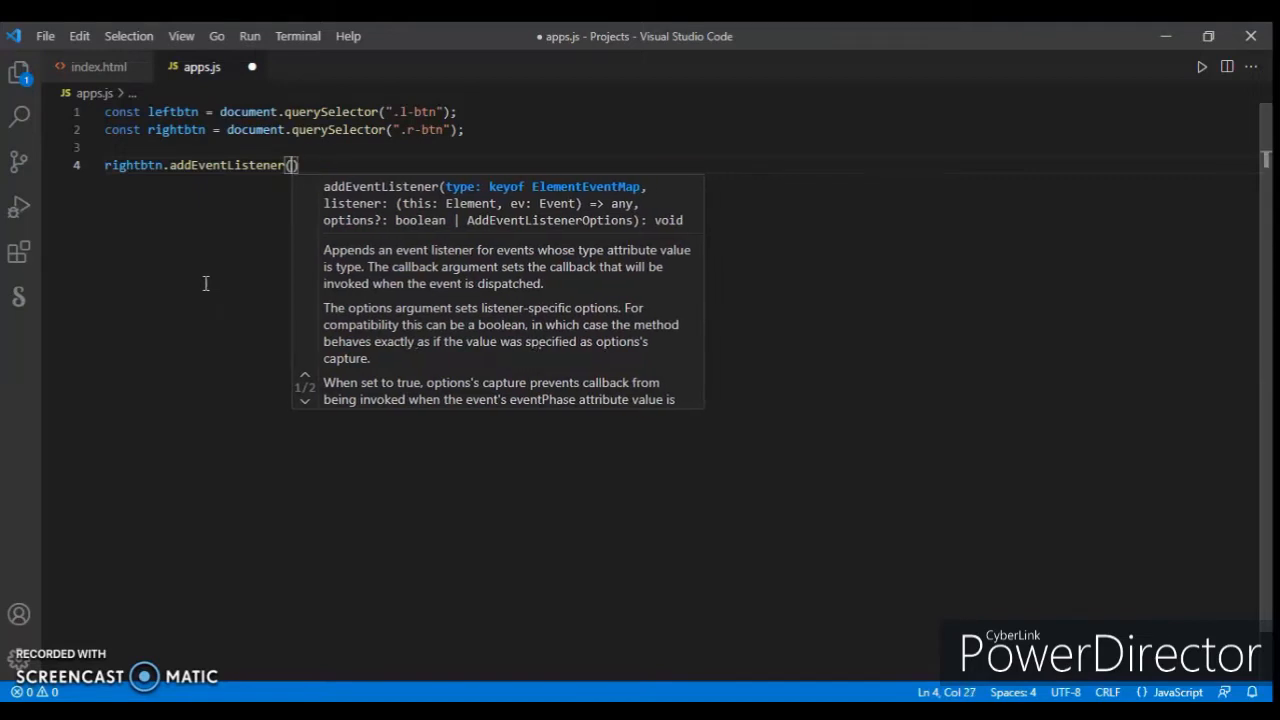
pyautogui.write("'click'")
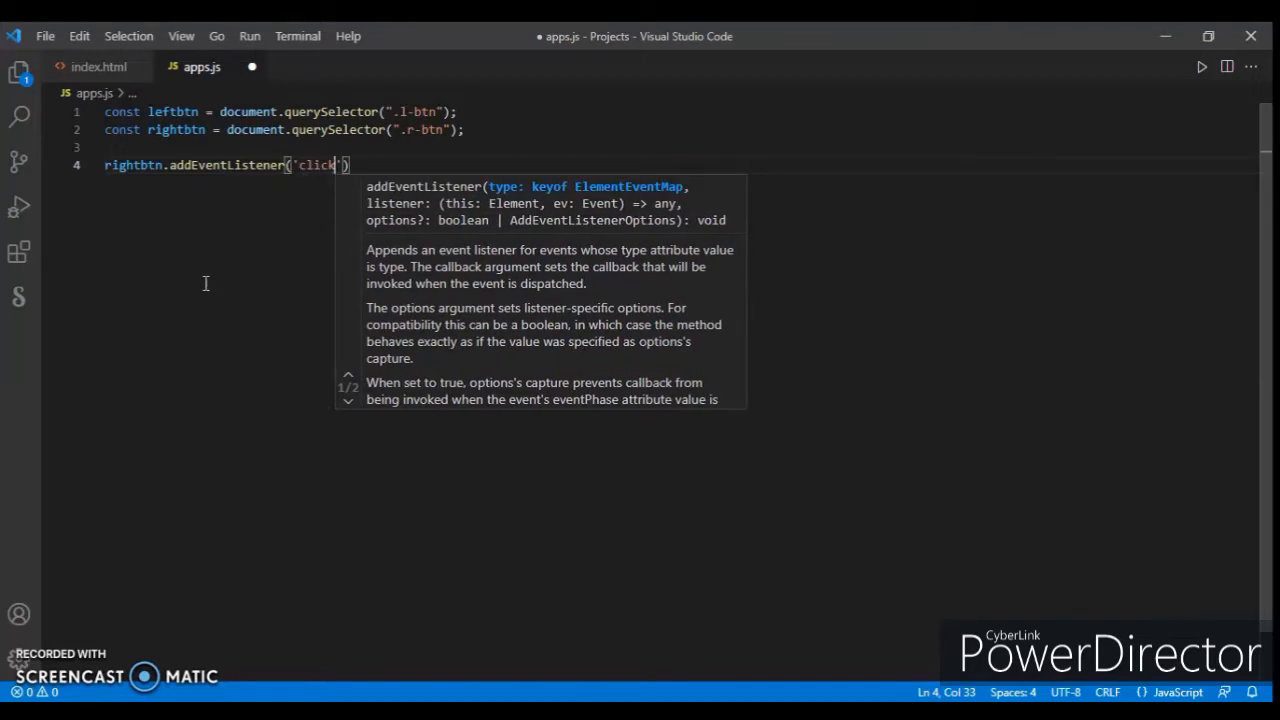
pyautogui.write(',')
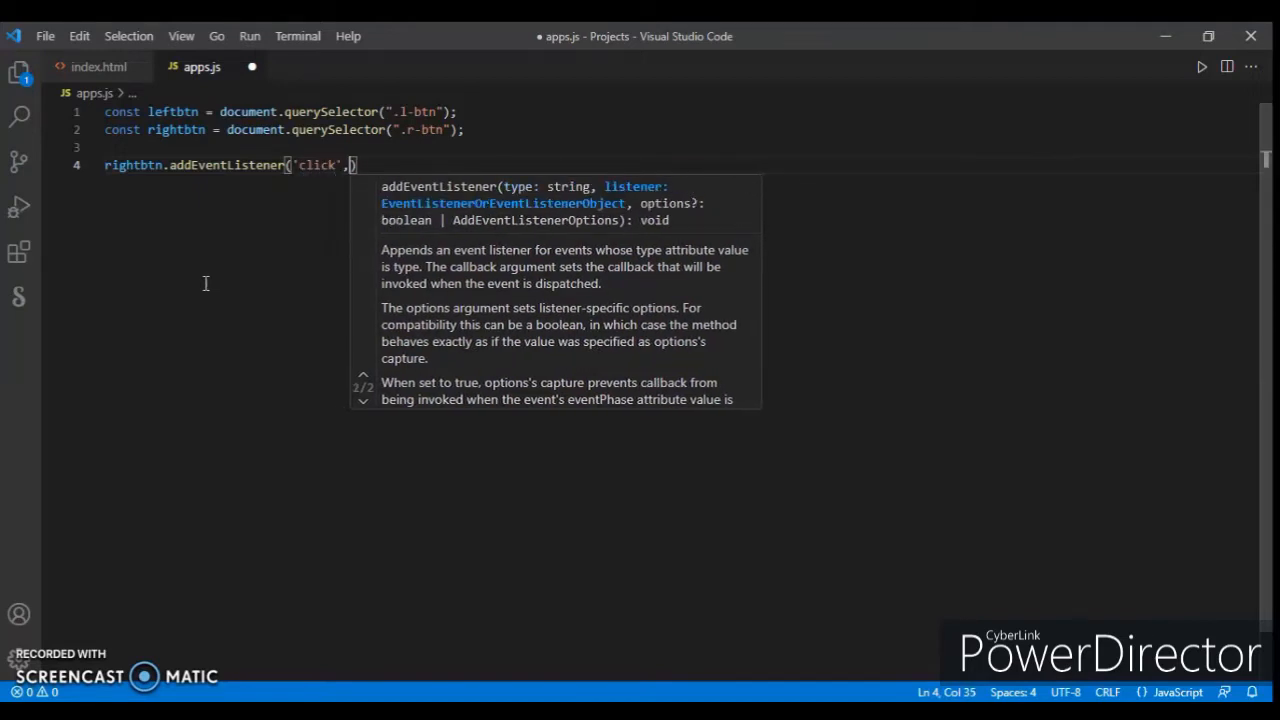
pyautogui.write('function')
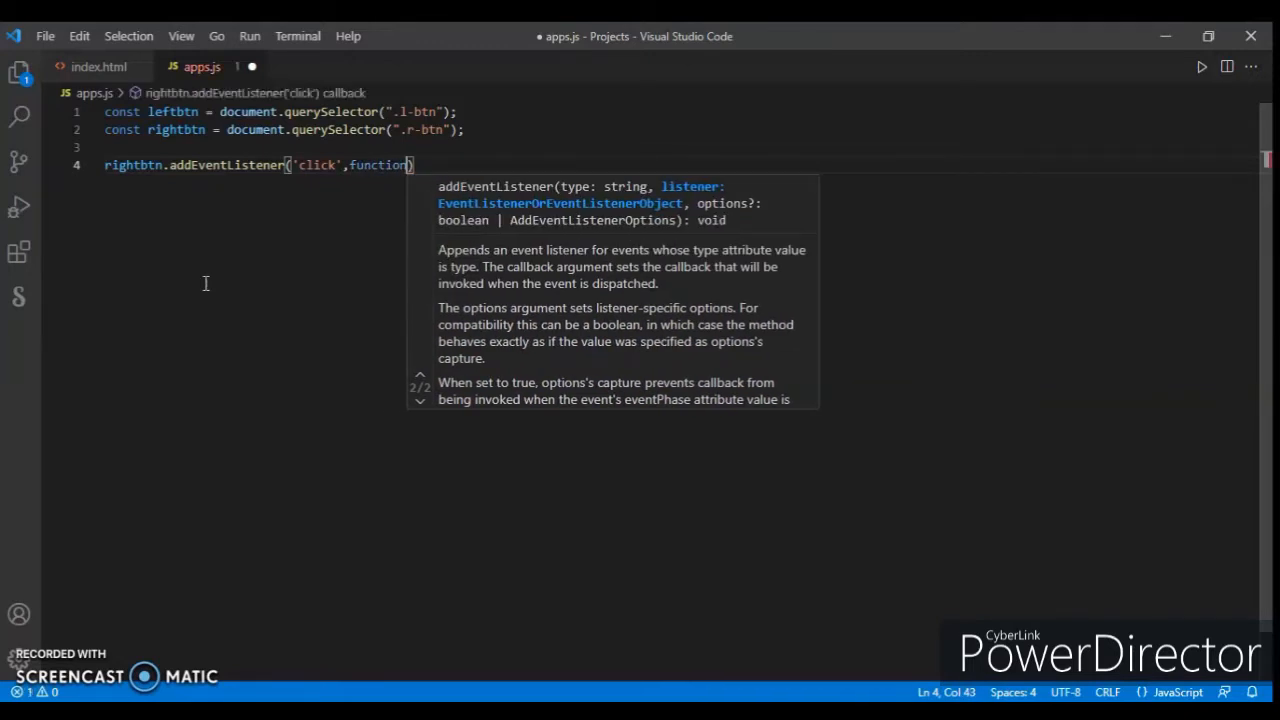
pyautogui.write('event')
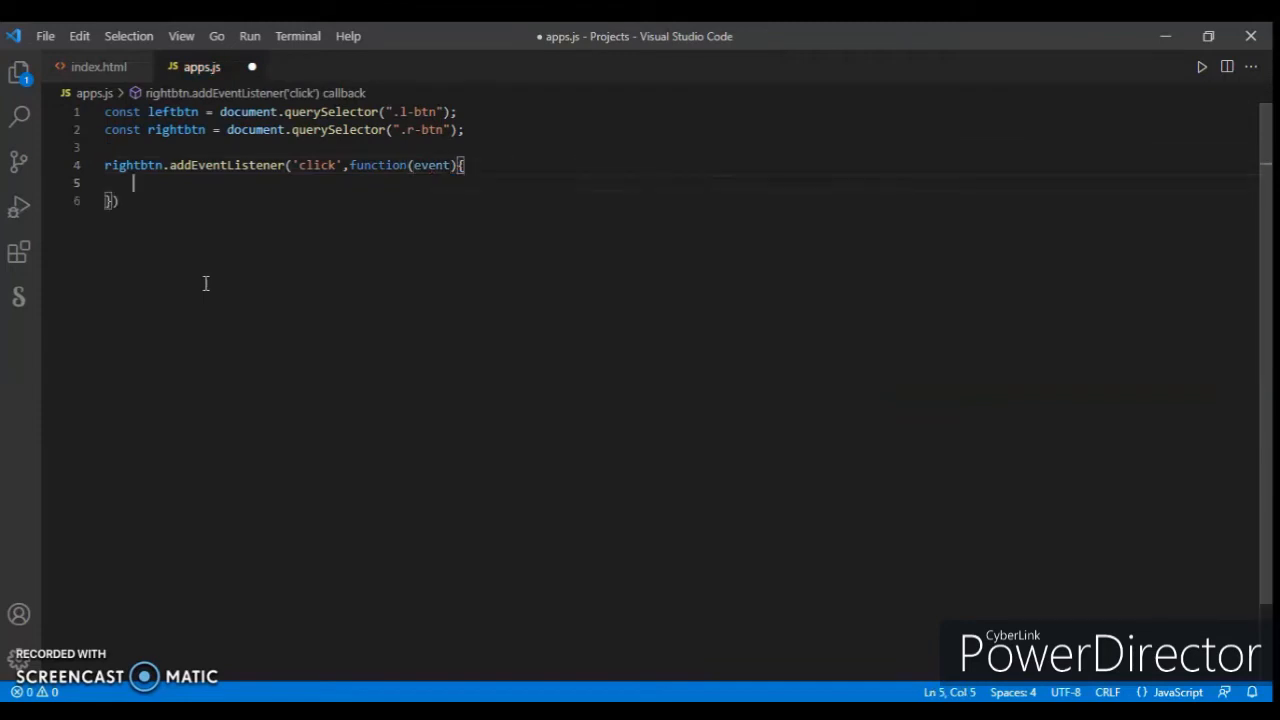
pyautogui.write("console.log('do0ne');")
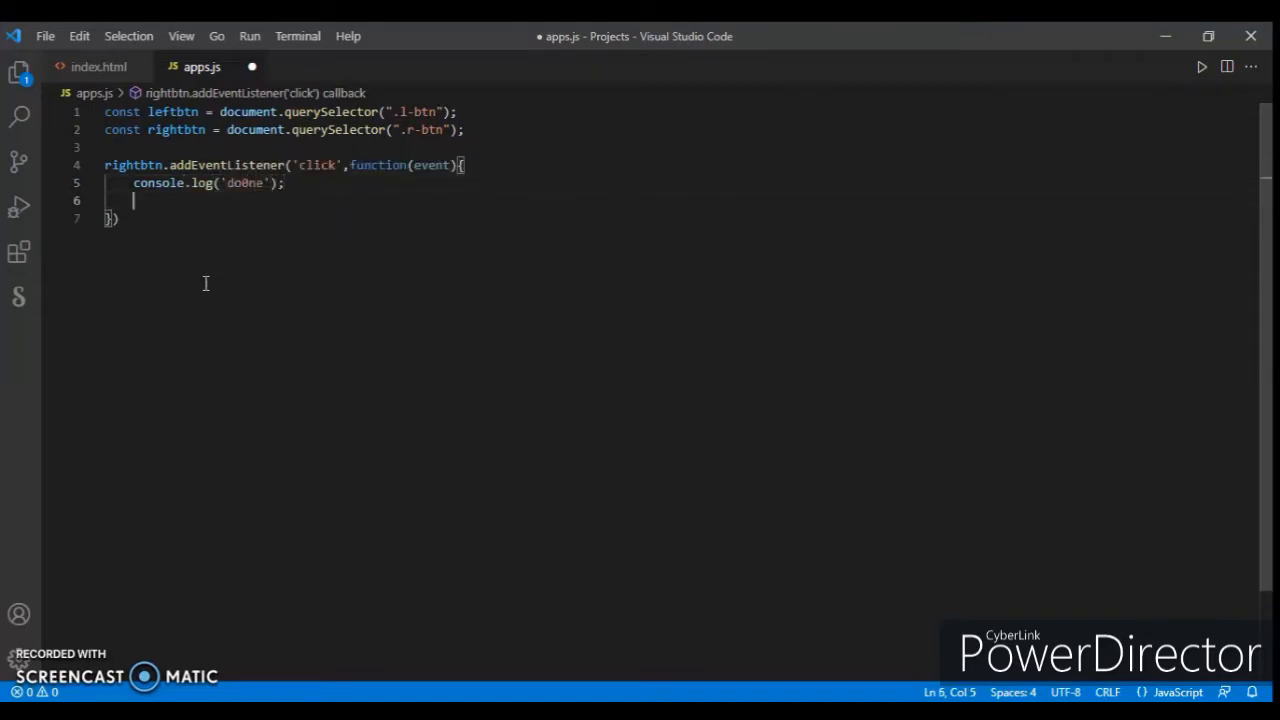
# Step: Declare const conent = document.querySelector('.product-slide') inside the handler
pyautogui.write('const')
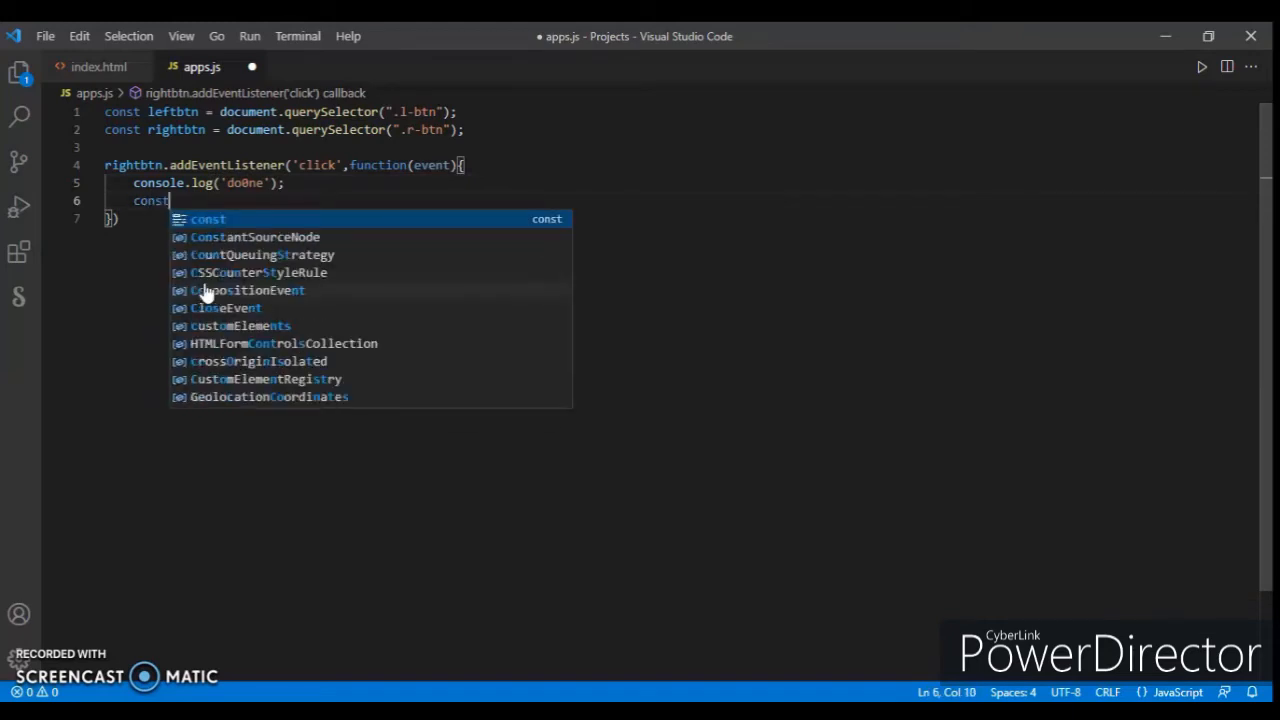
pyautogui.write('consen')
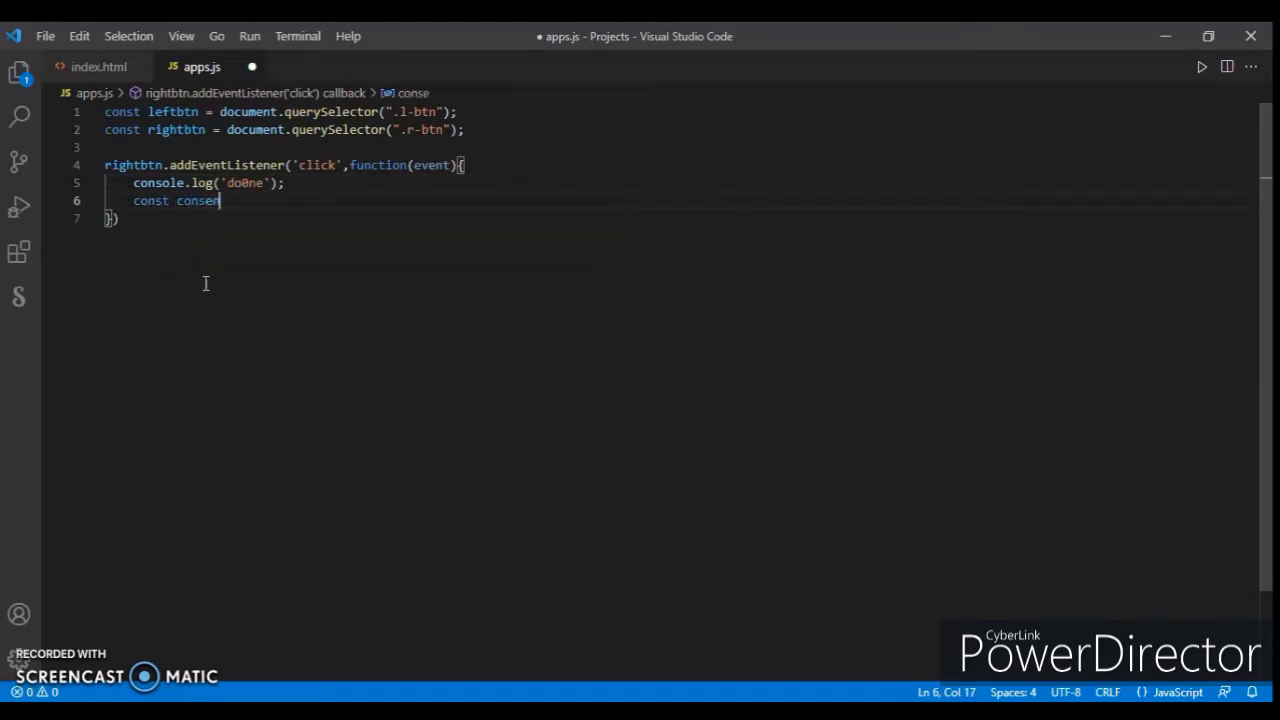
pyautogui.write('=')
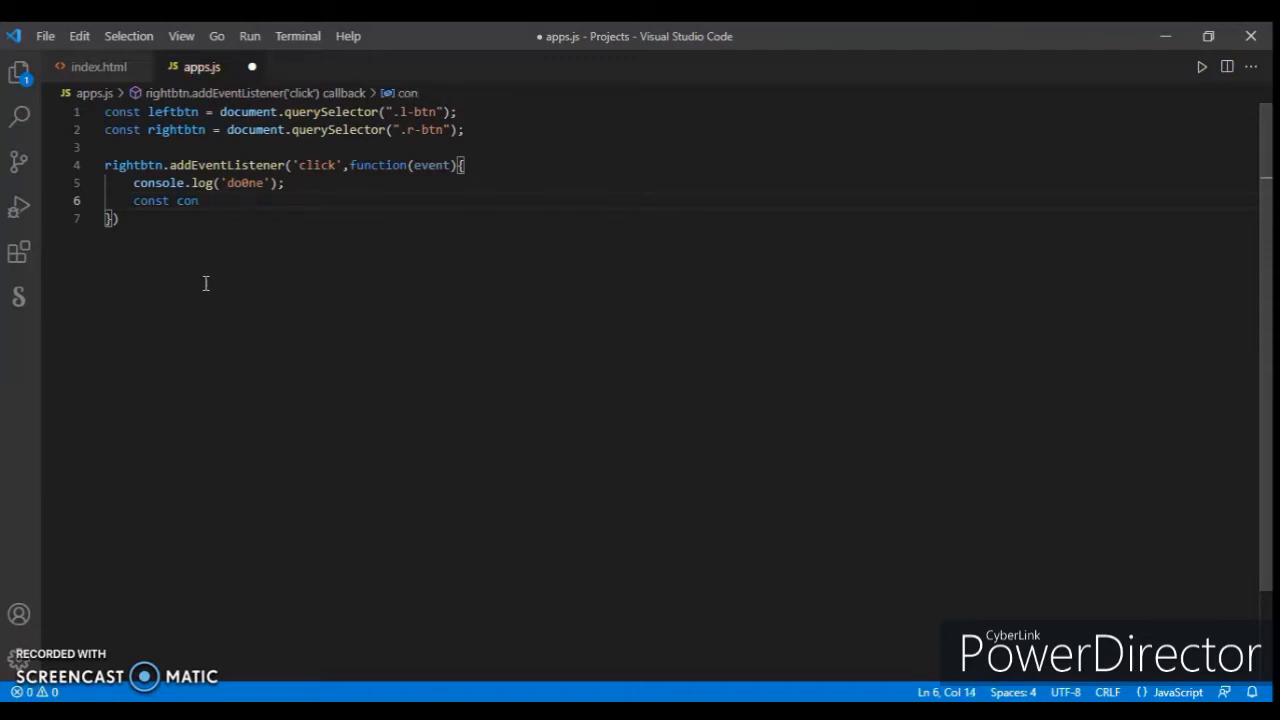
pyautogui.write('ent =')
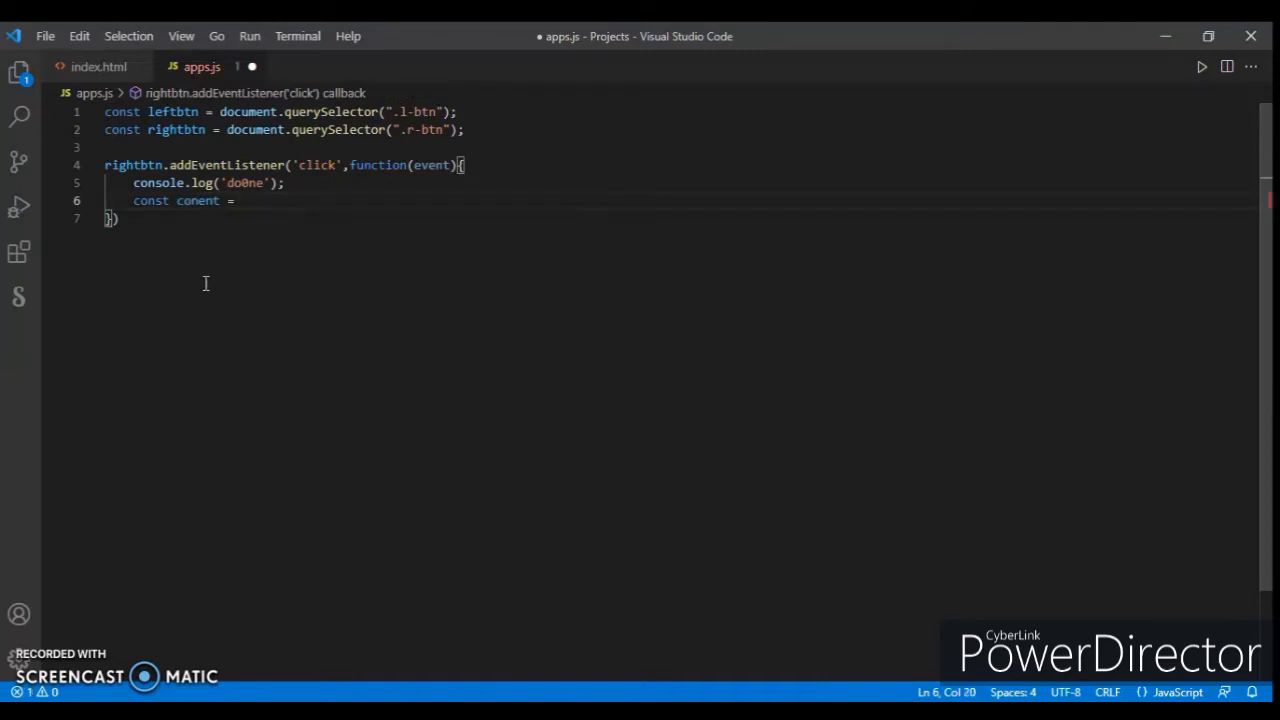
pyautogui.write('document.')
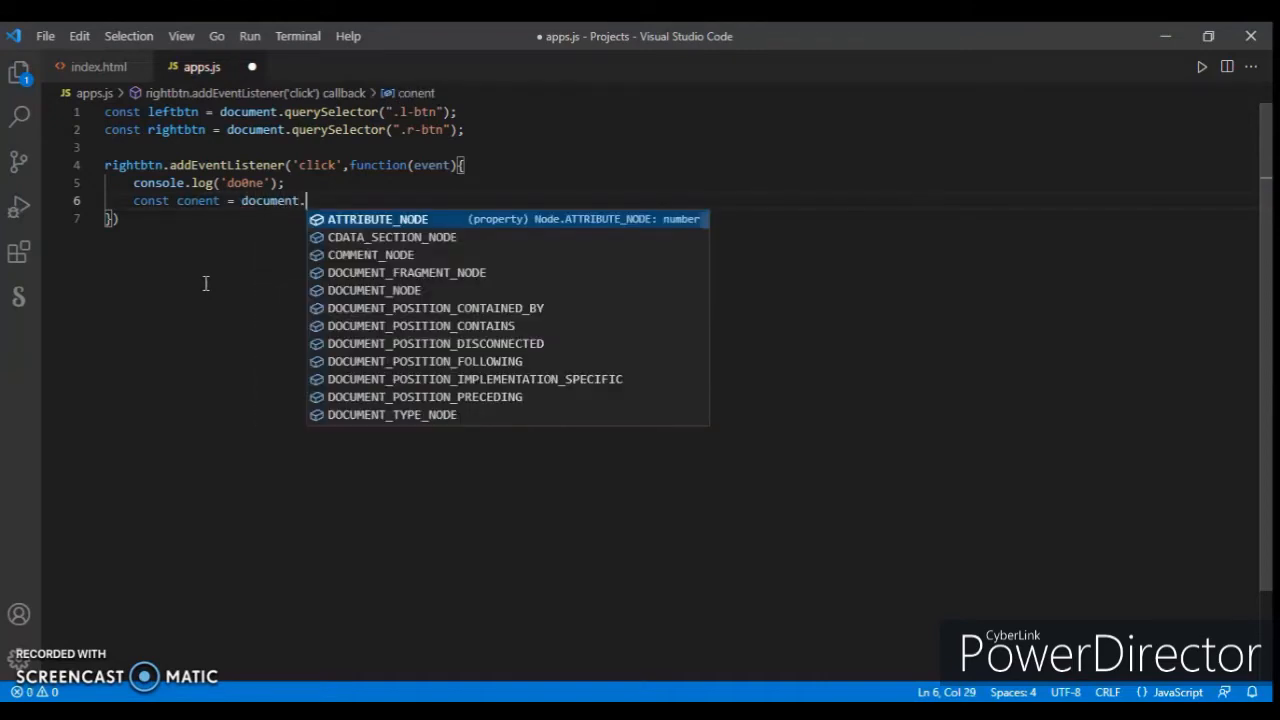
pyautogui.write("querySelector('")
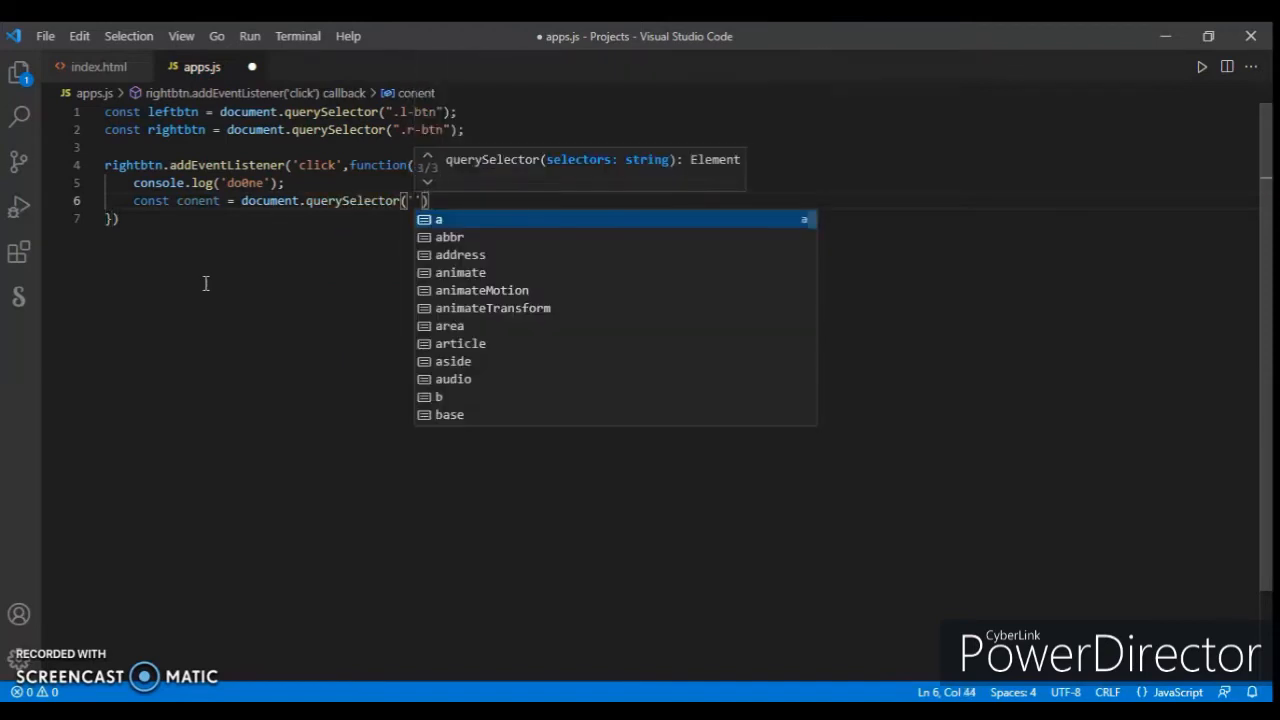
pyautogui.write('.product')
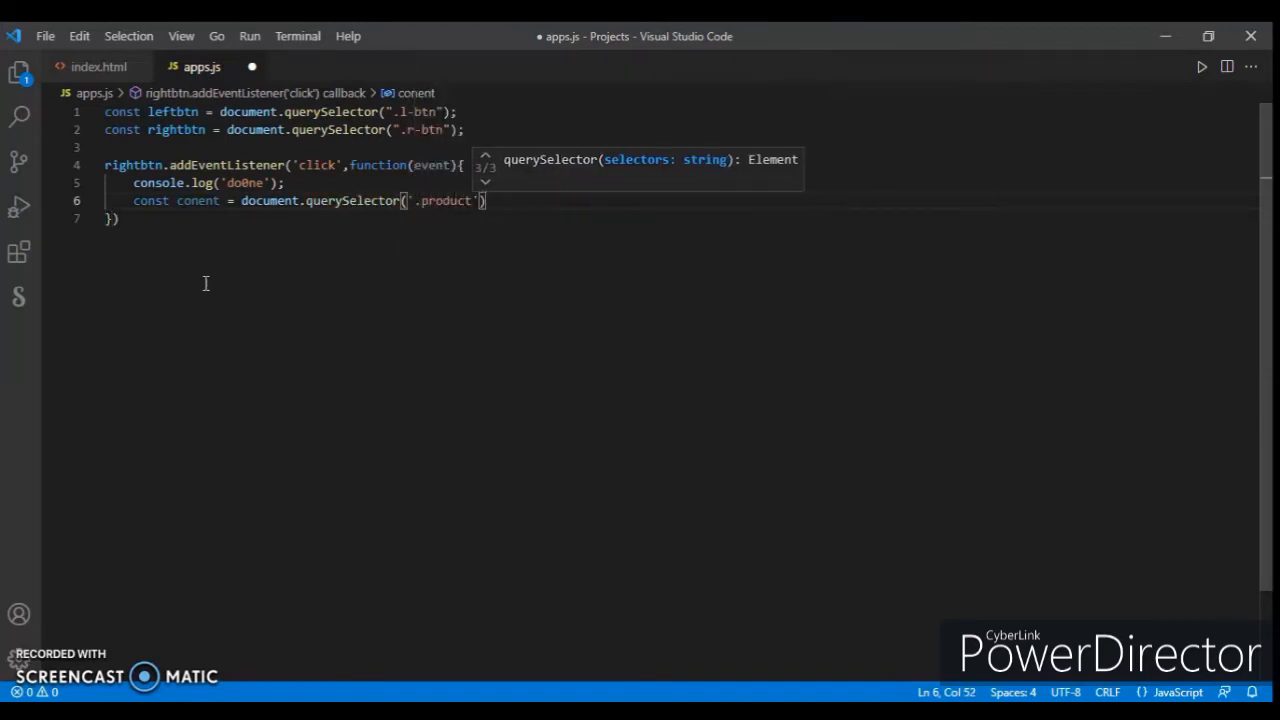
pyautogui.write('-slide')
pyautogui.write('conent.')
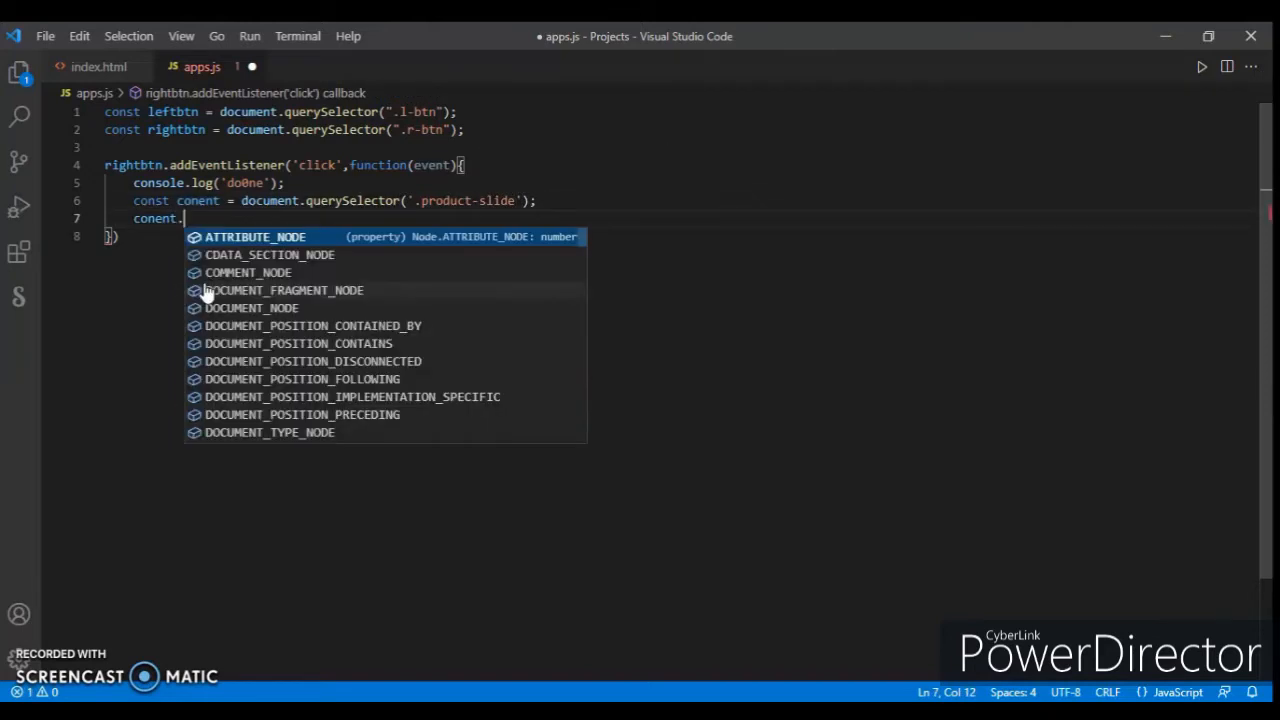
# Step: Add conent.scrollLeft += 1100 and event.preventDefault() to the handler
pyautogui.write('scroll')
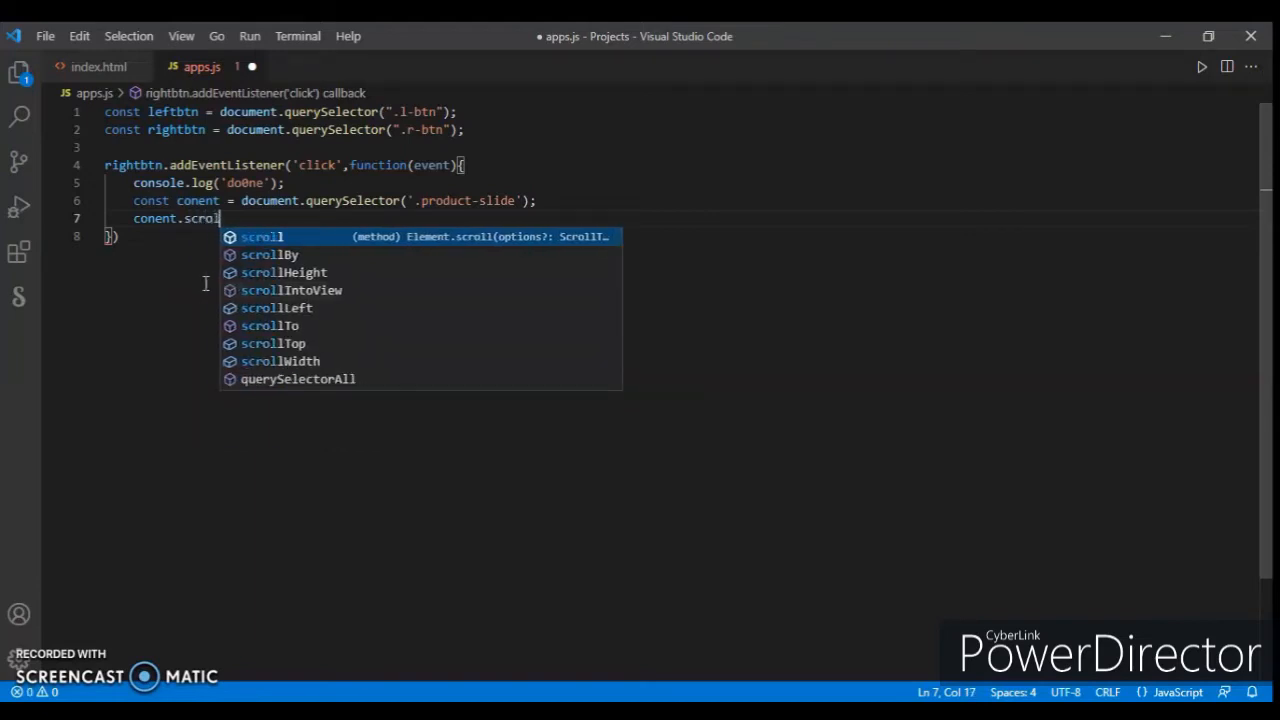
pyautogui.write('Left')
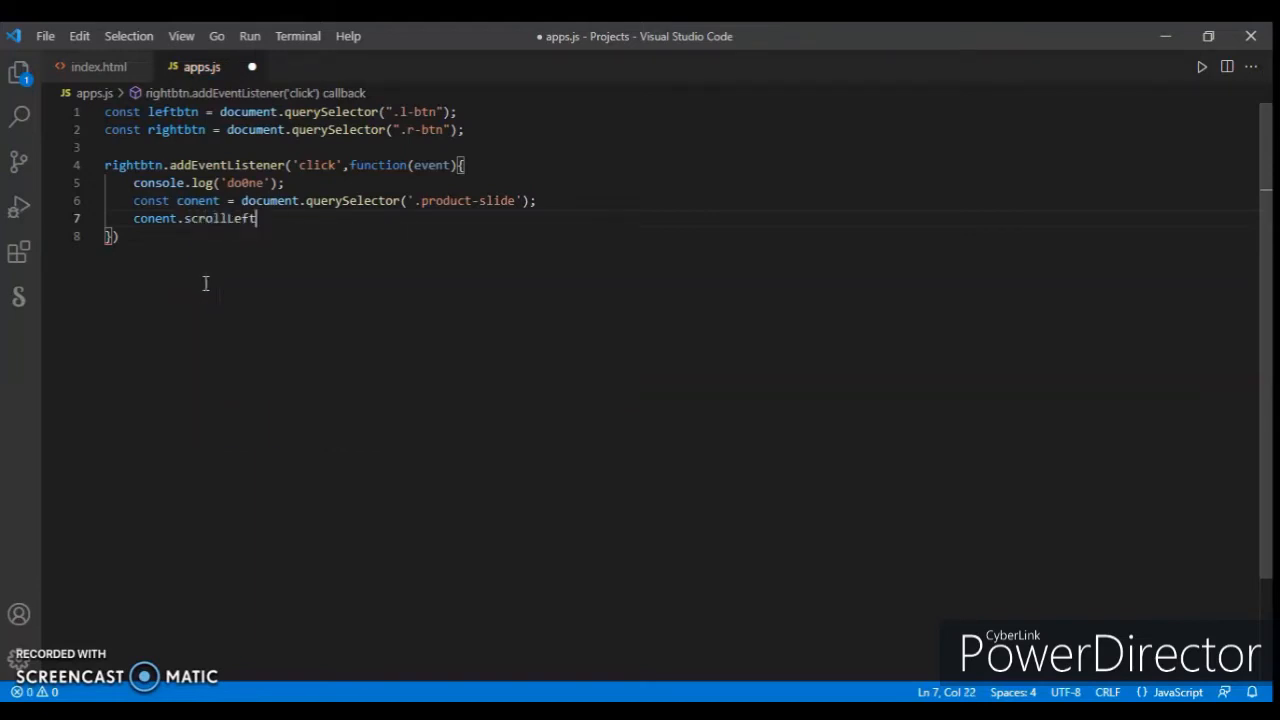
pyautogui.write('+=')
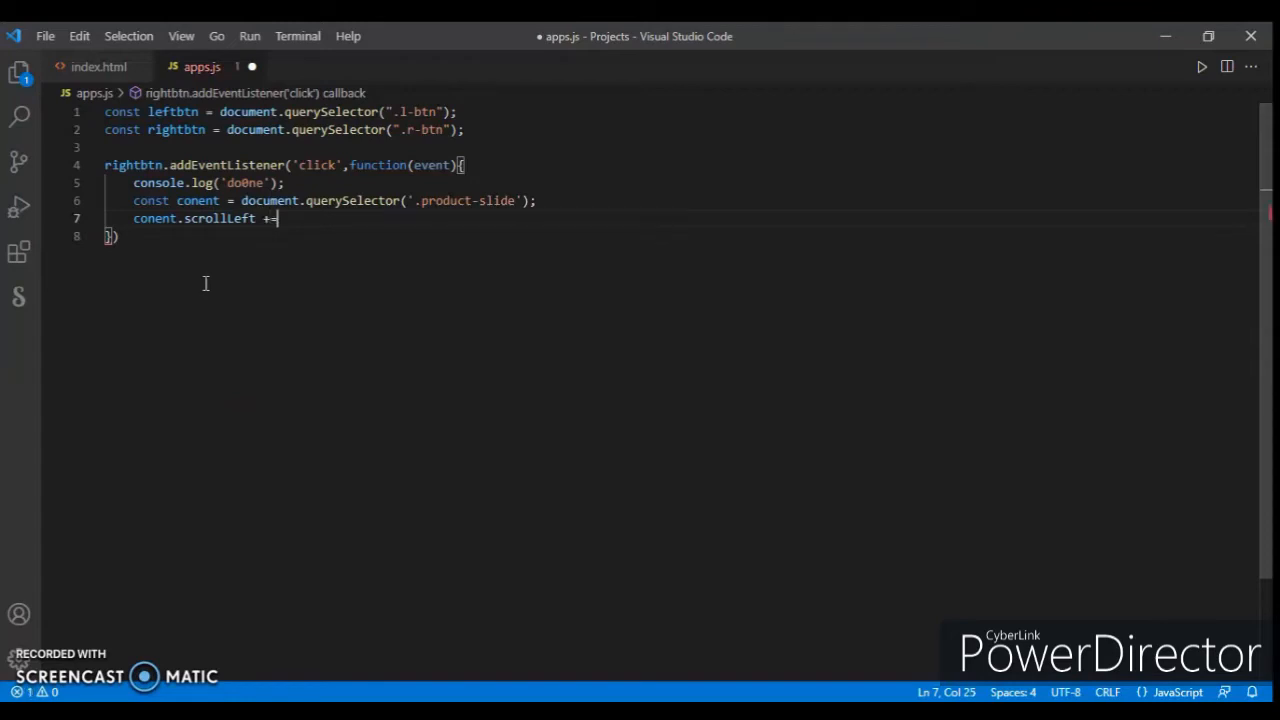
pyautogui.write('1100')
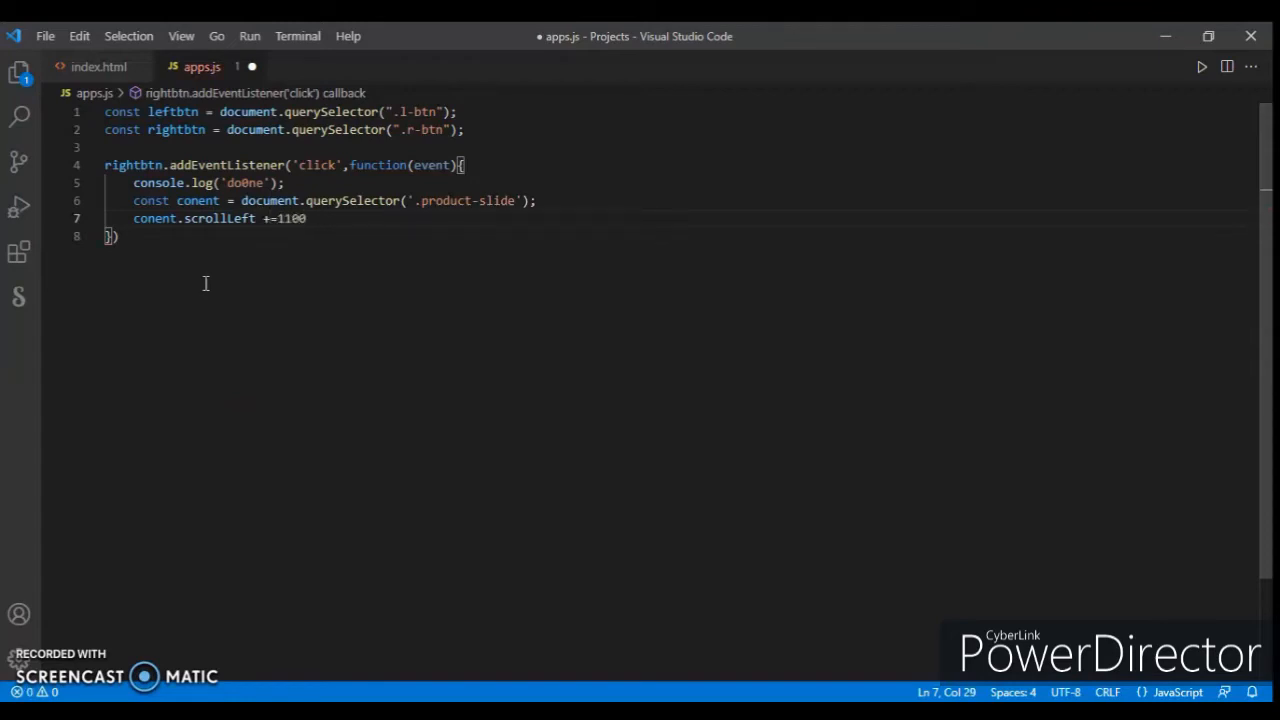
pyautogui.write('event')
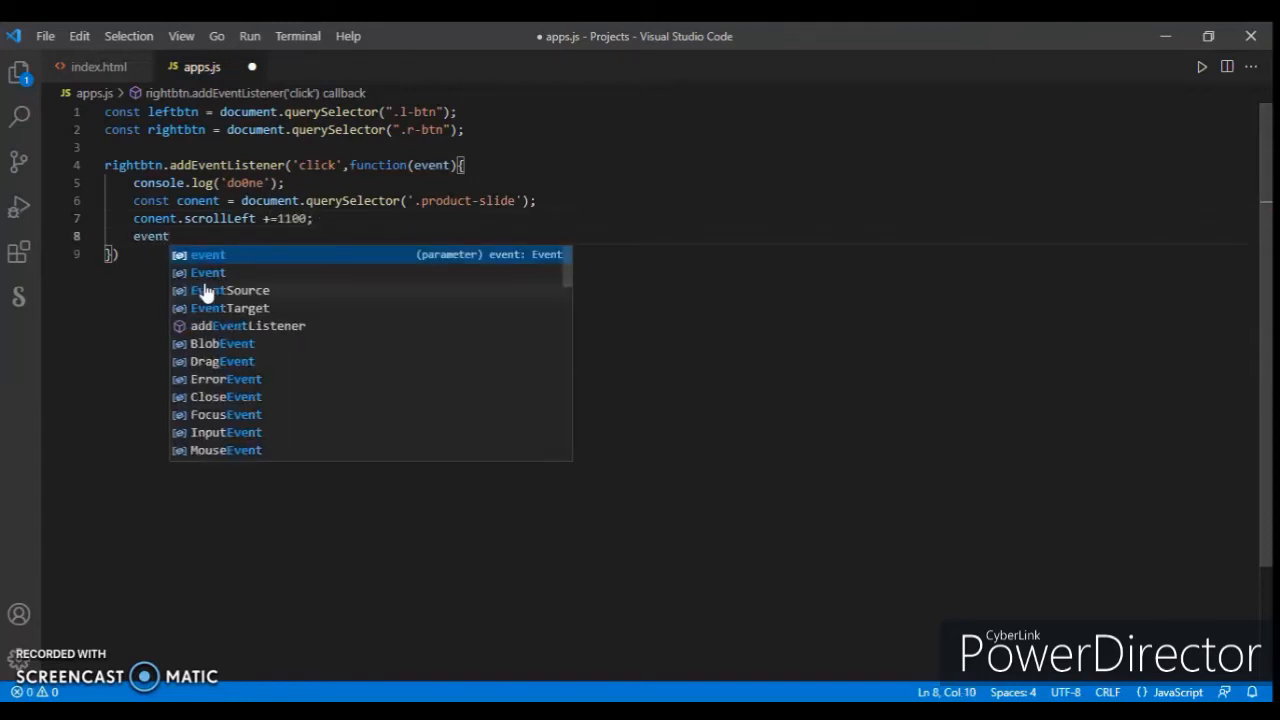
pyautogui.write('.pr')
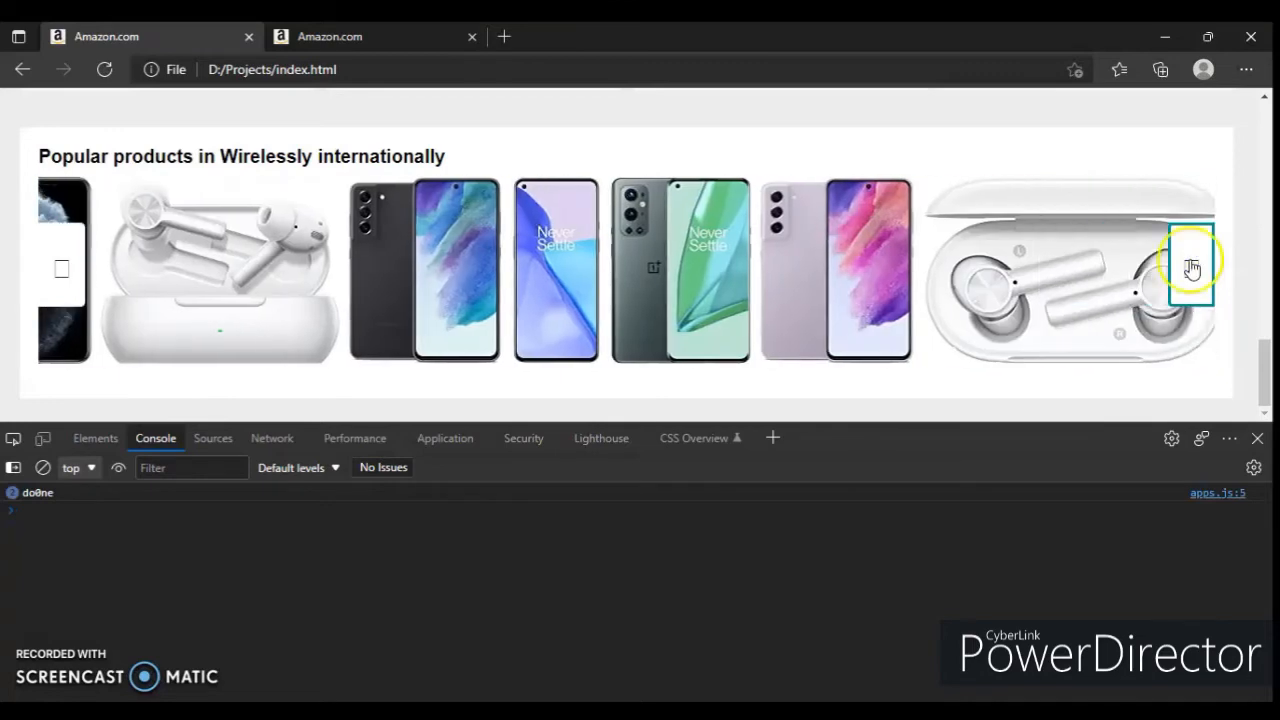
# Step: Copy the rightbtn listener into a leftbtn handler scrolling .product-slide back by 1100, checking the arrows in Edge
pyautogui.click(1192, 268)
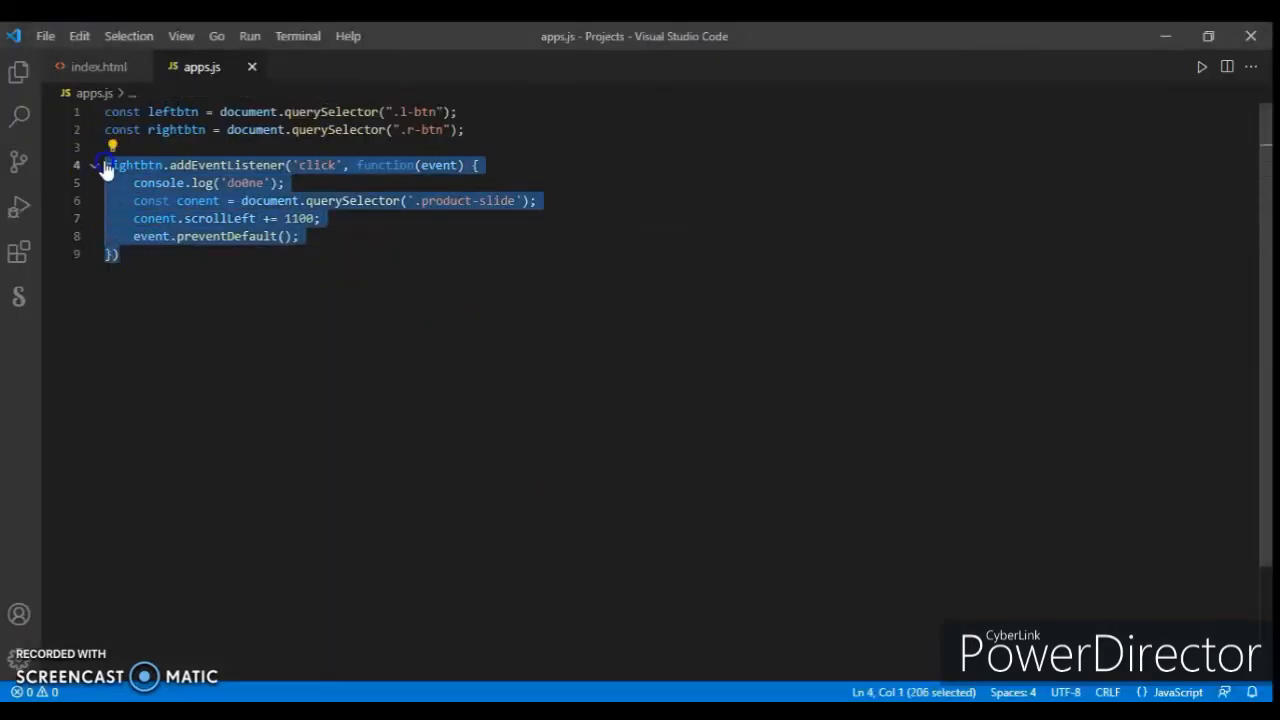
pyautogui.click(154, 254)
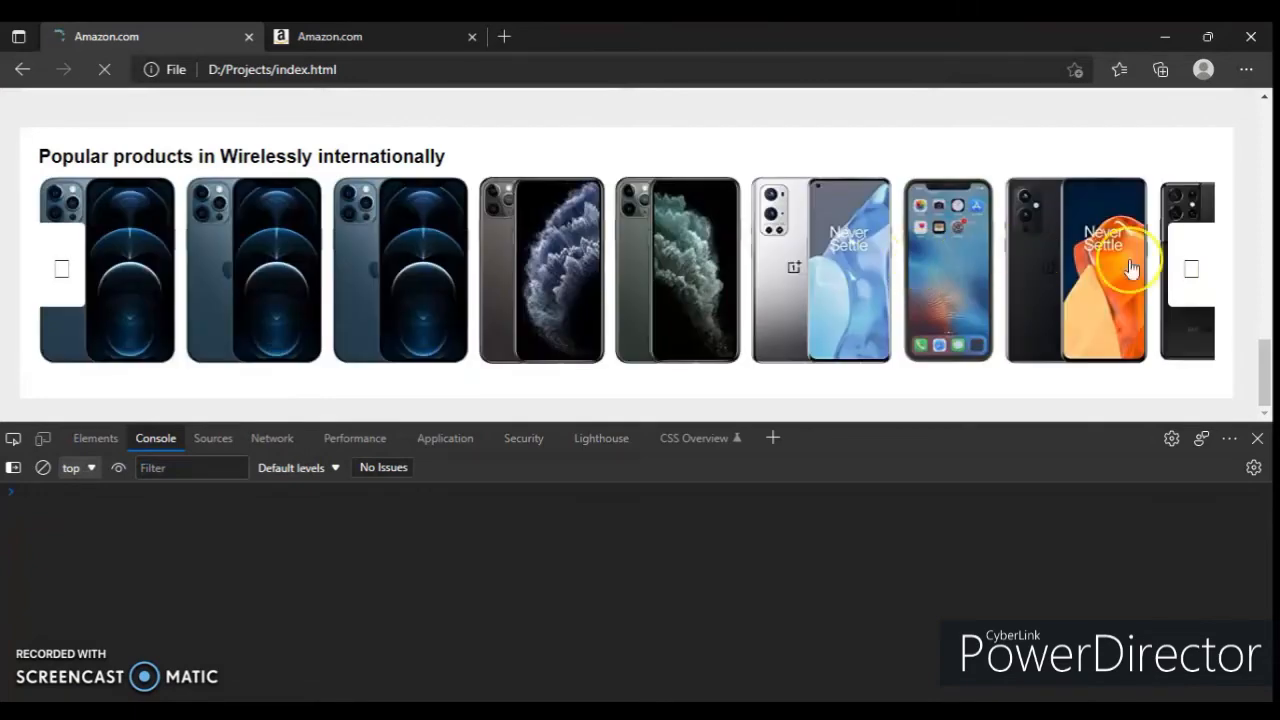
pyautogui.click(1190, 270)
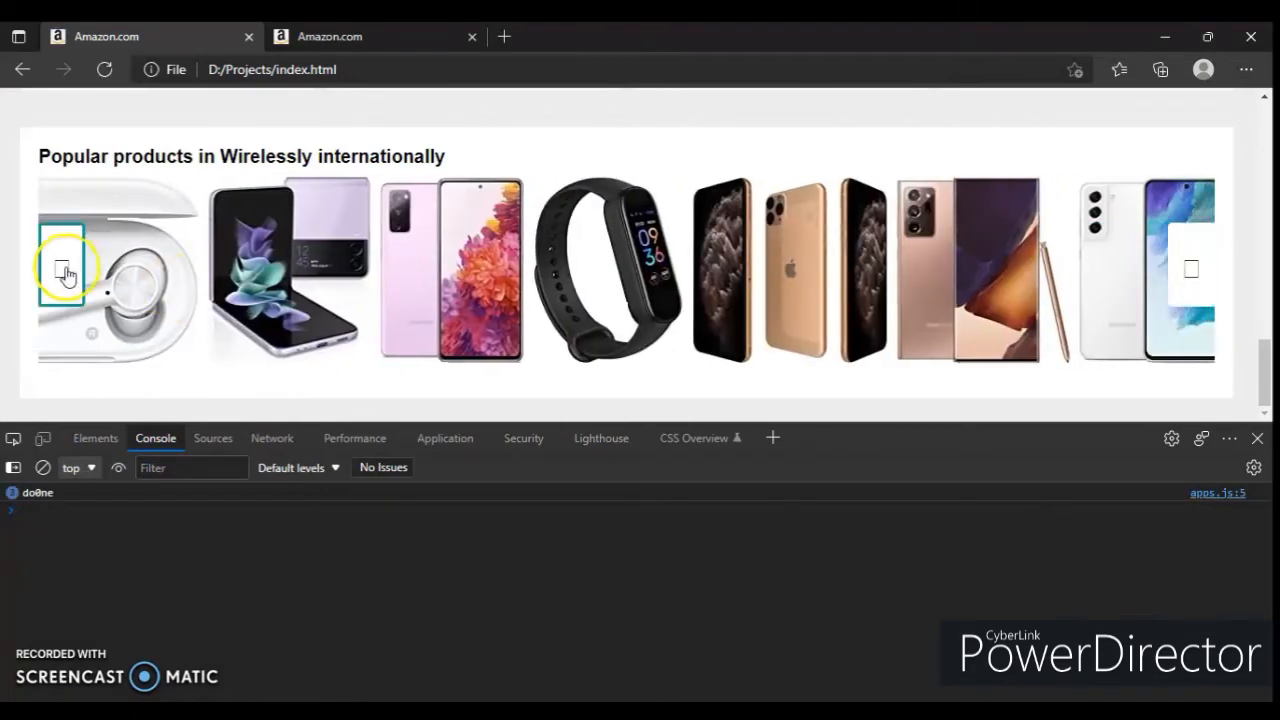
pyautogui.click(64, 270)
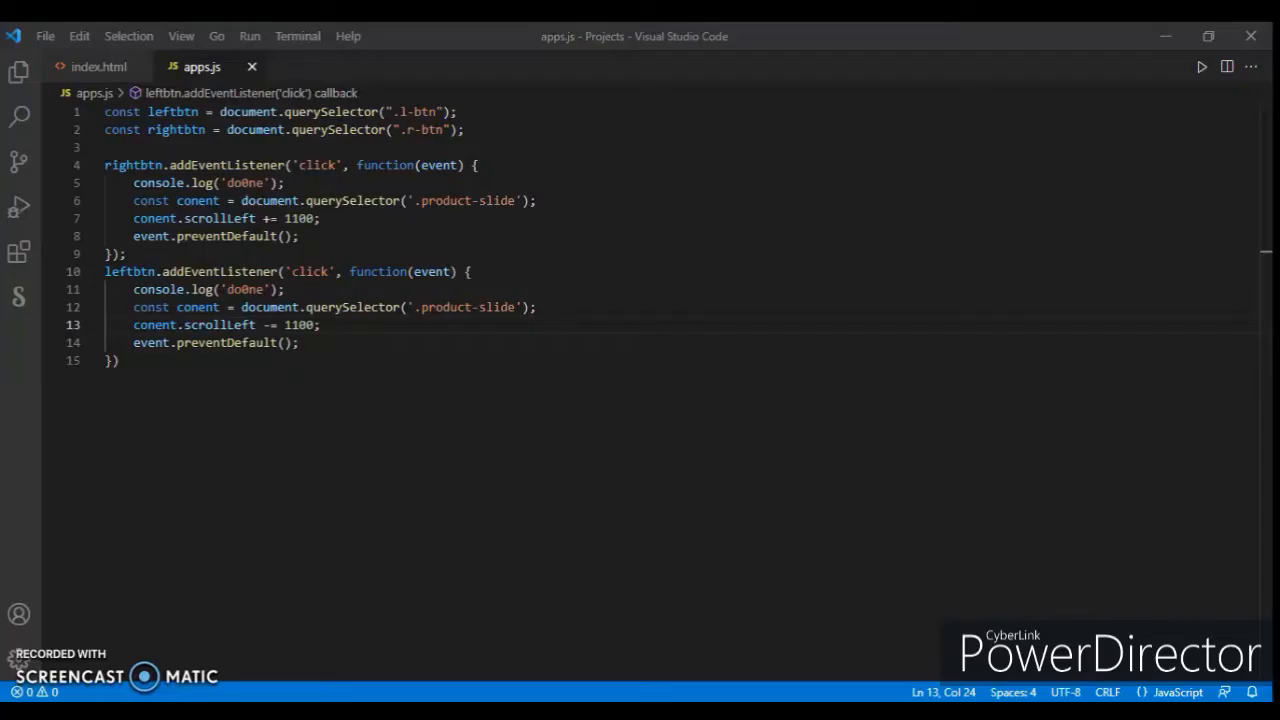
# Step: Return to index.html and start adding a class to the sec-2 left-arrow div
pyautogui.click(98, 68)
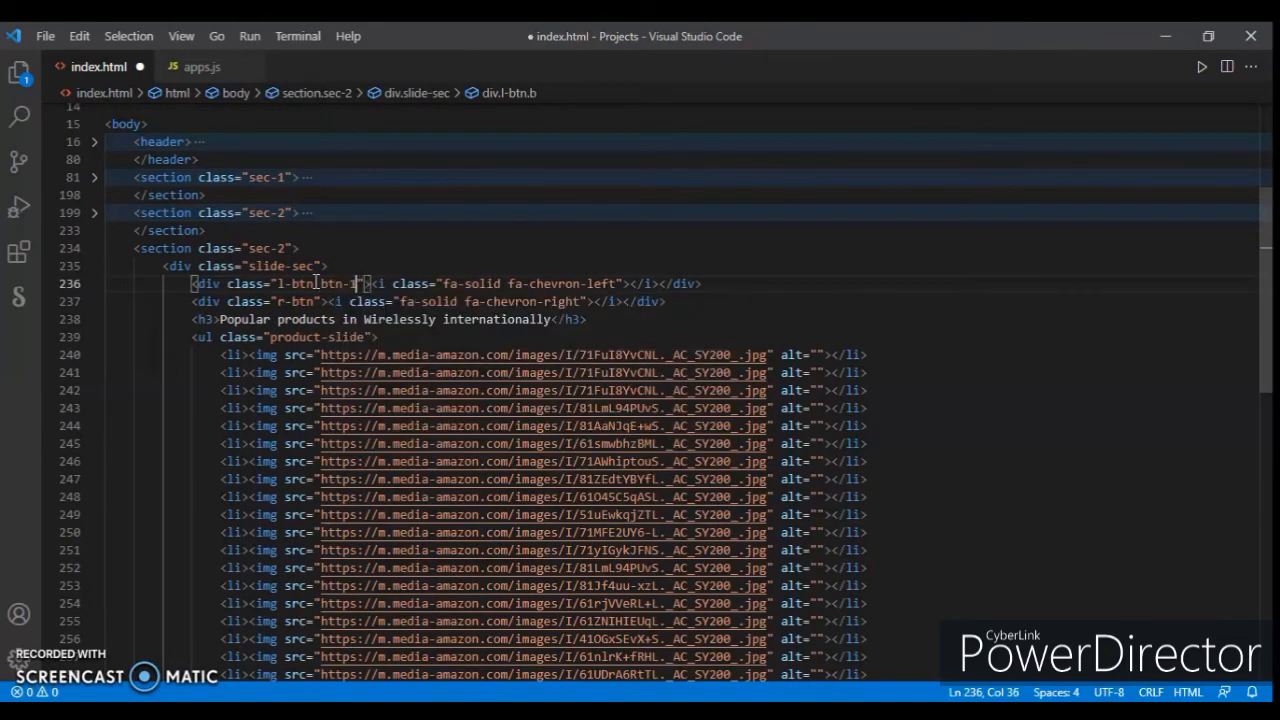
# Step: Add classes btn-1b to l-btn, btn-1a to r-btn and product-slide-1 to the sec-2 ul, then save
pyautogui.write('b')
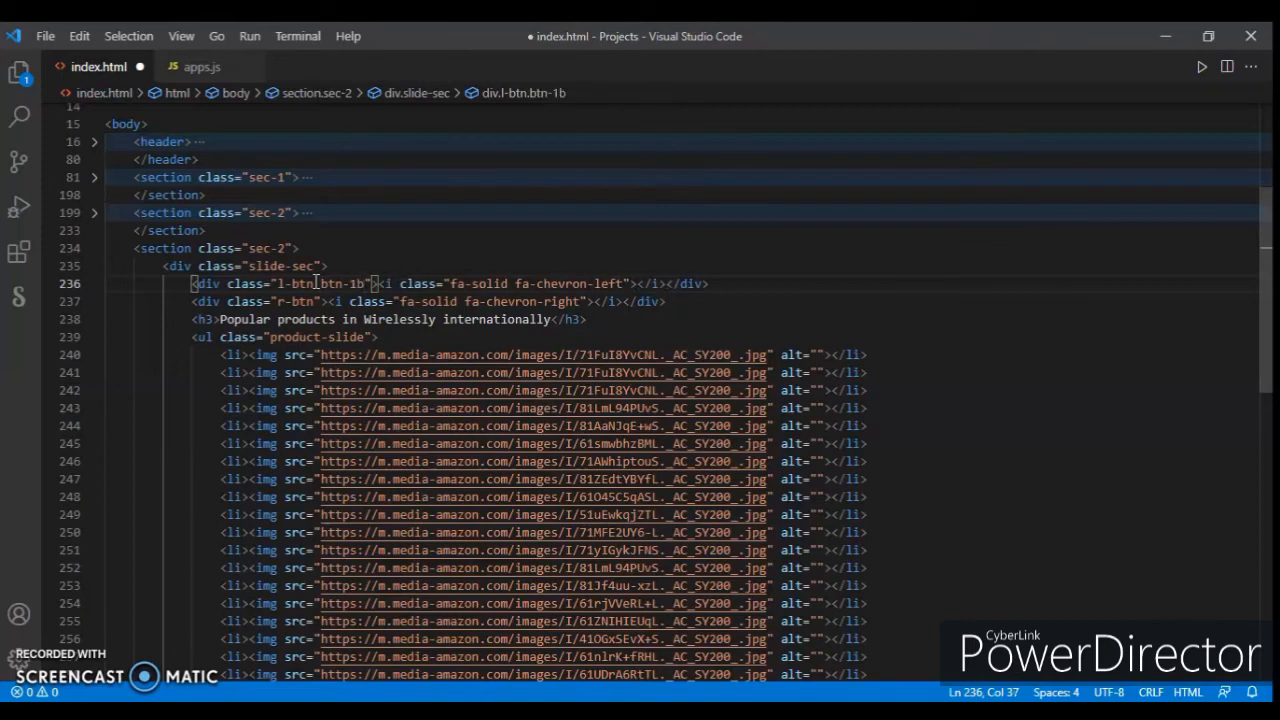
pyautogui.doubleClick(316, 284)
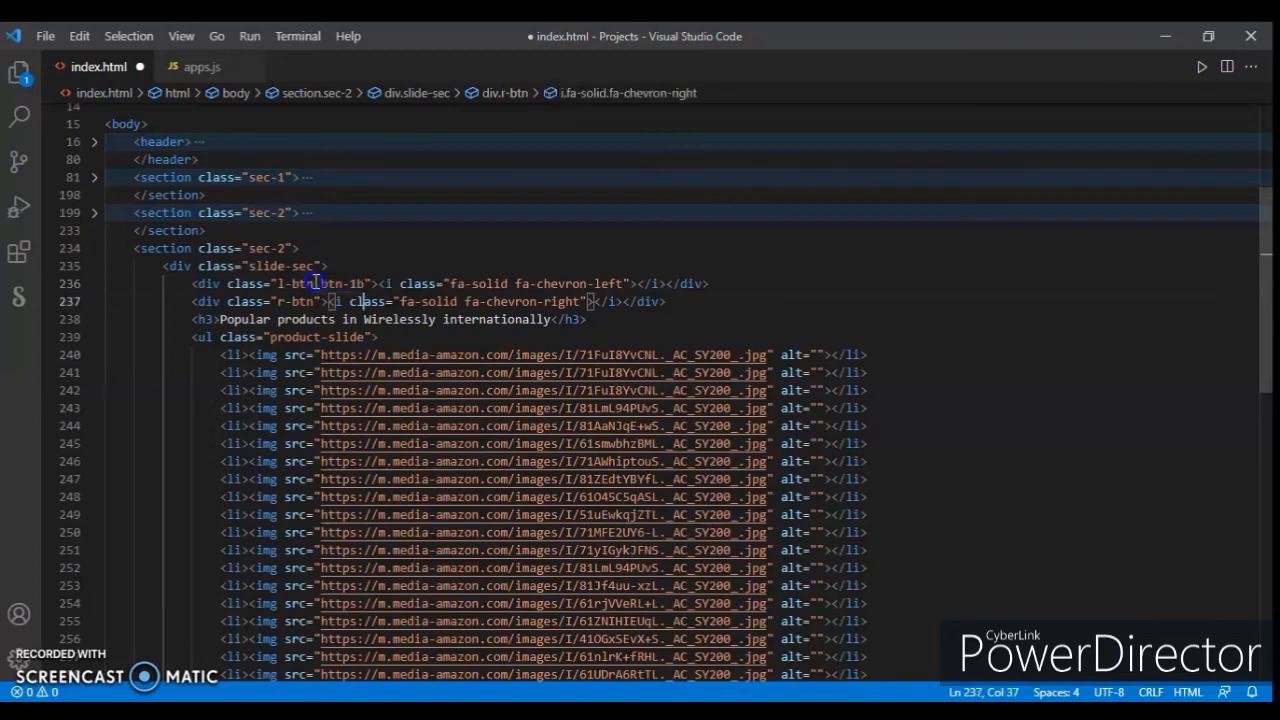
pyautogui.write('btn-1b')
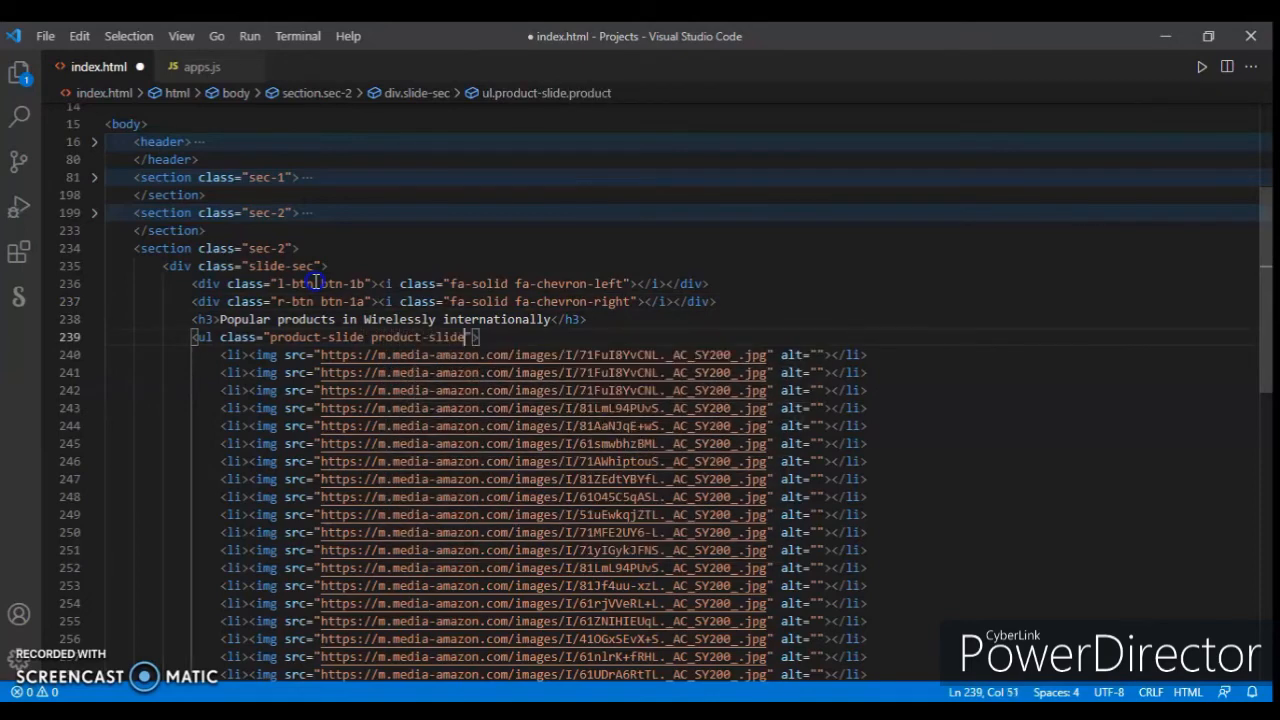
pyautogui.write('-1')
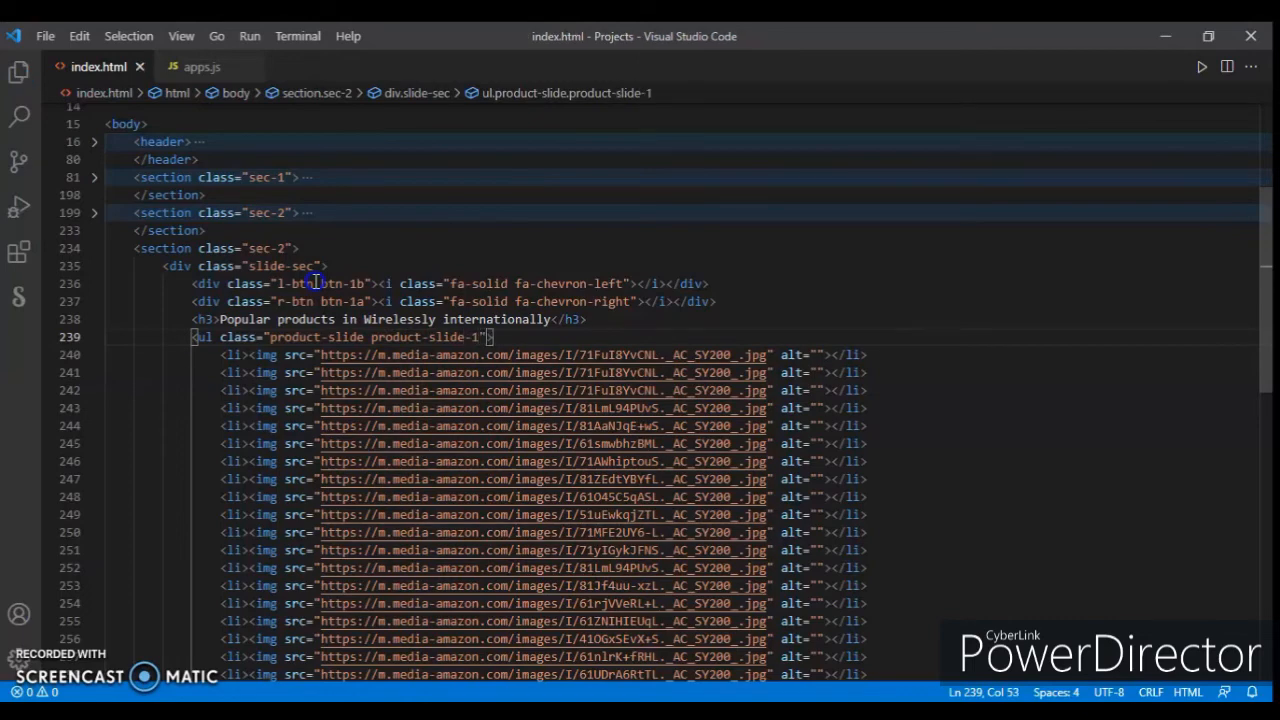
pyautogui.click(202, 66)
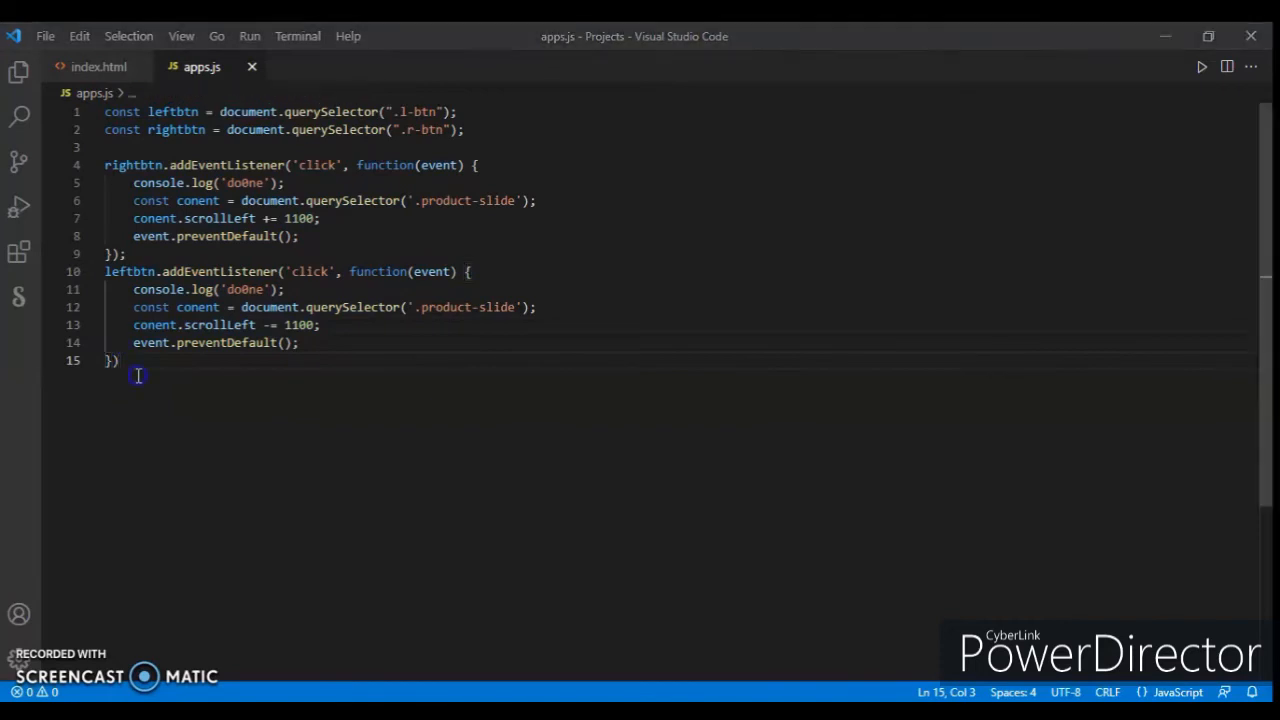
# Step: Duplicate both listeners as leftbtn1/rightbtn1 for .btn-1b/.btn-1a scrolling .product-slide-1
pyautogui.press('ctrl+a')
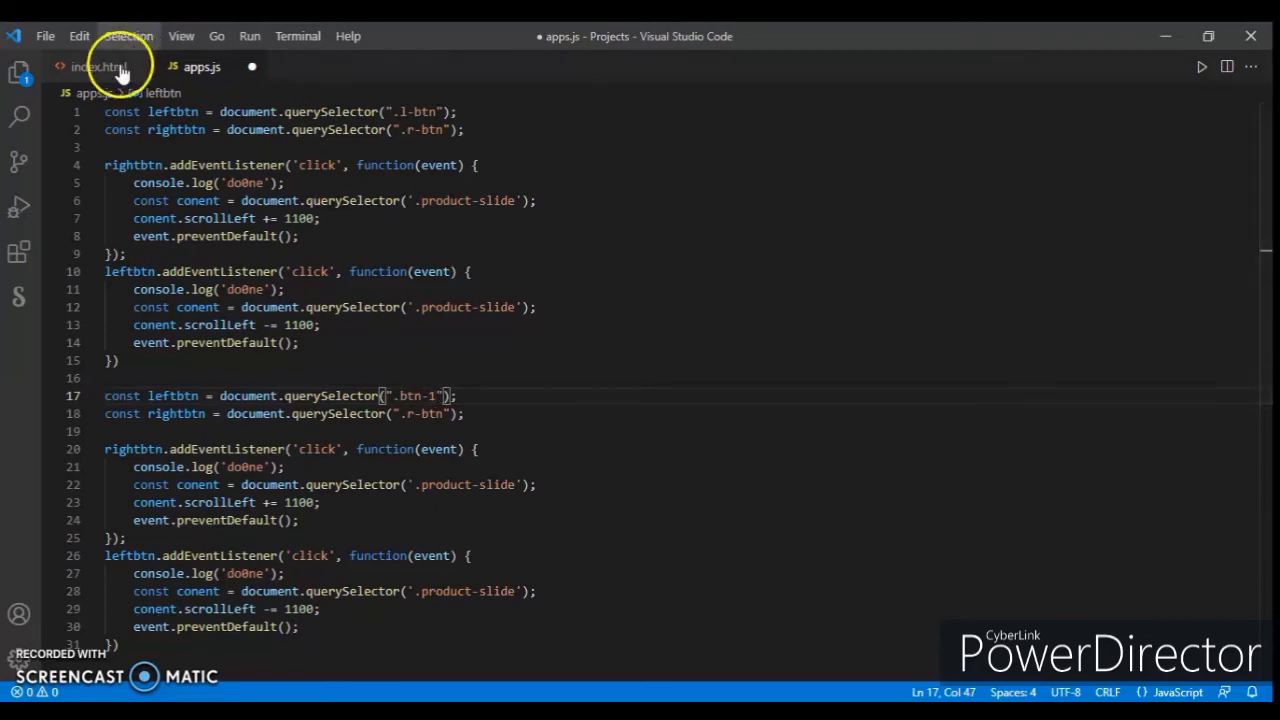
pyautogui.click(98, 66)
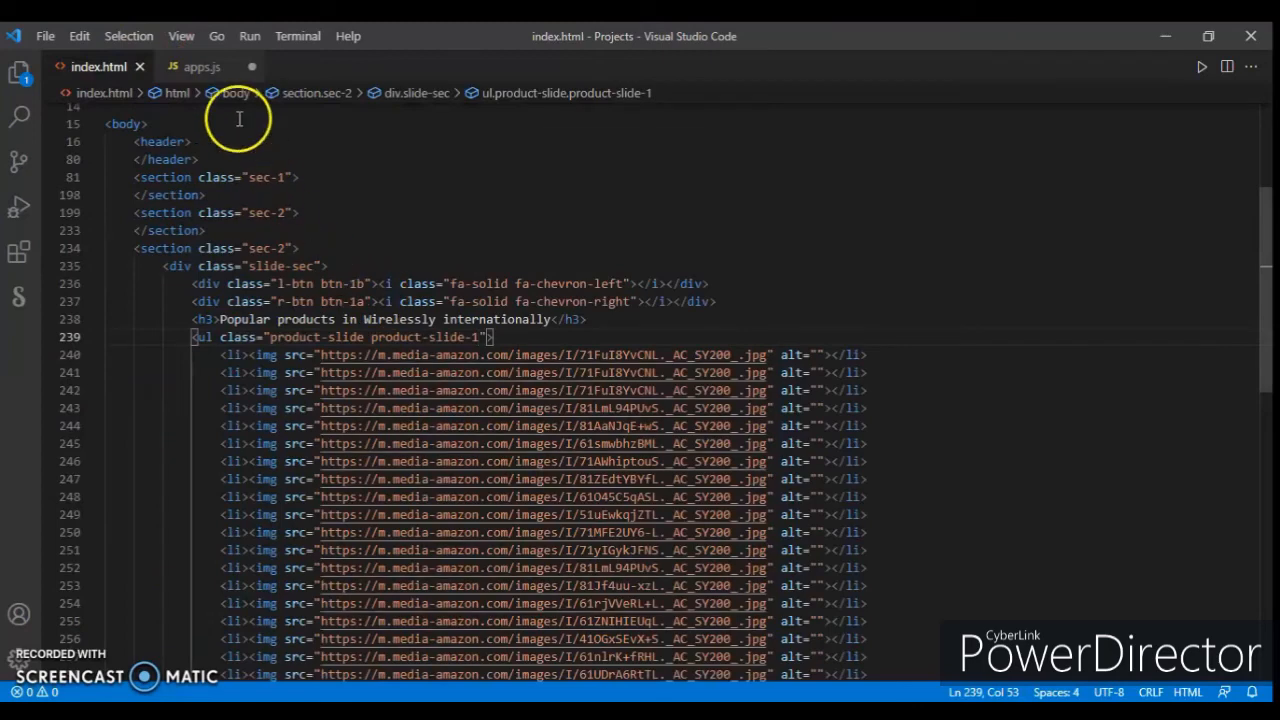
pyautogui.click(200, 66)
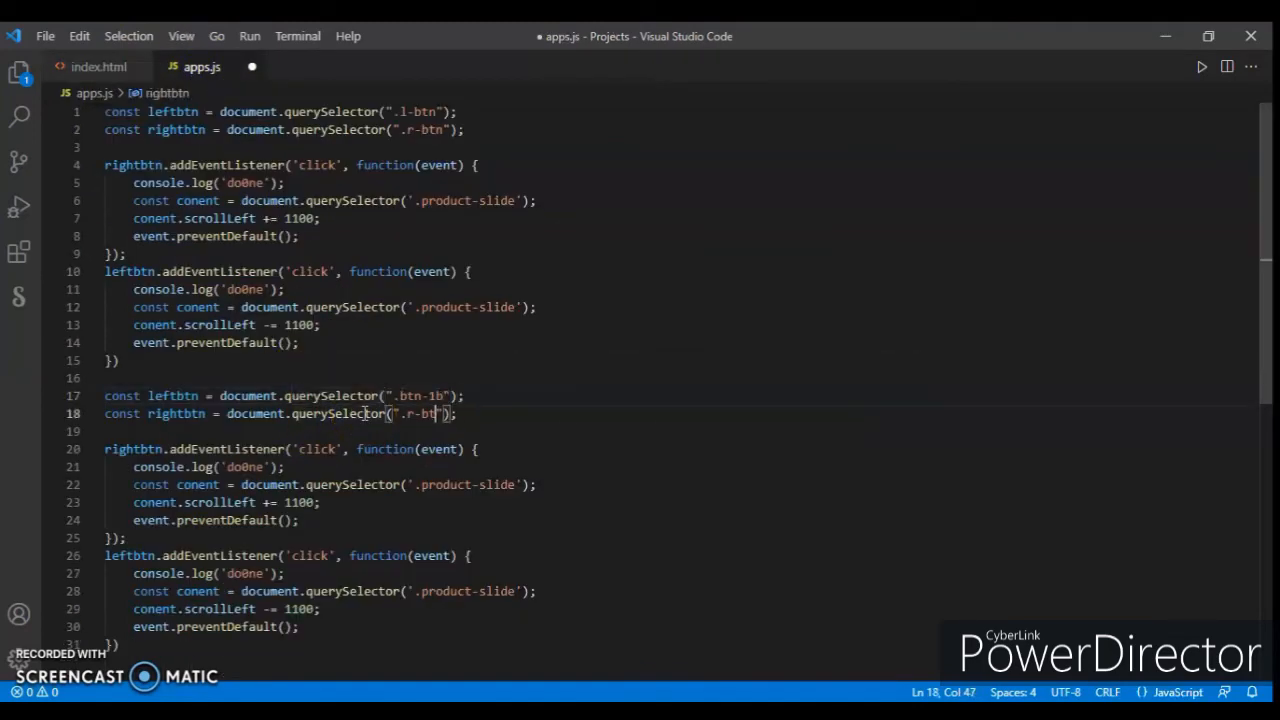
pyautogui.press('Backspace')
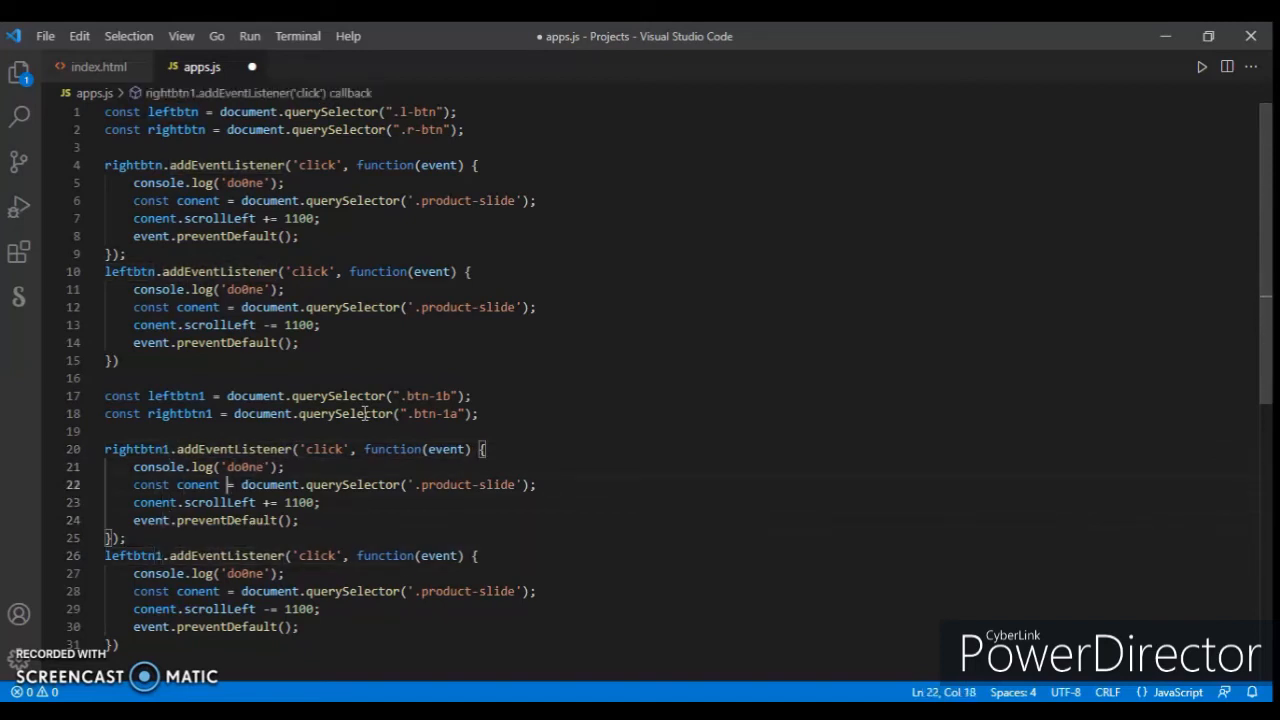
pyautogui.write('-1')
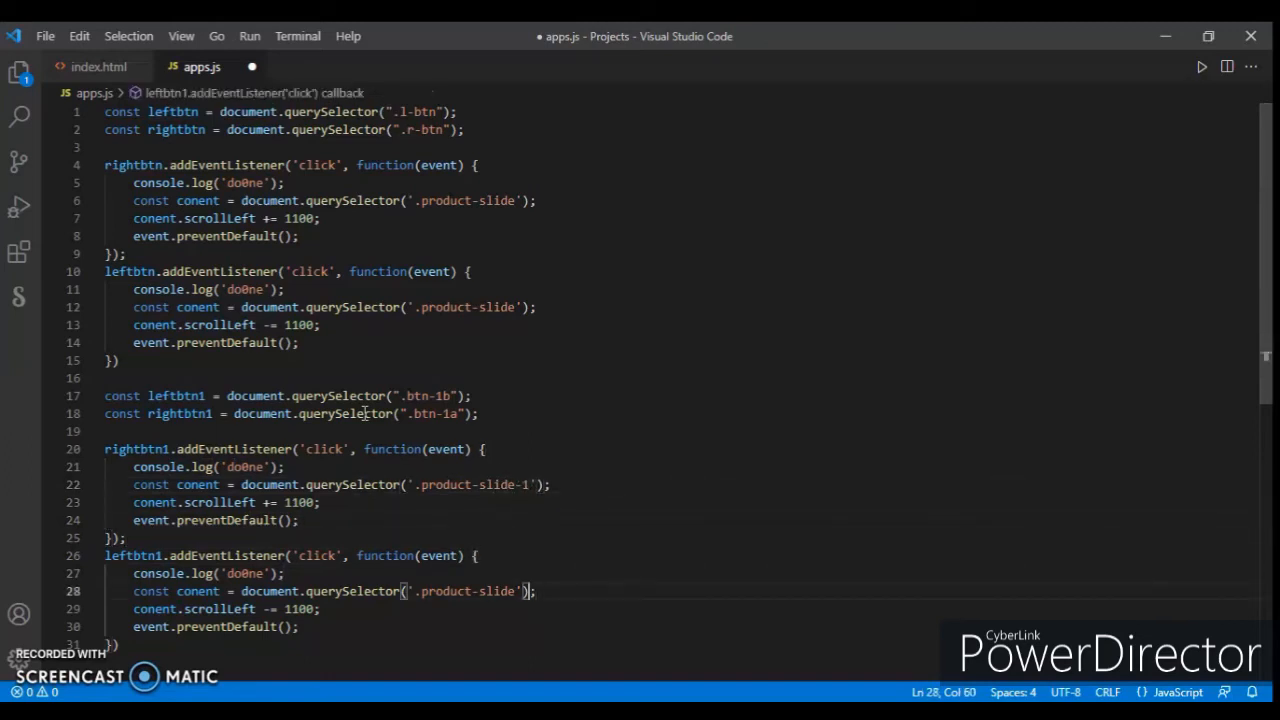
pyautogui.write('-1')
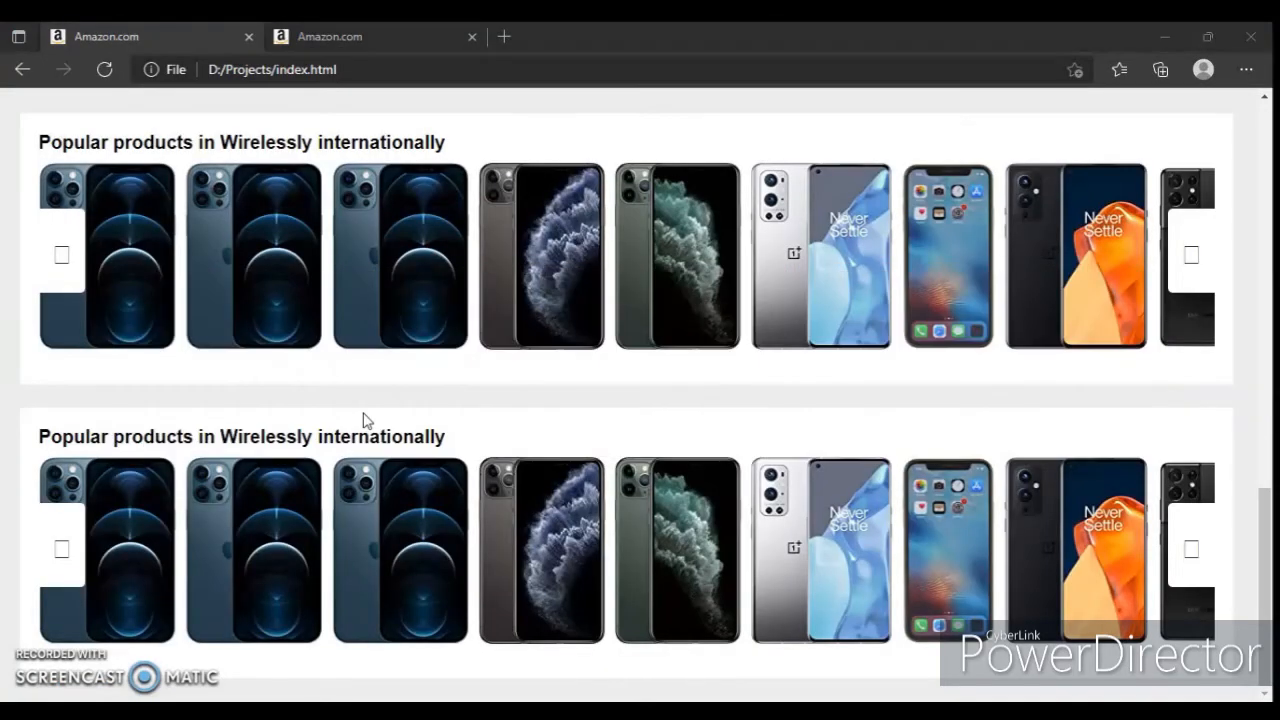
# Step: Reload the Amazon clone page in Edge and return to apps.js
pyautogui.click(104, 68)
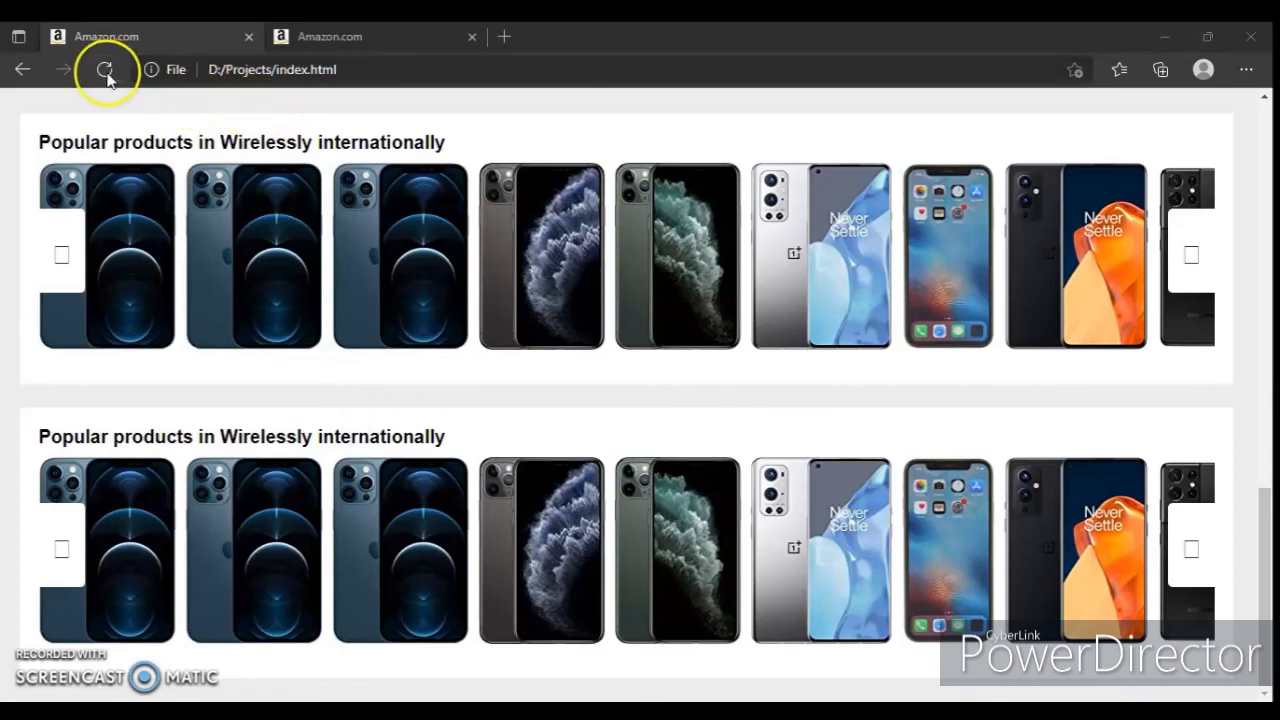
pyautogui.click(104, 68)
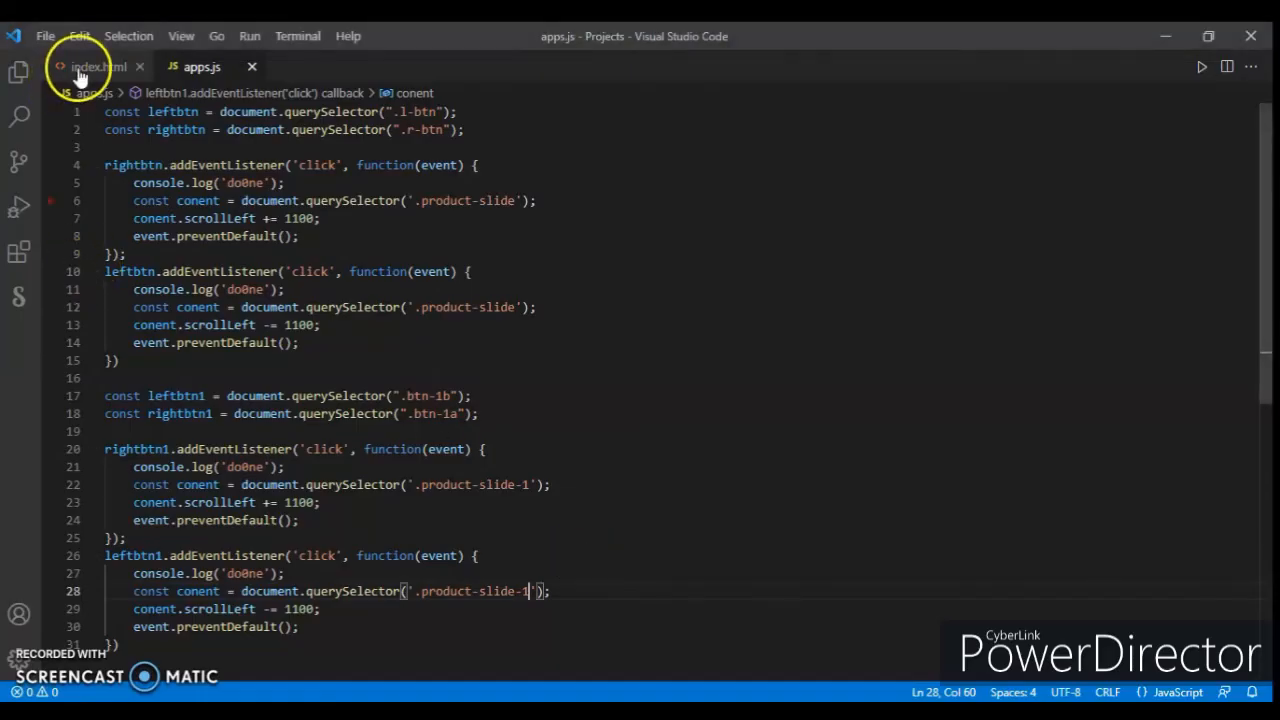
# Step: Change the second row's h3 to 'Popular products in PC internationally' and reload the page
pyautogui.click(98, 66)
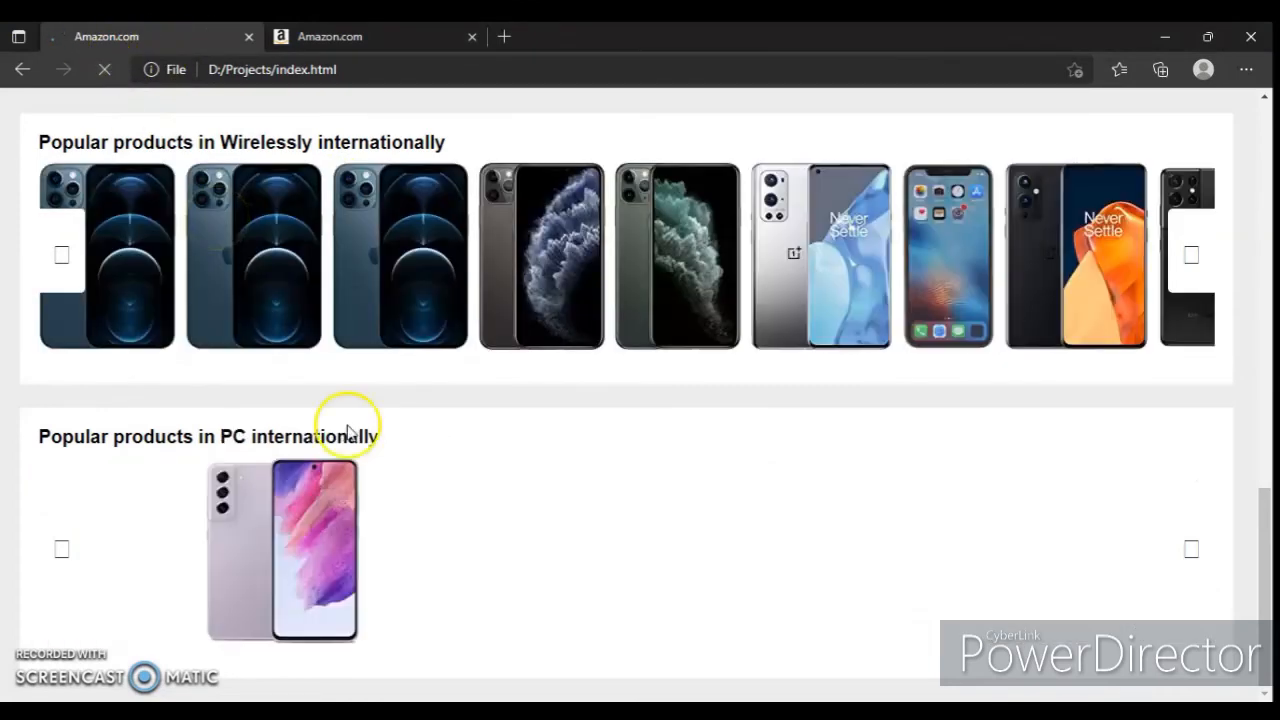
pyautogui.moveTo(64, 556)
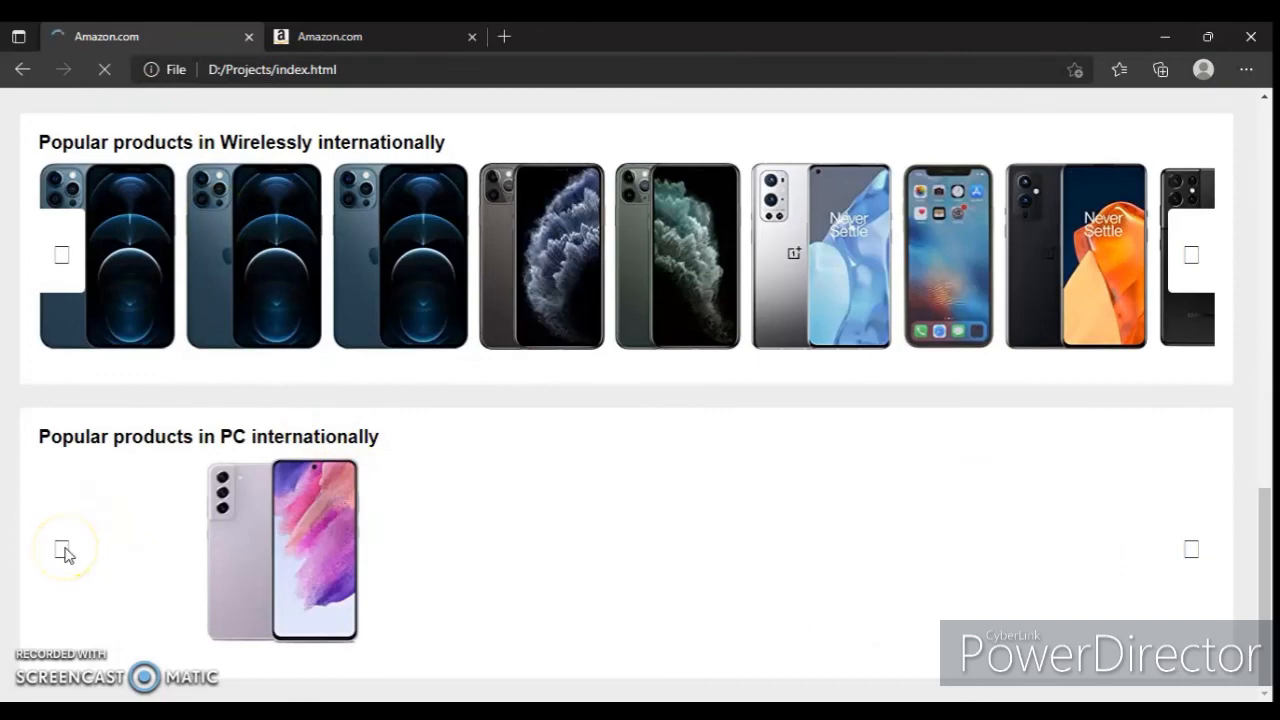